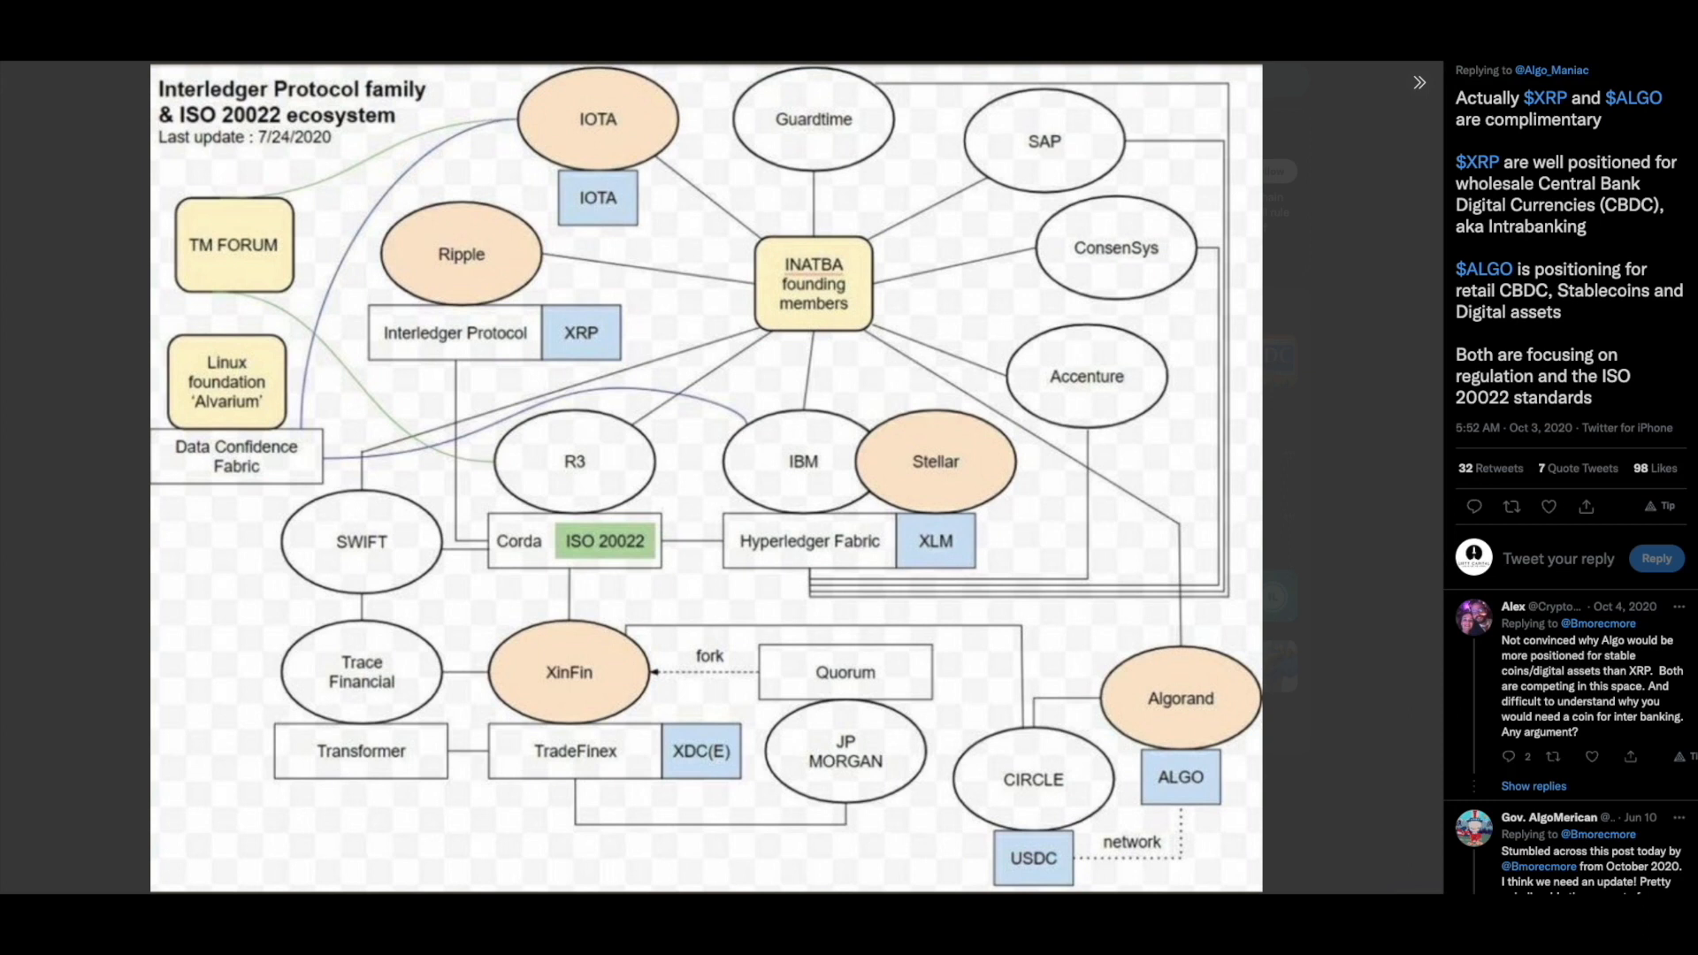
pyautogui.moveTo(705, 825)
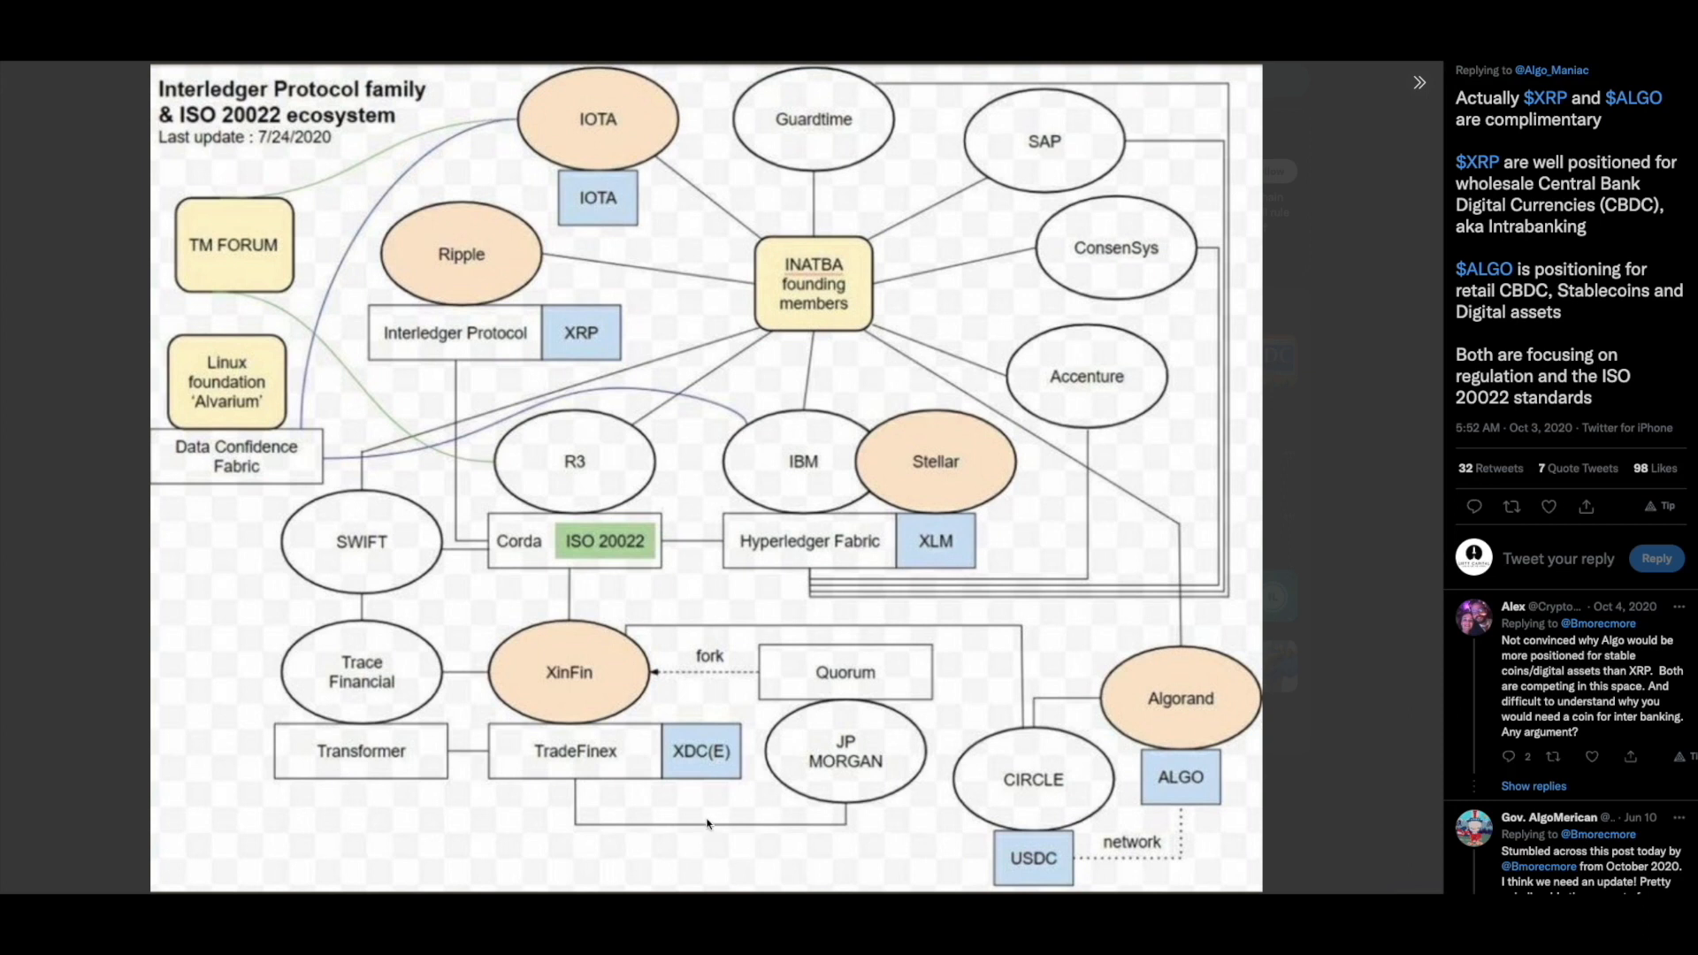
pyautogui.moveTo(709, 792)
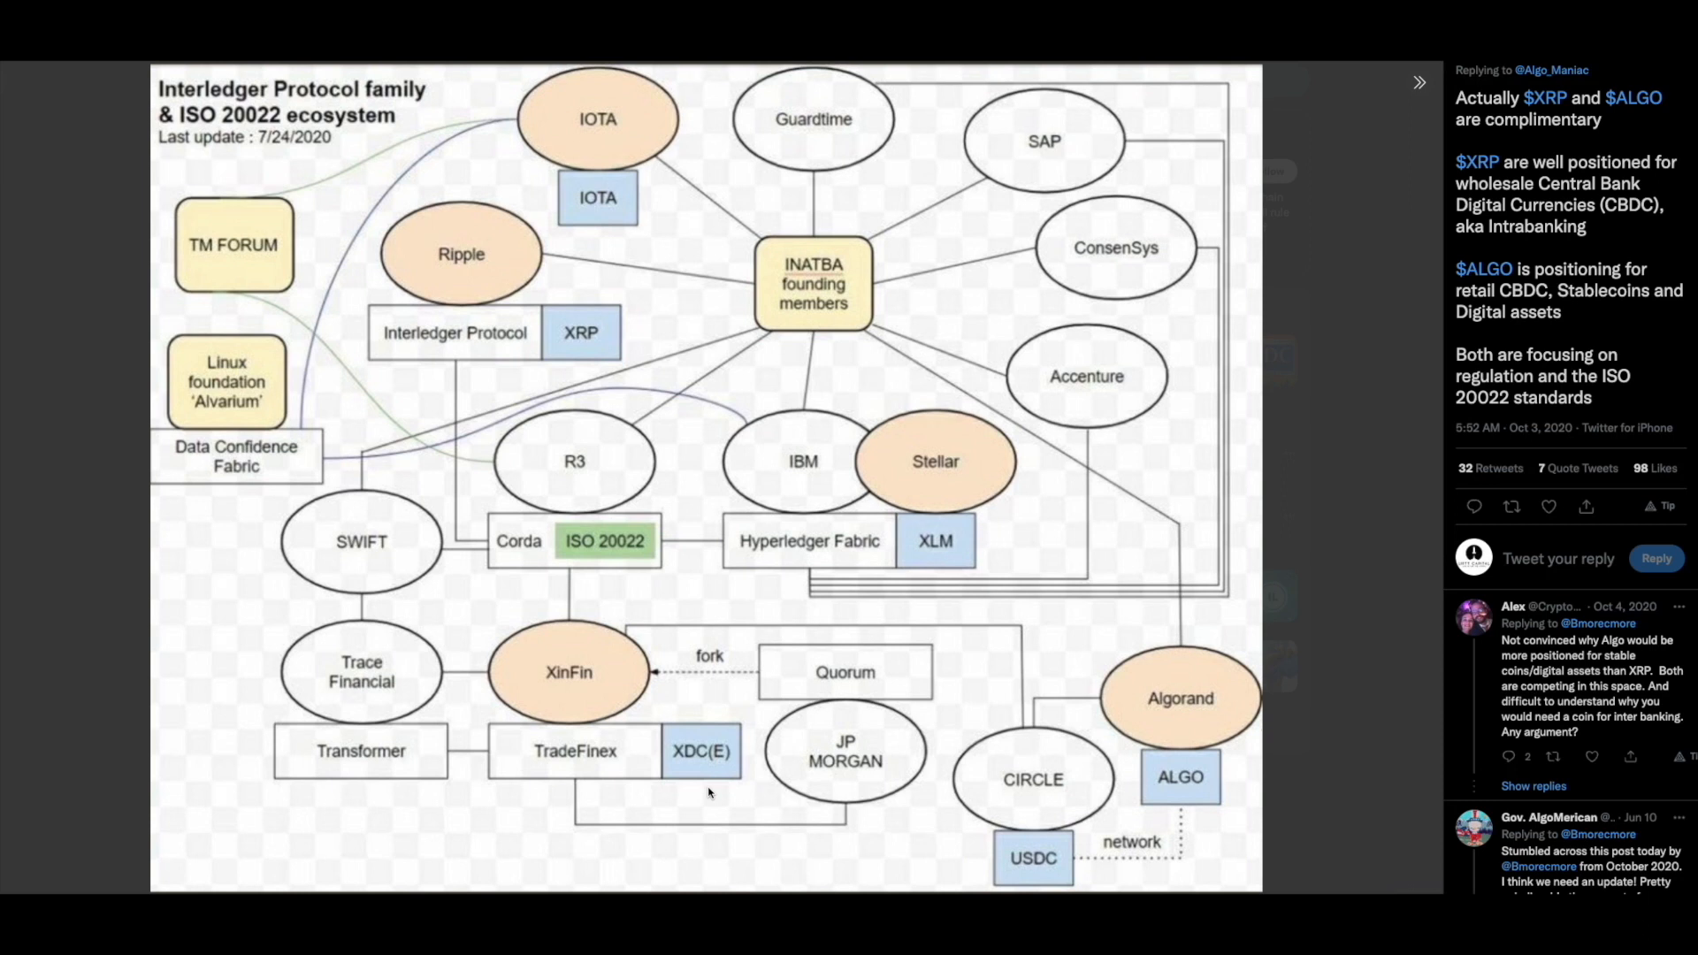
pyautogui.moveTo(560, 523)
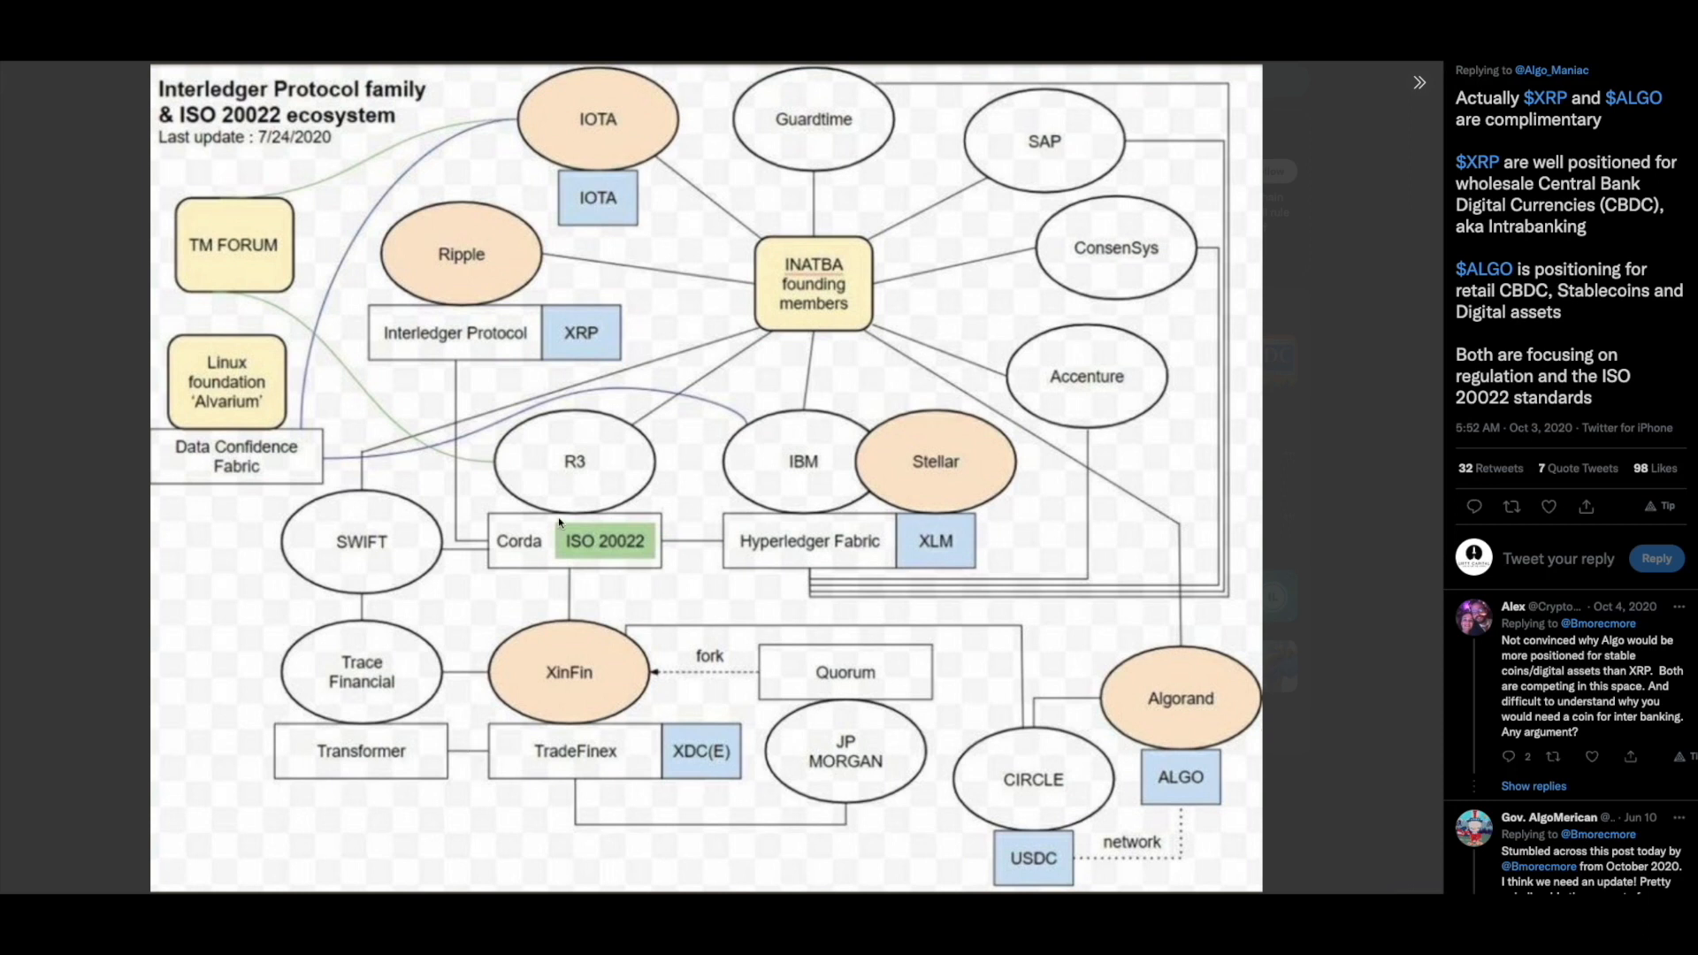
pyautogui.moveTo(525, 531)
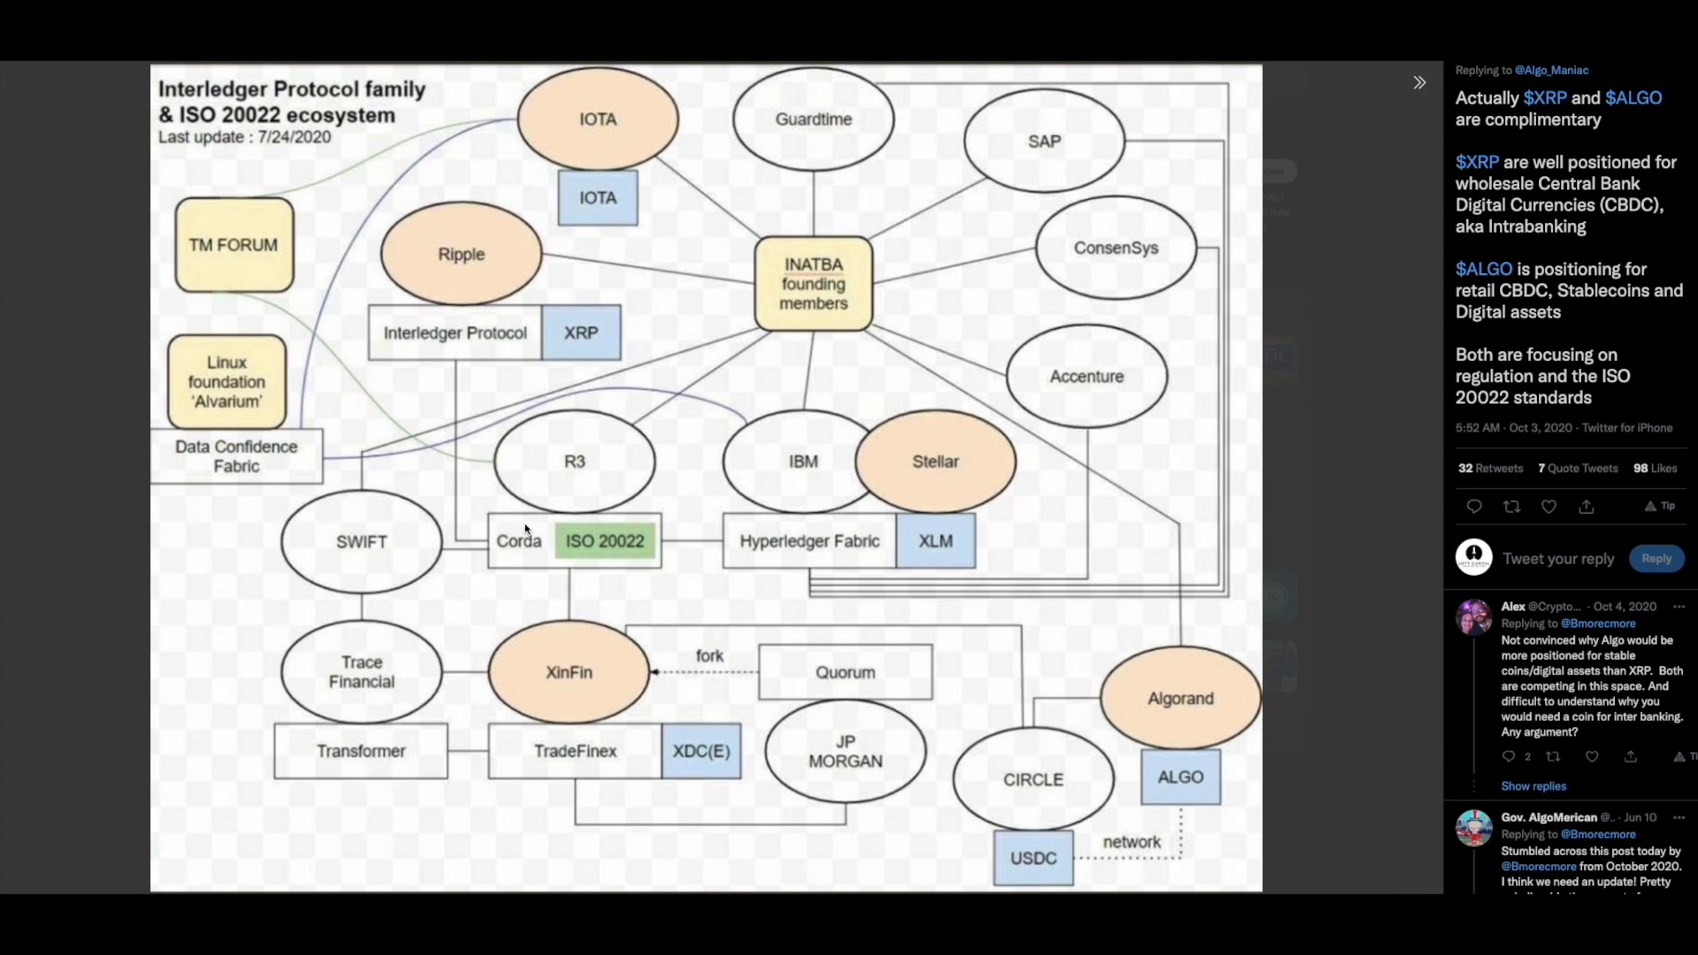
pyautogui.moveTo(852, 549)
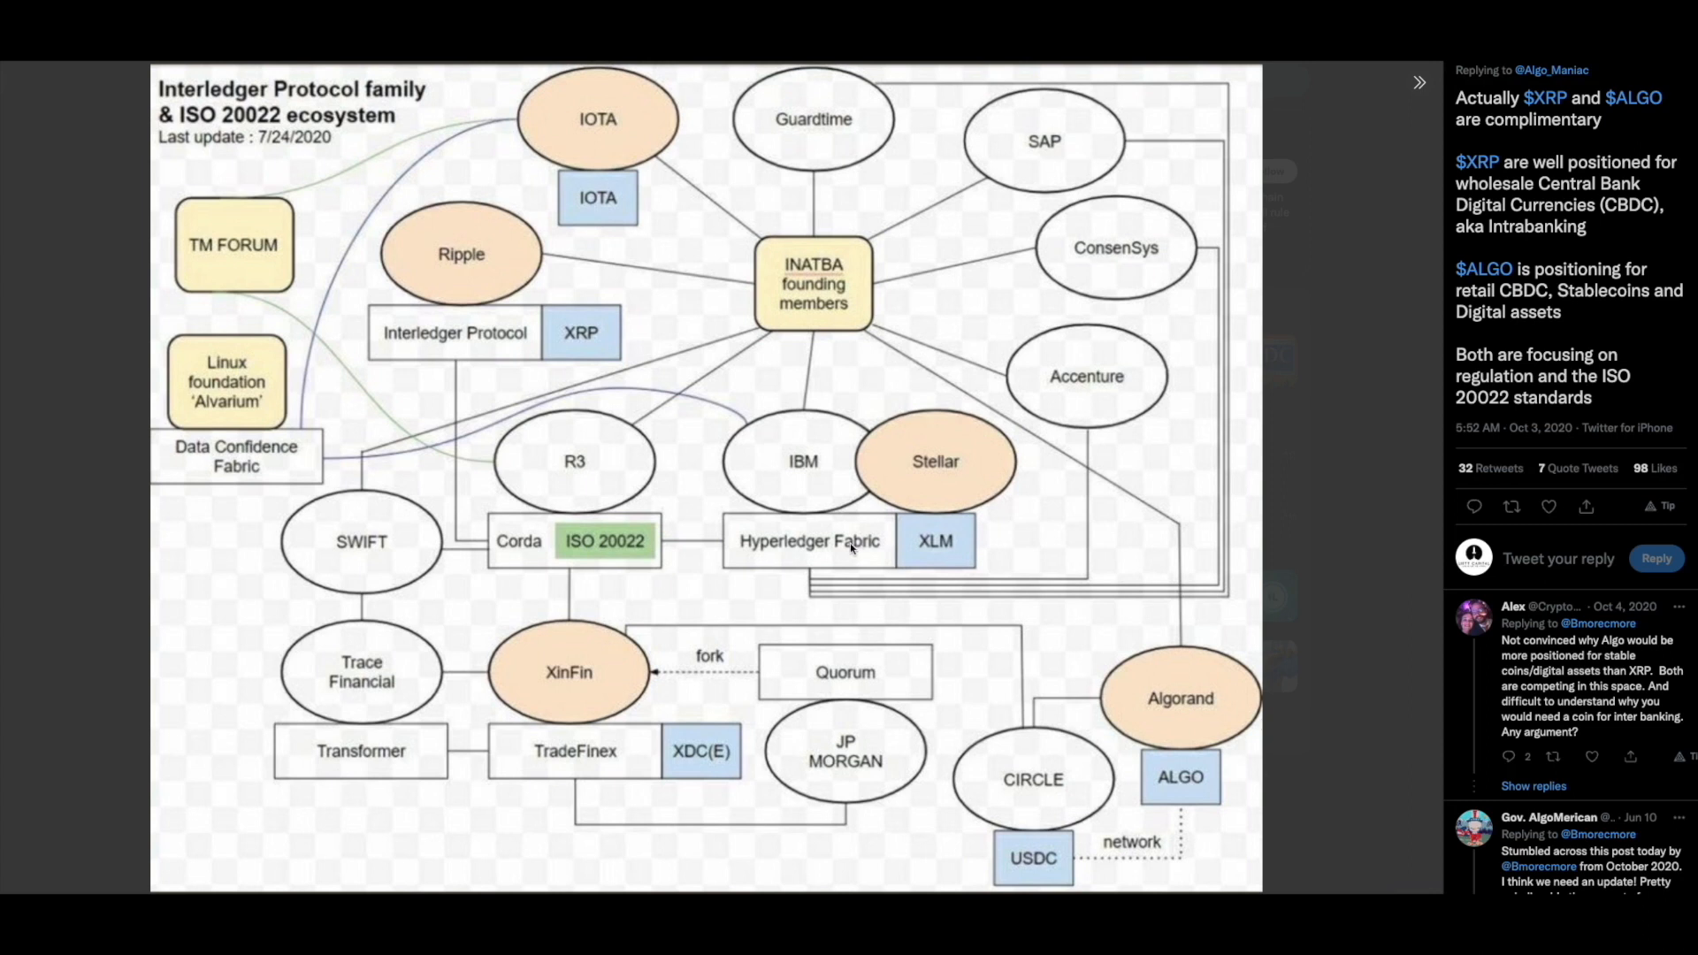
pyautogui.moveTo(174, 405)
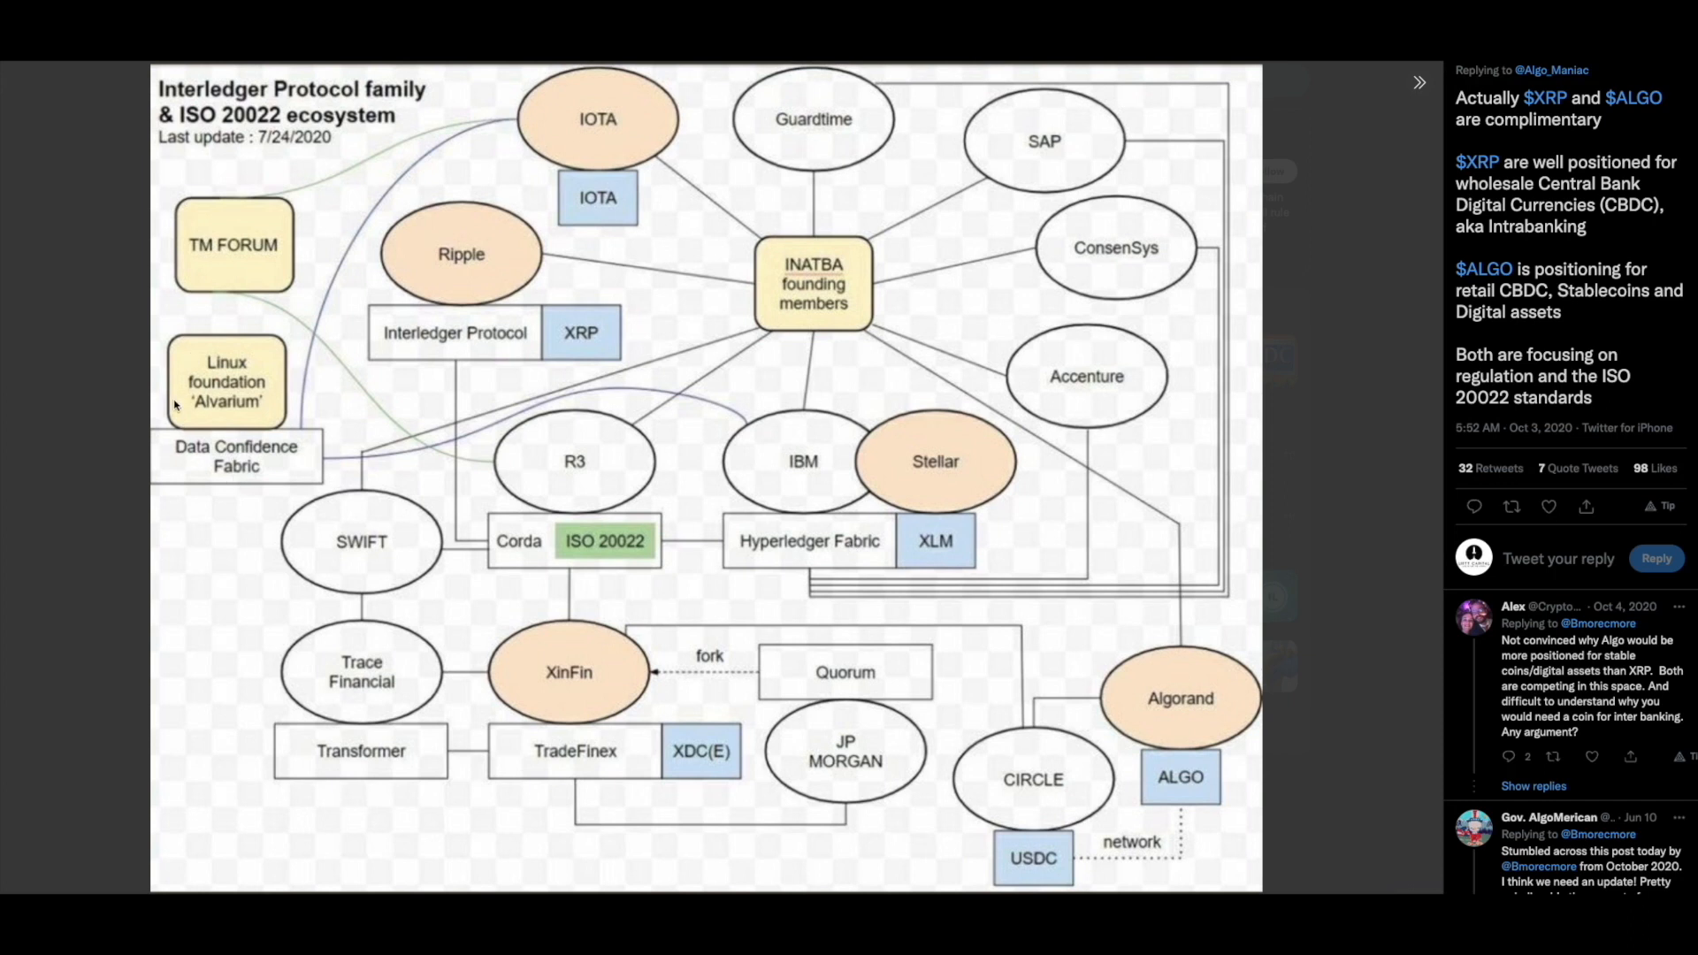
pyautogui.moveTo(161, 367)
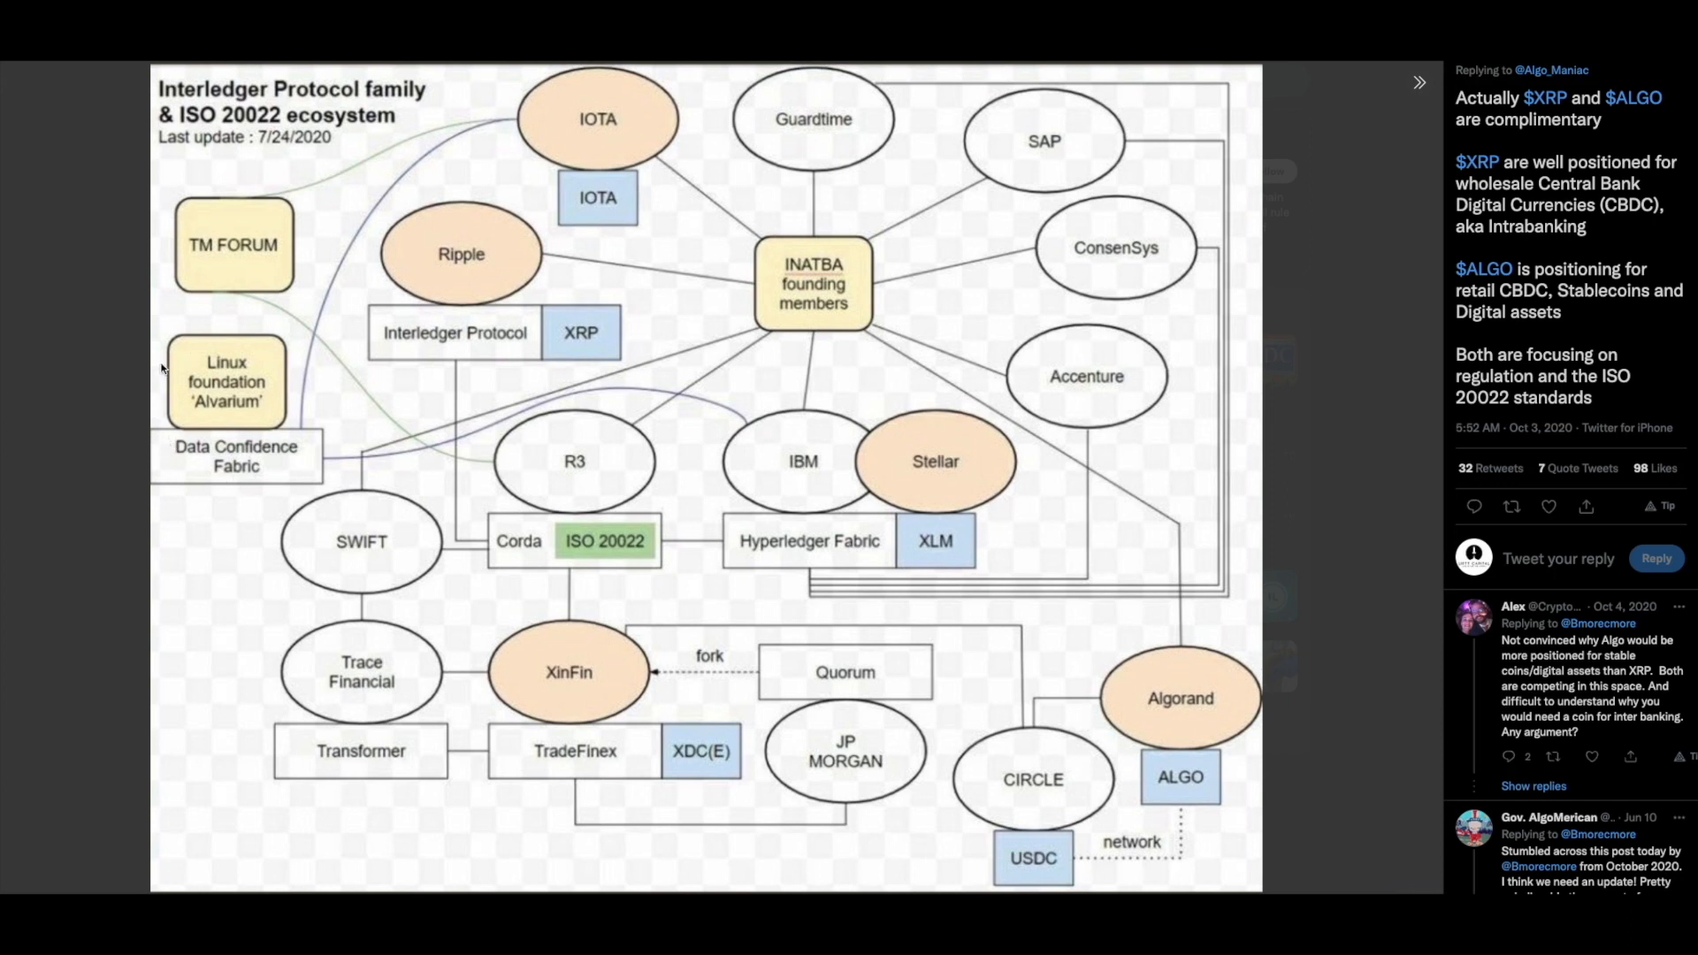
pyautogui.moveTo(307, 201)
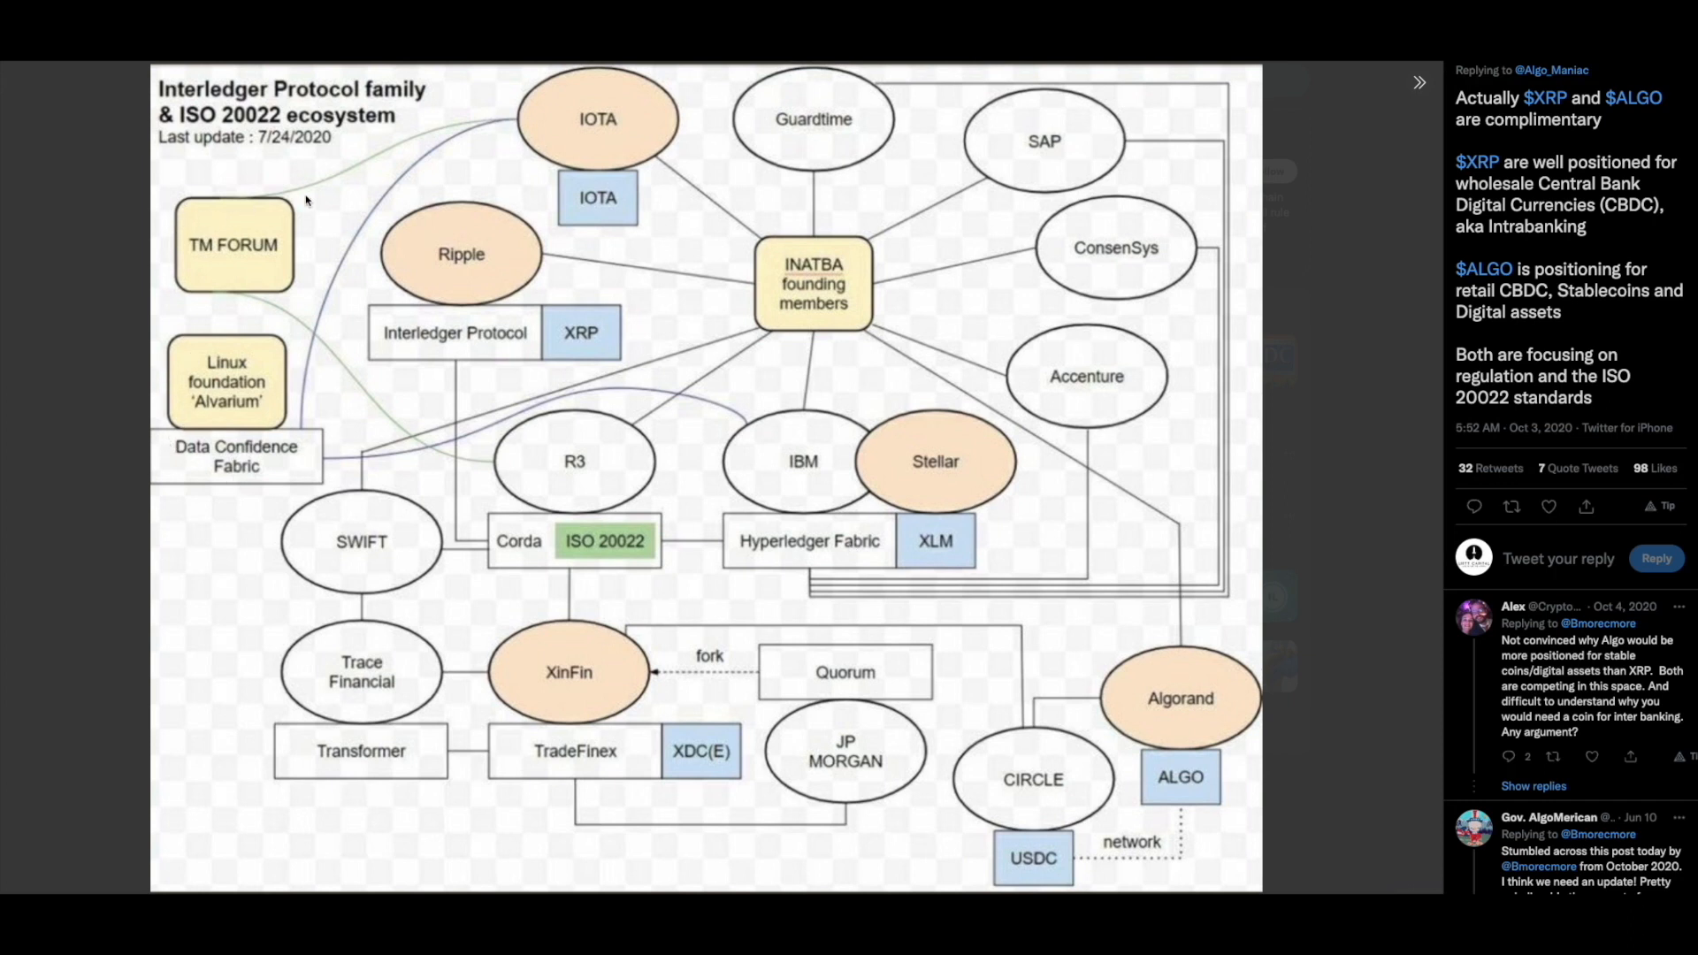
pyautogui.moveTo(164, 424)
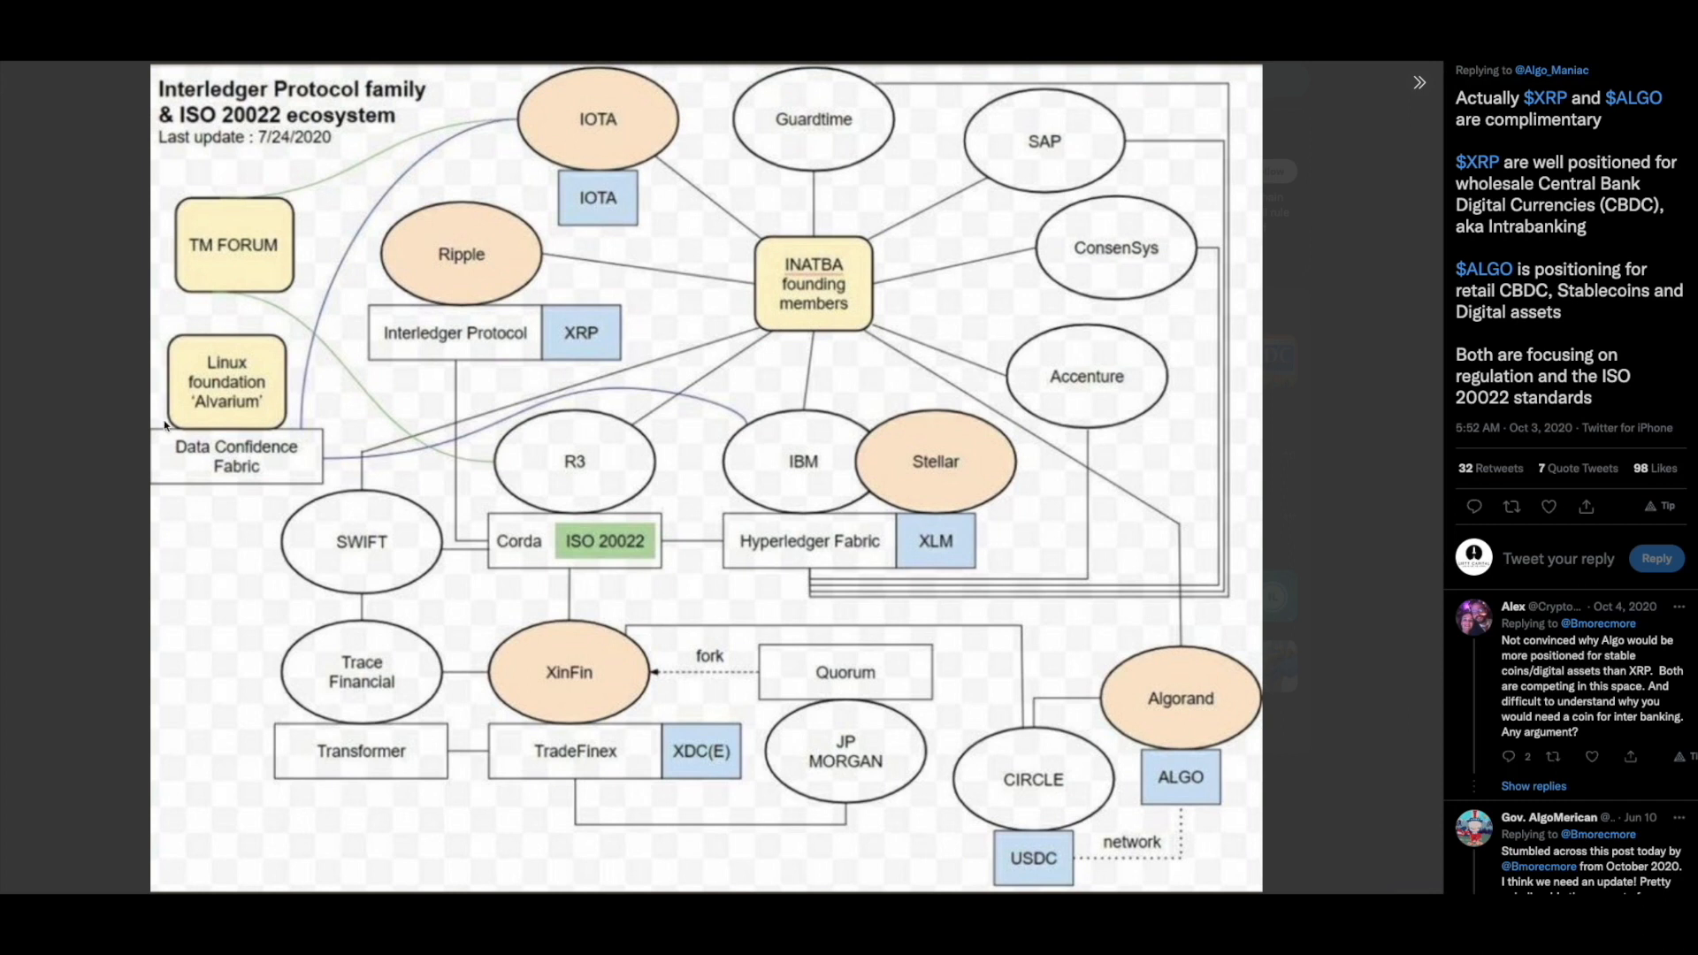
pyautogui.moveTo(377, 452)
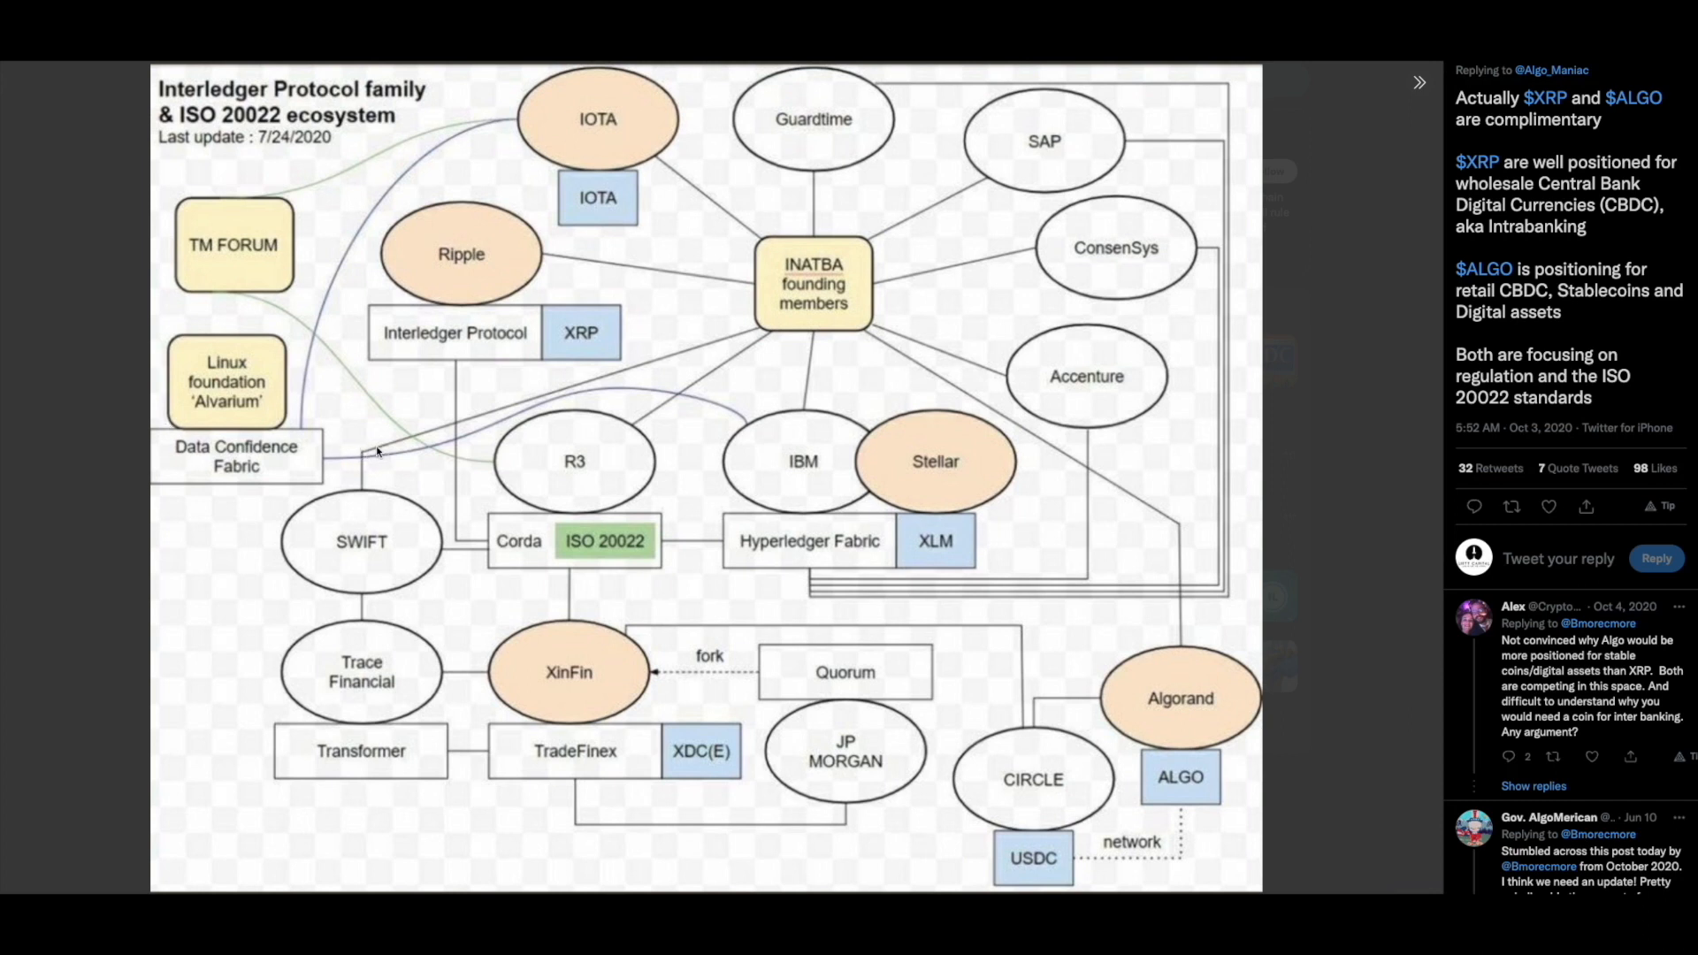
pyautogui.moveTo(750, 430)
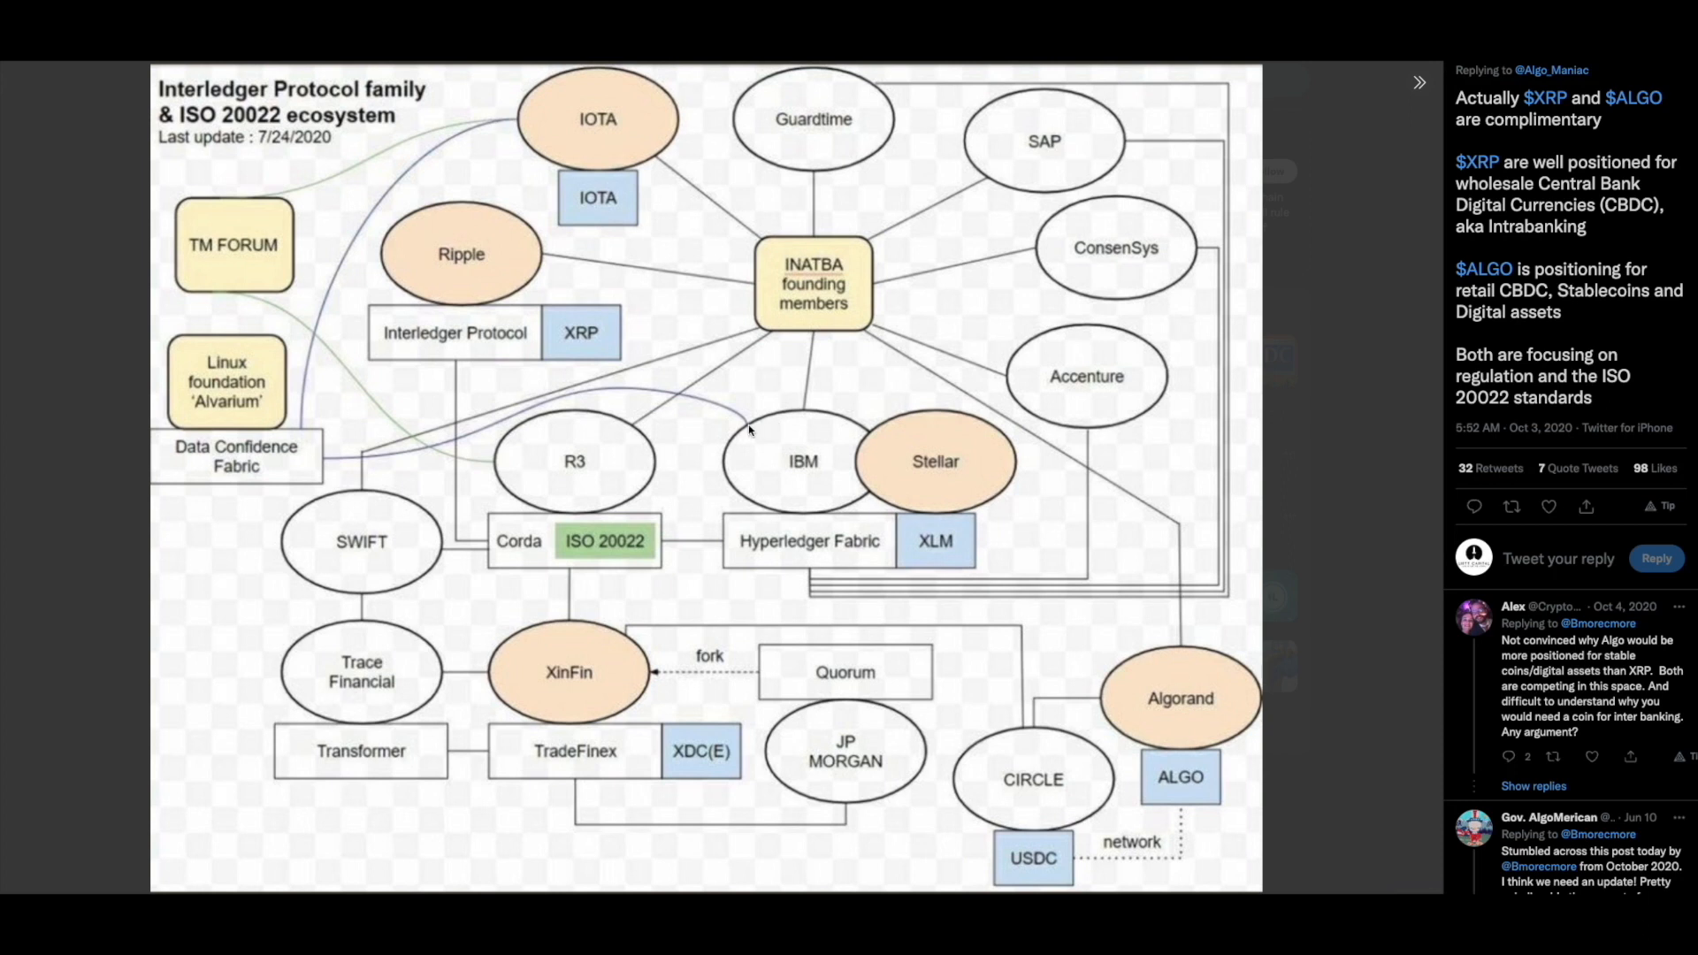
pyautogui.moveTo(274, 466)
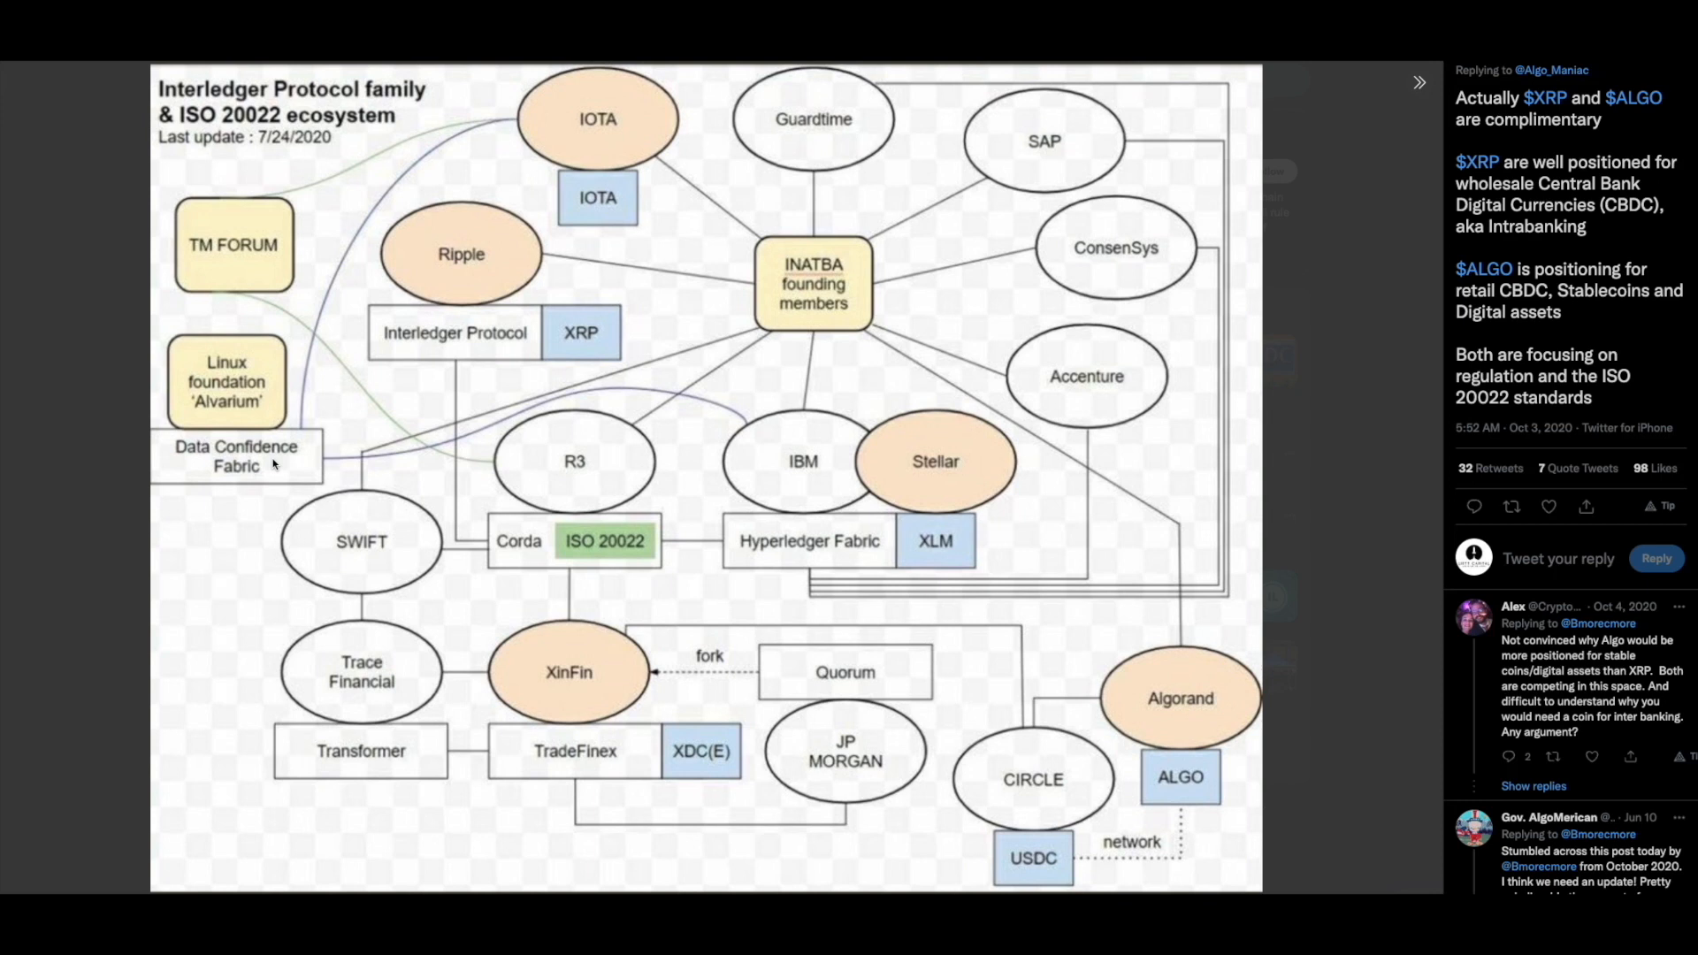
pyautogui.moveTo(708, 413)
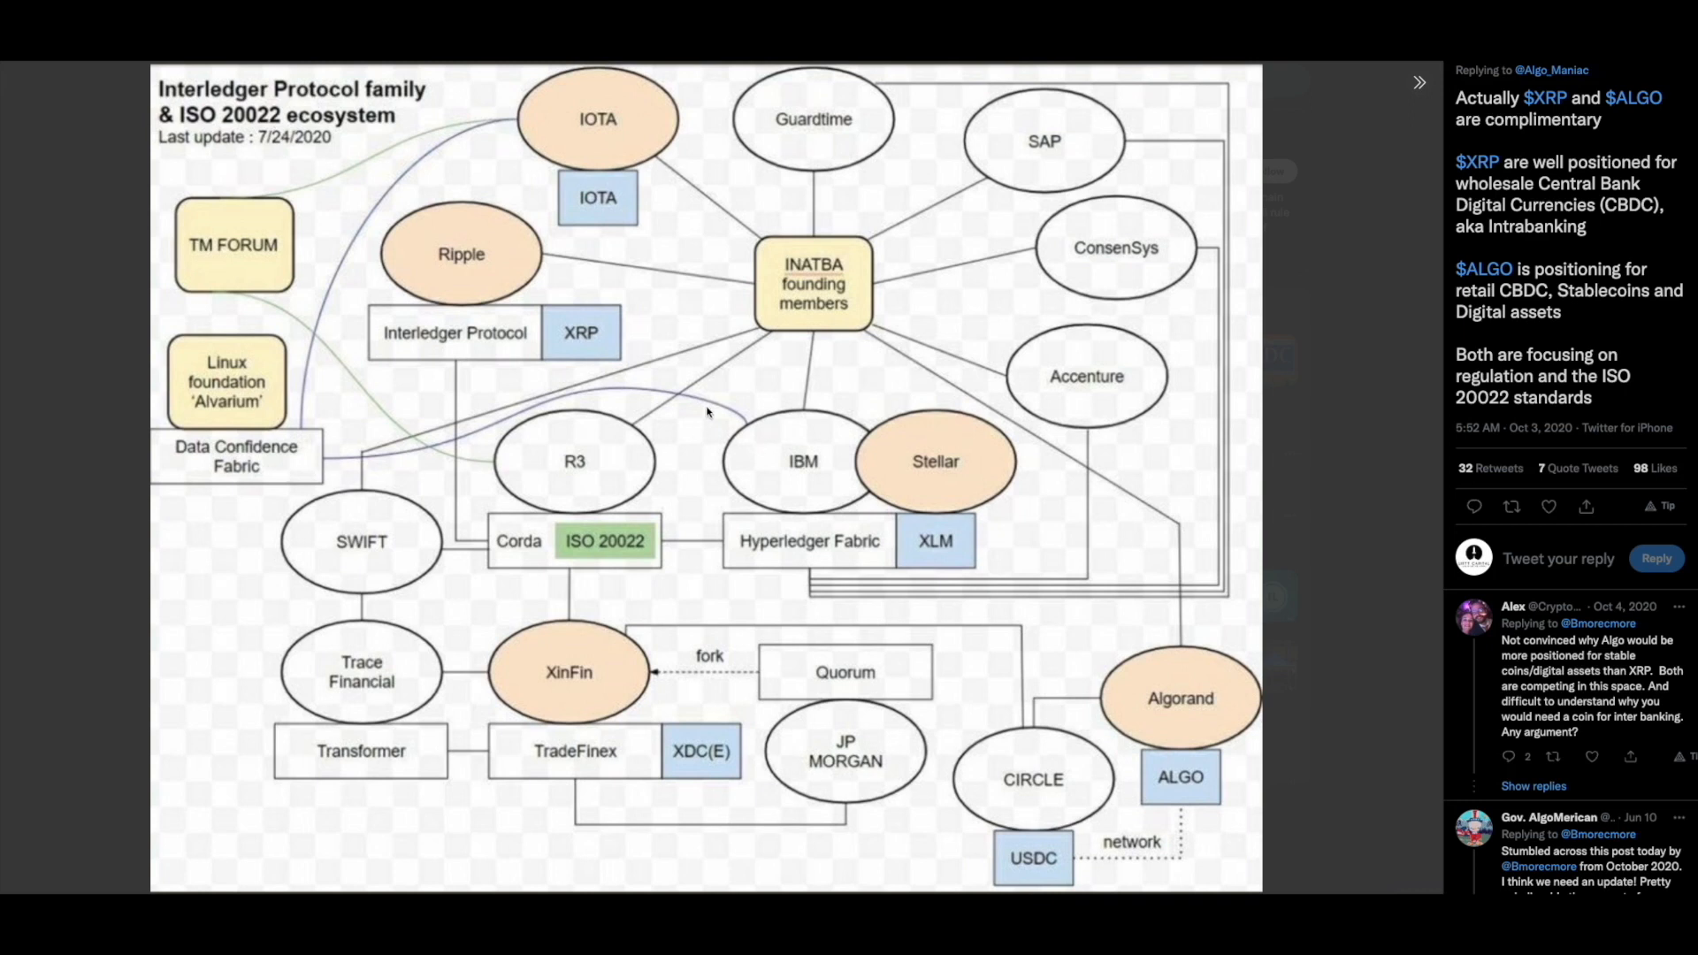
pyautogui.moveTo(284, 423)
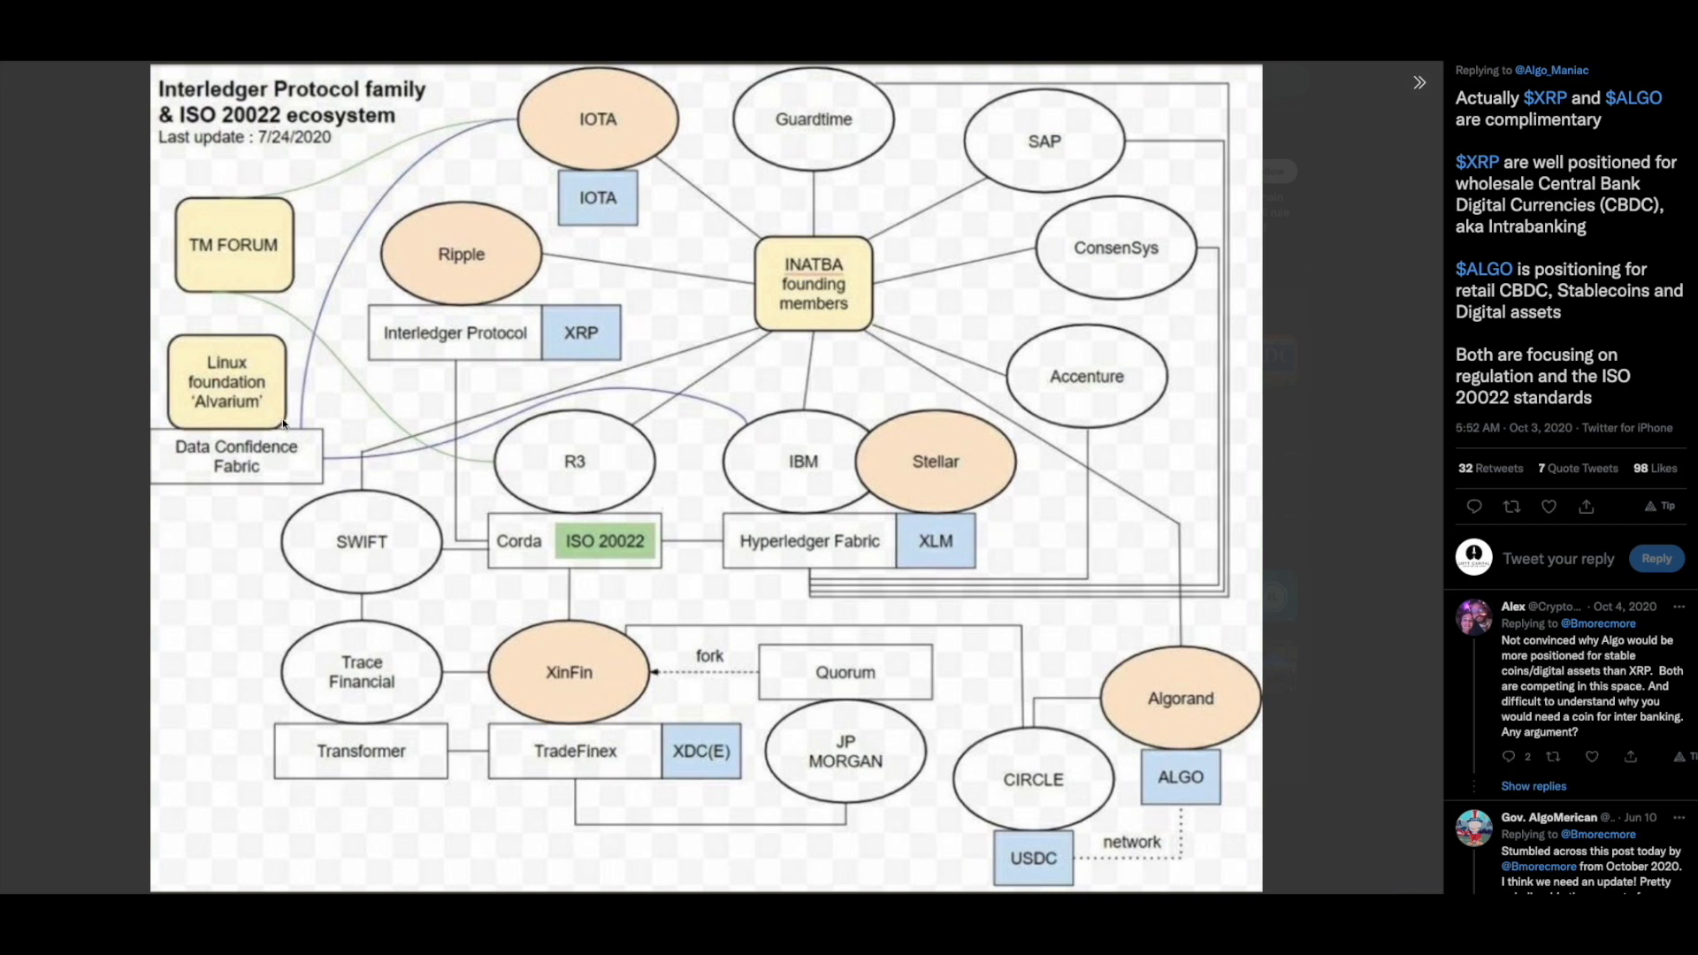
pyautogui.moveTo(210, 242)
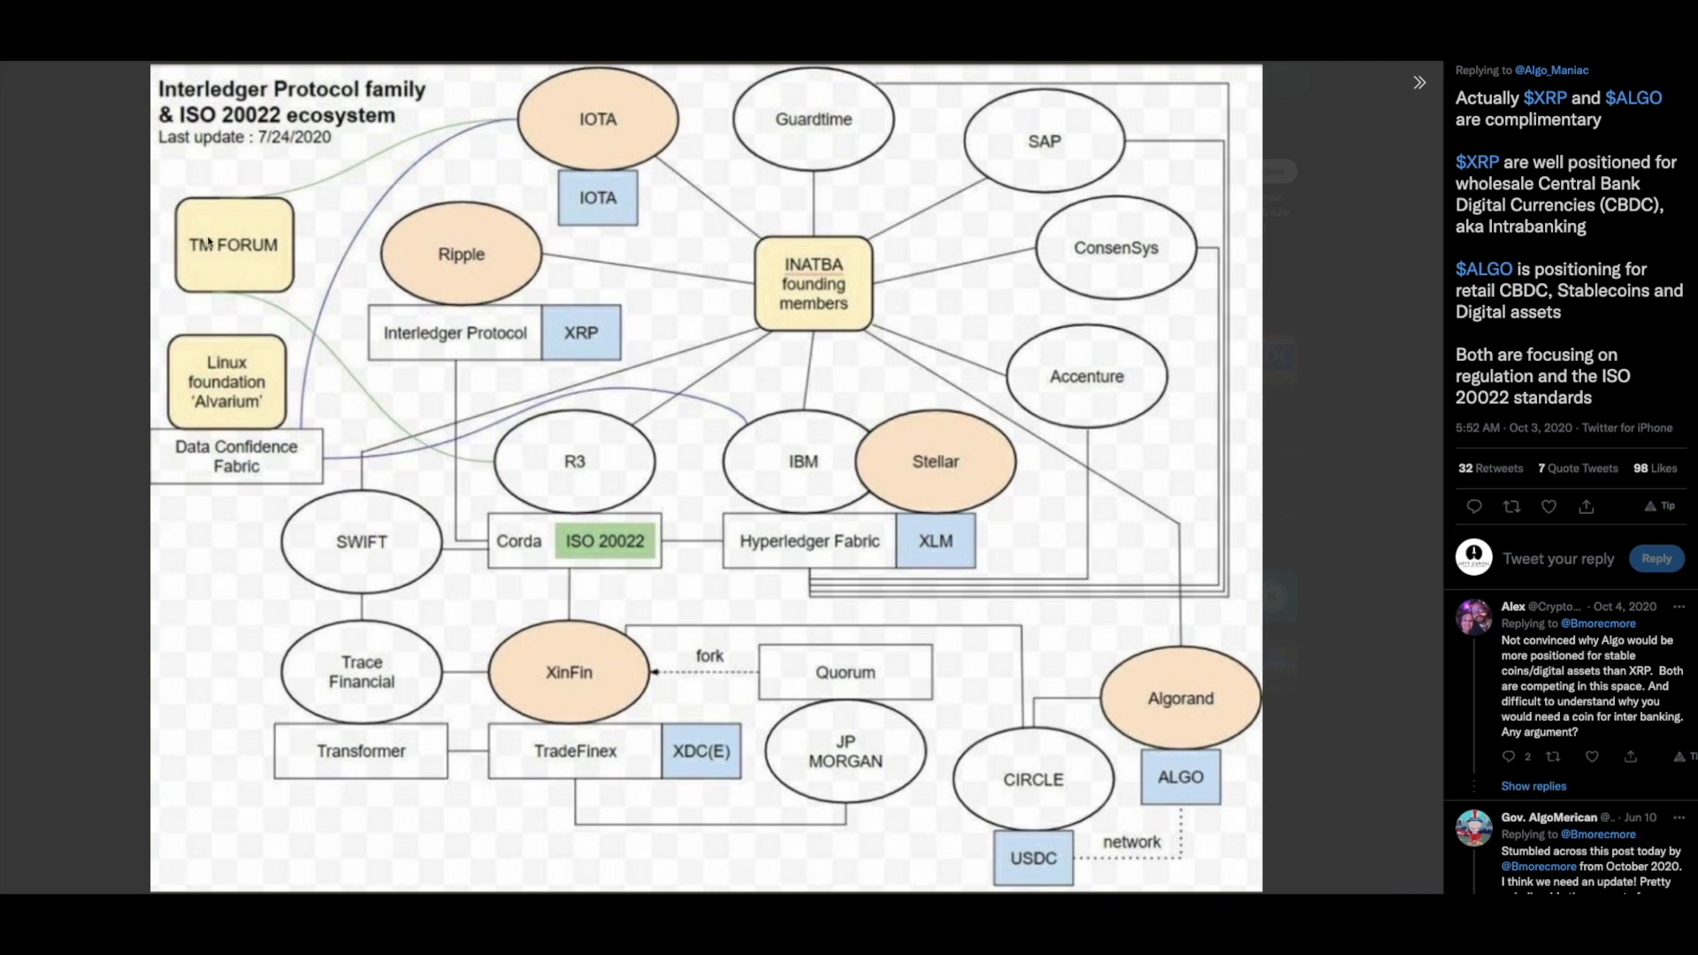
pyautogui.moveTo(241, 293)
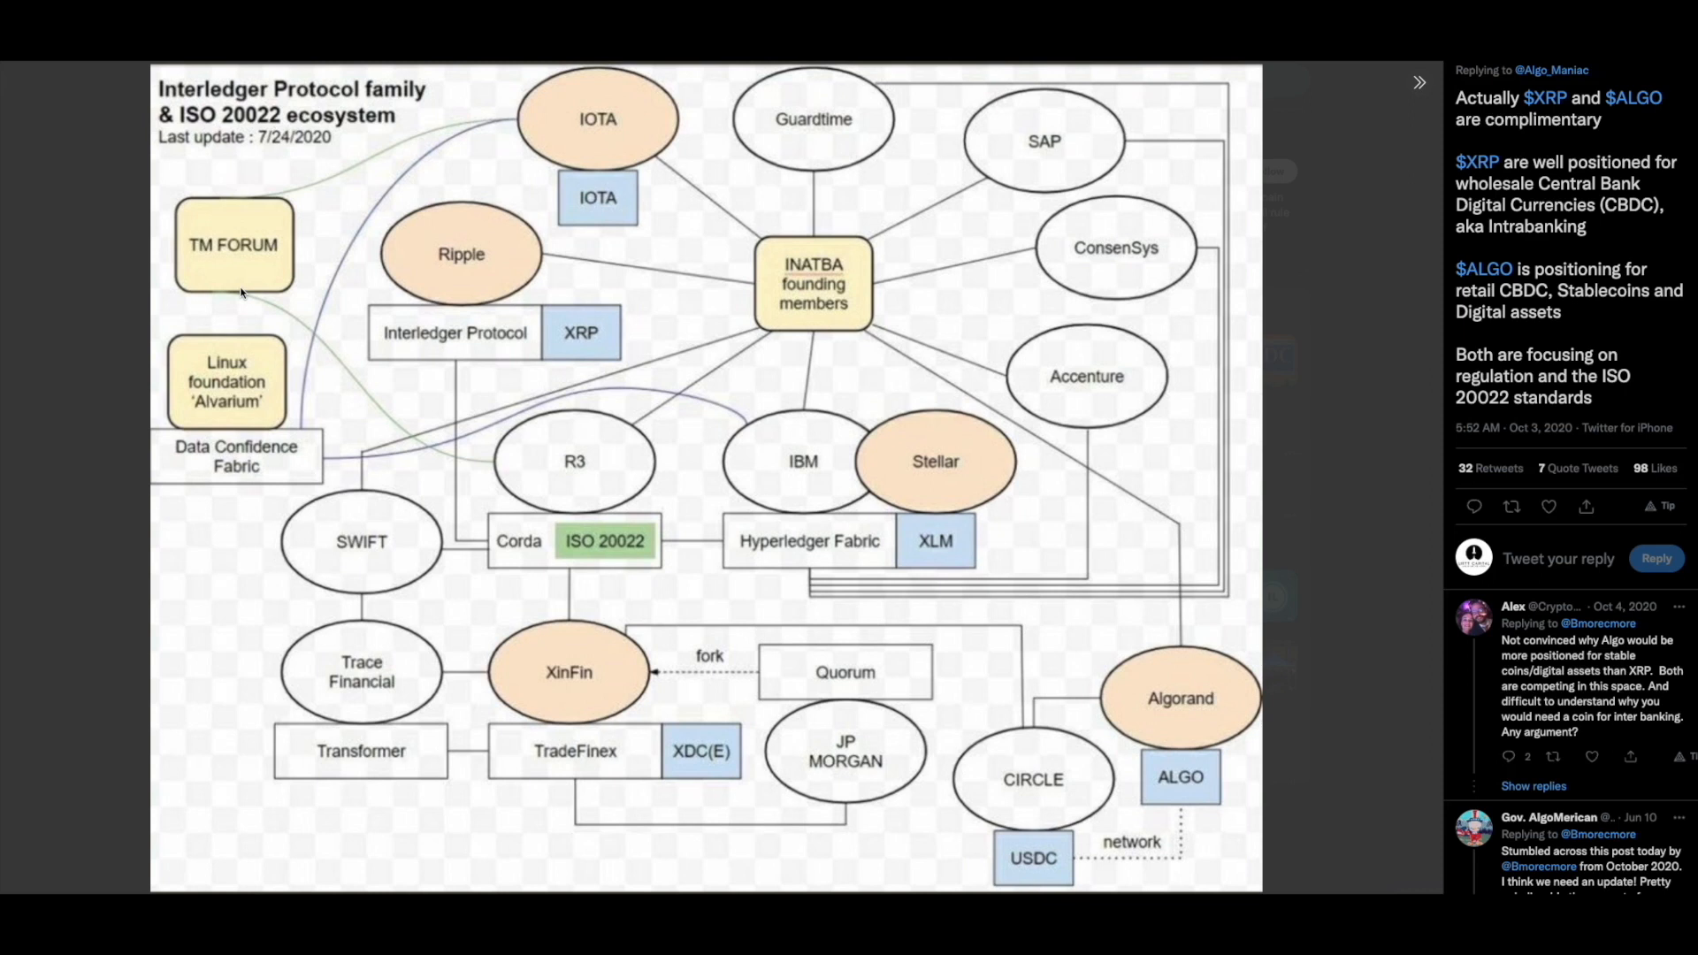
pyautogui.moveTo(216, 267)
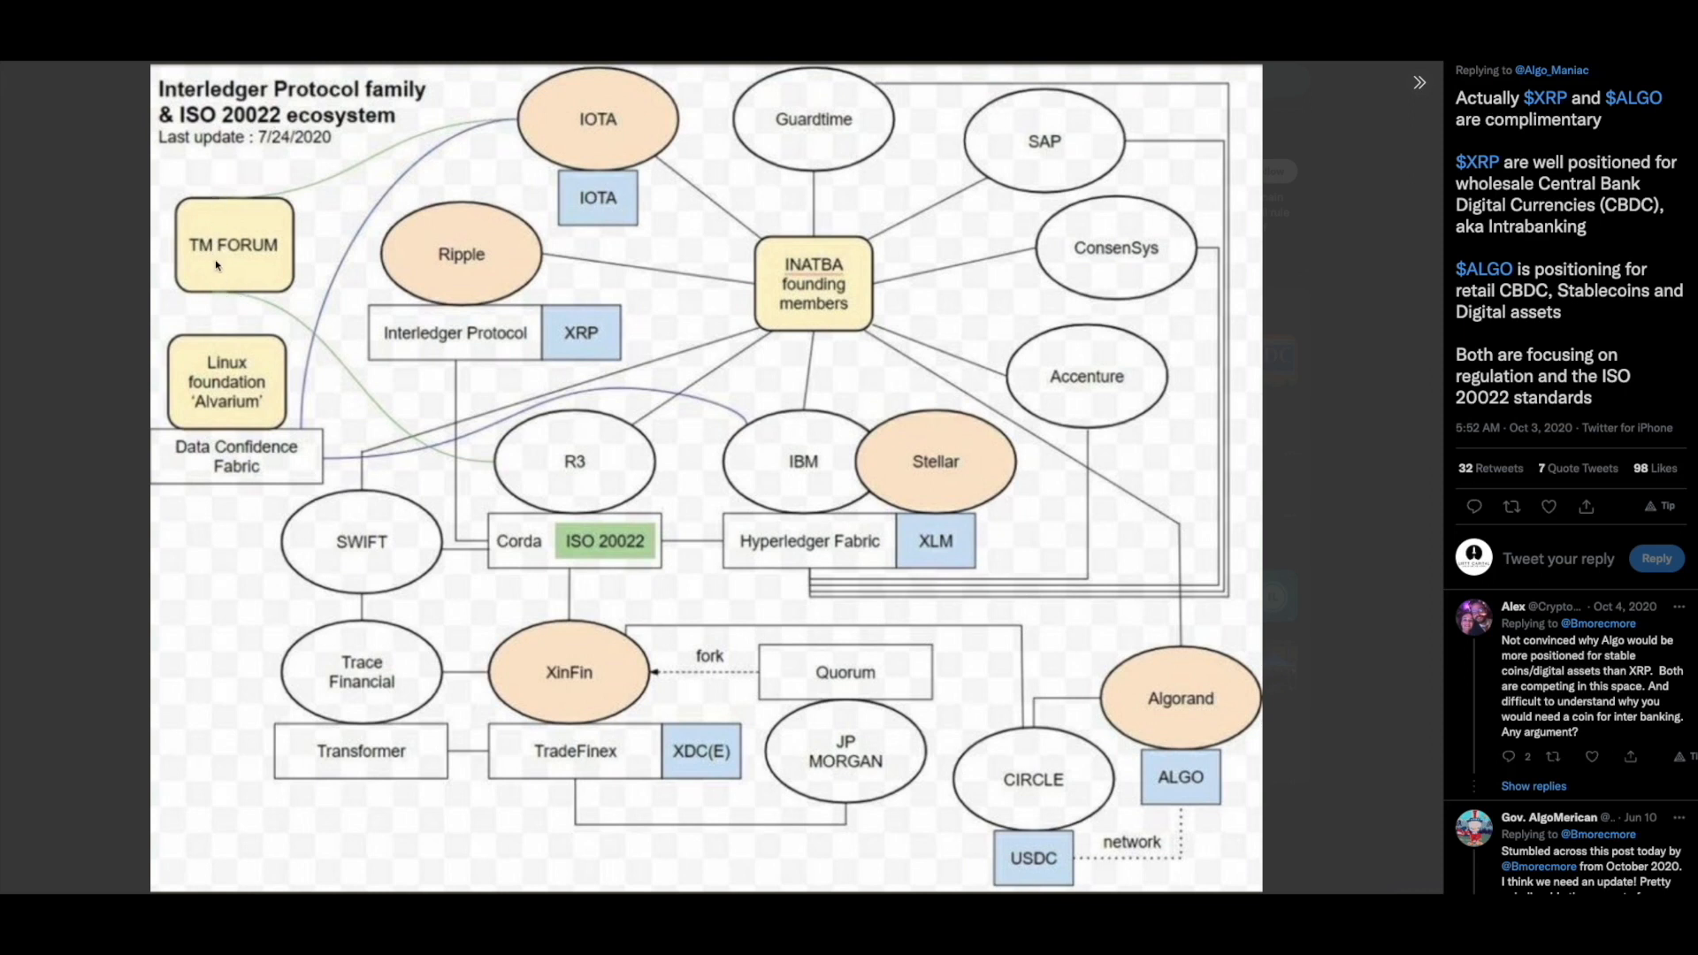
pyautogui.moveTo(246, 293)
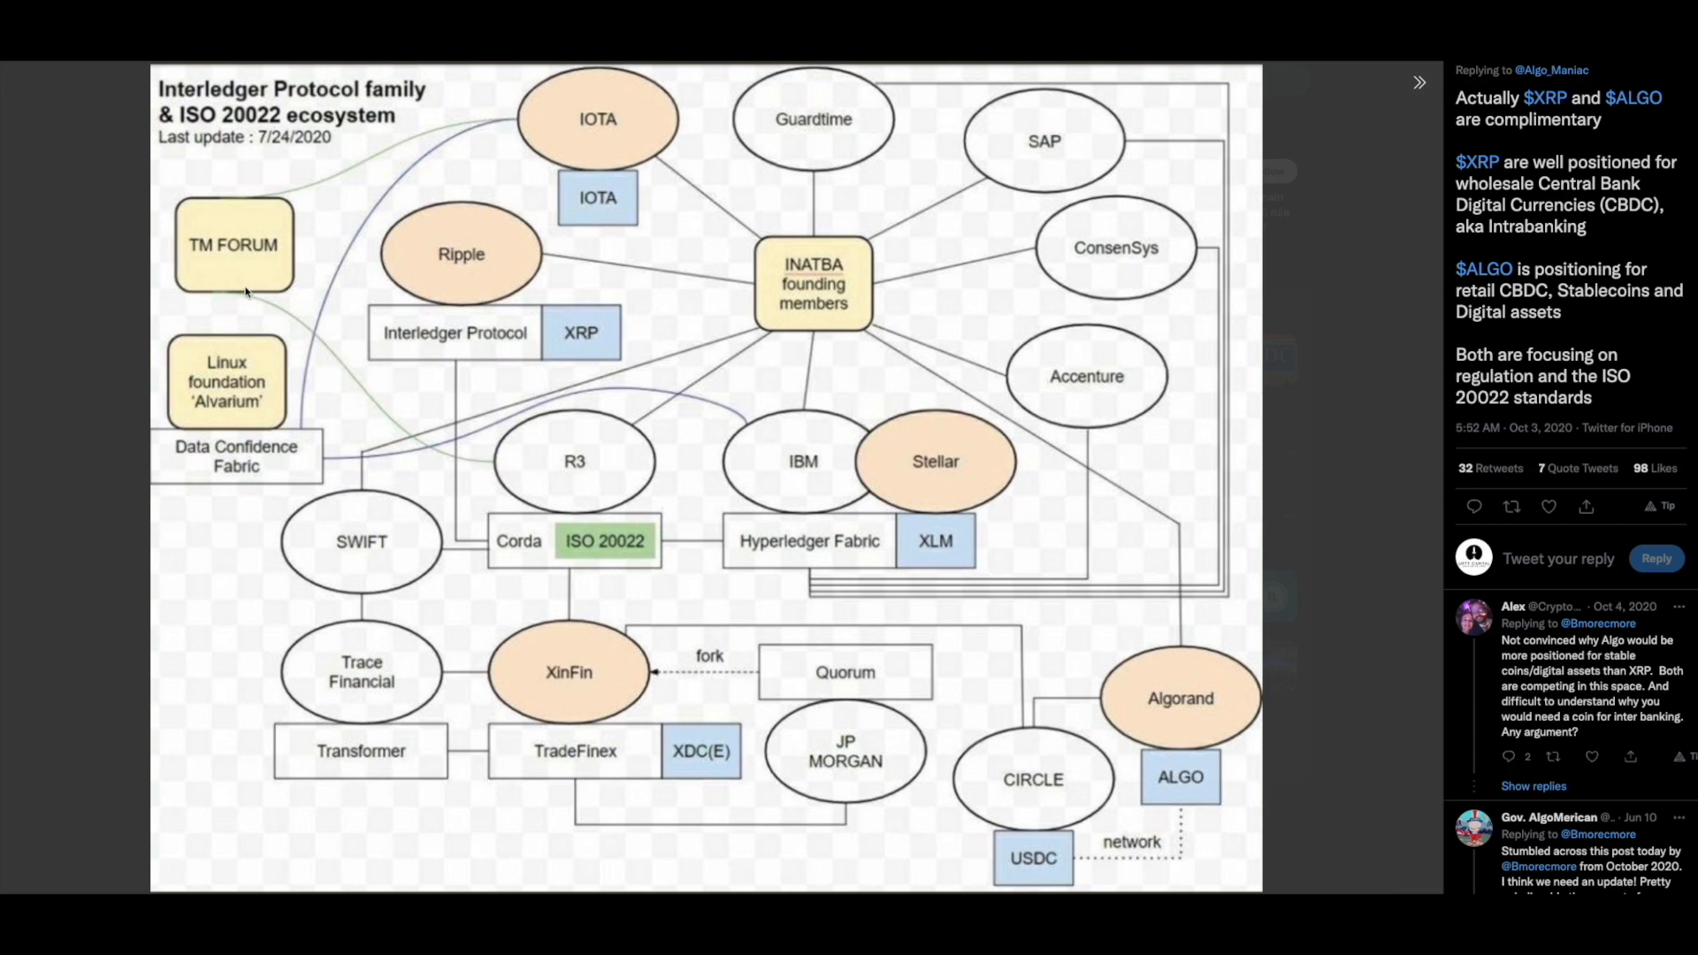
pyautogui.moveTo(193, 286)
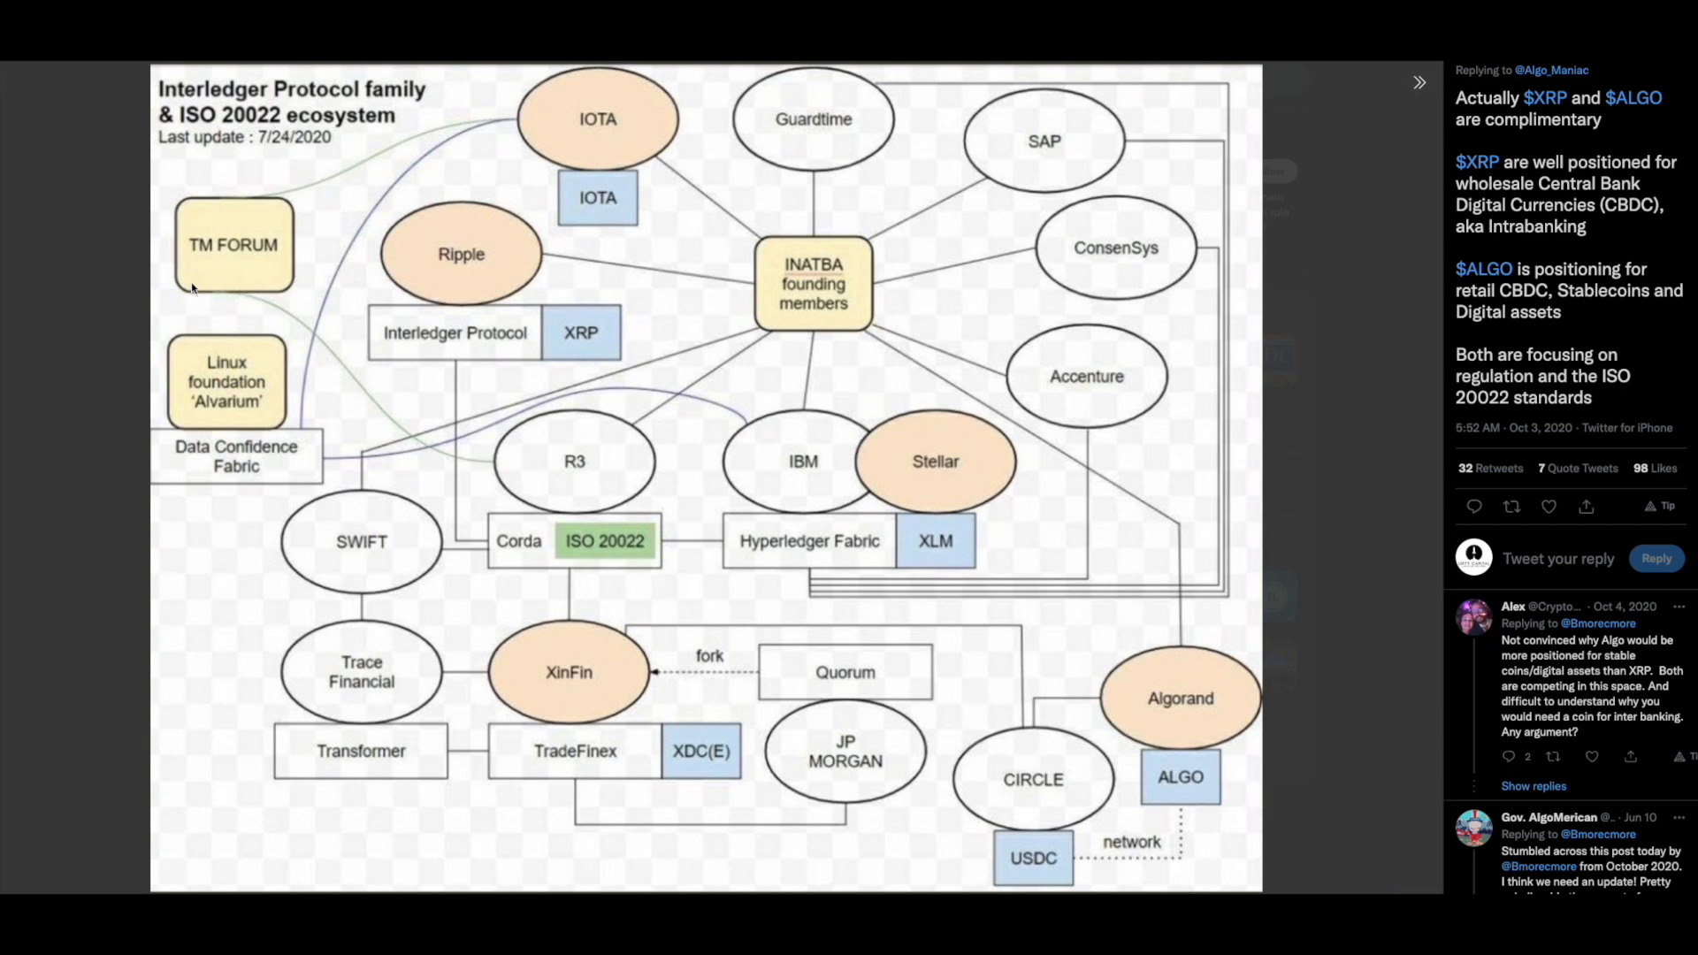
pyautogui.moveTo(208, 286)
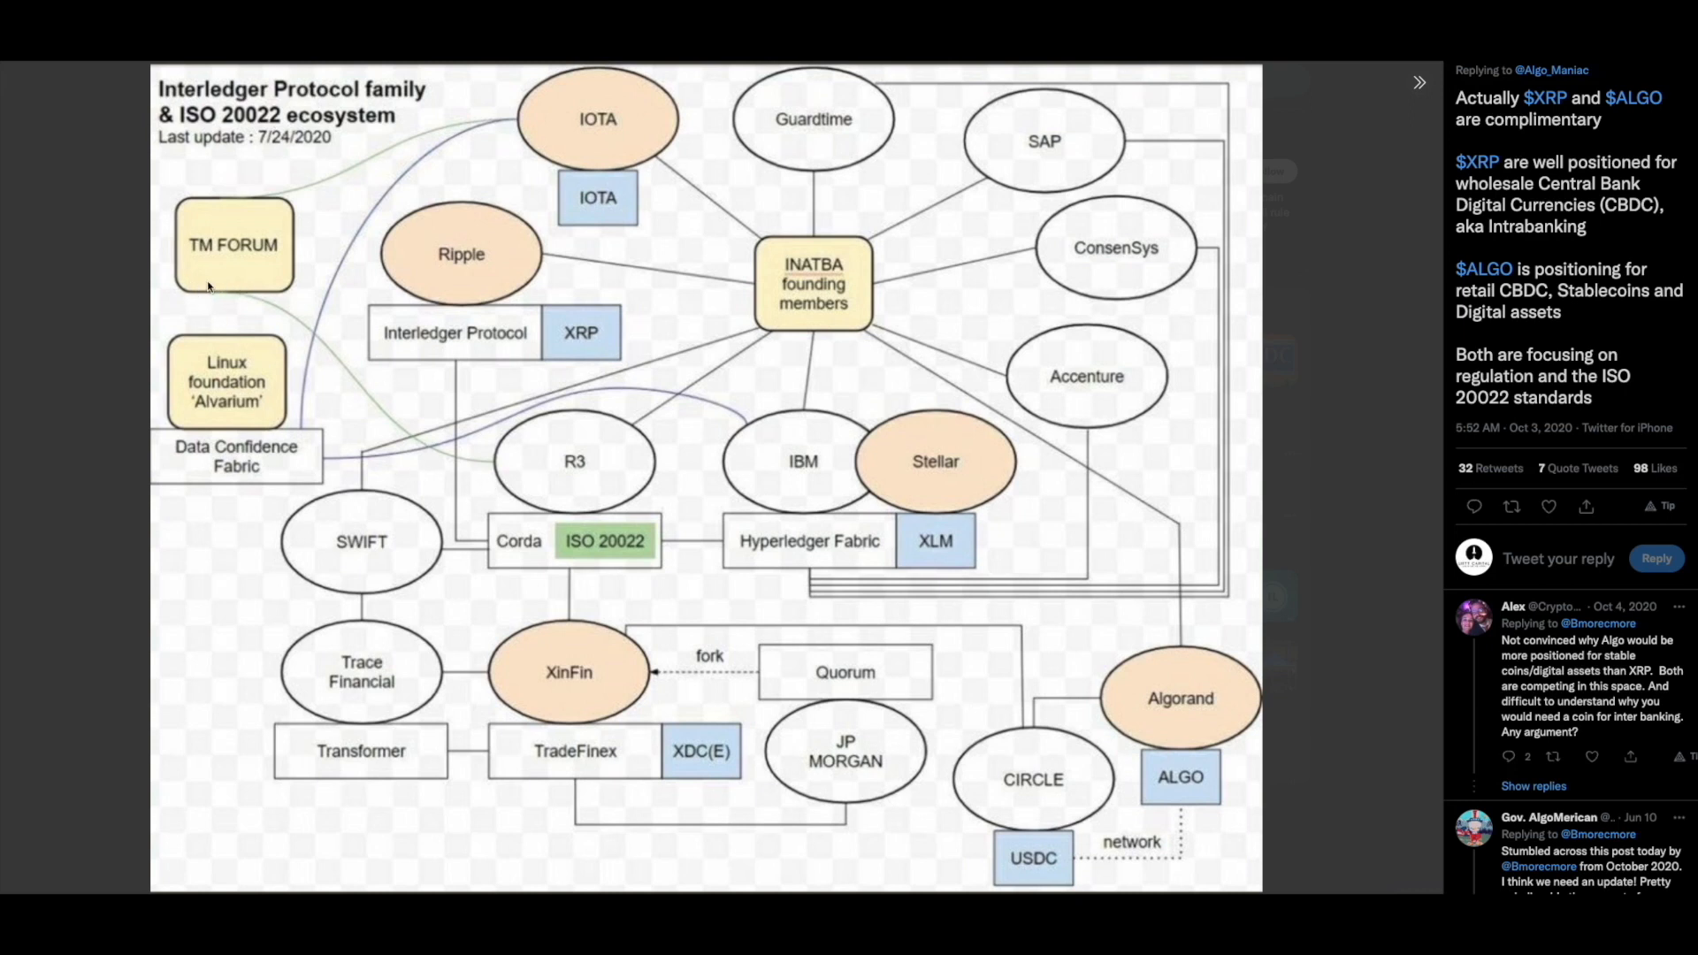
pyautogui.moveTo(201, 276)
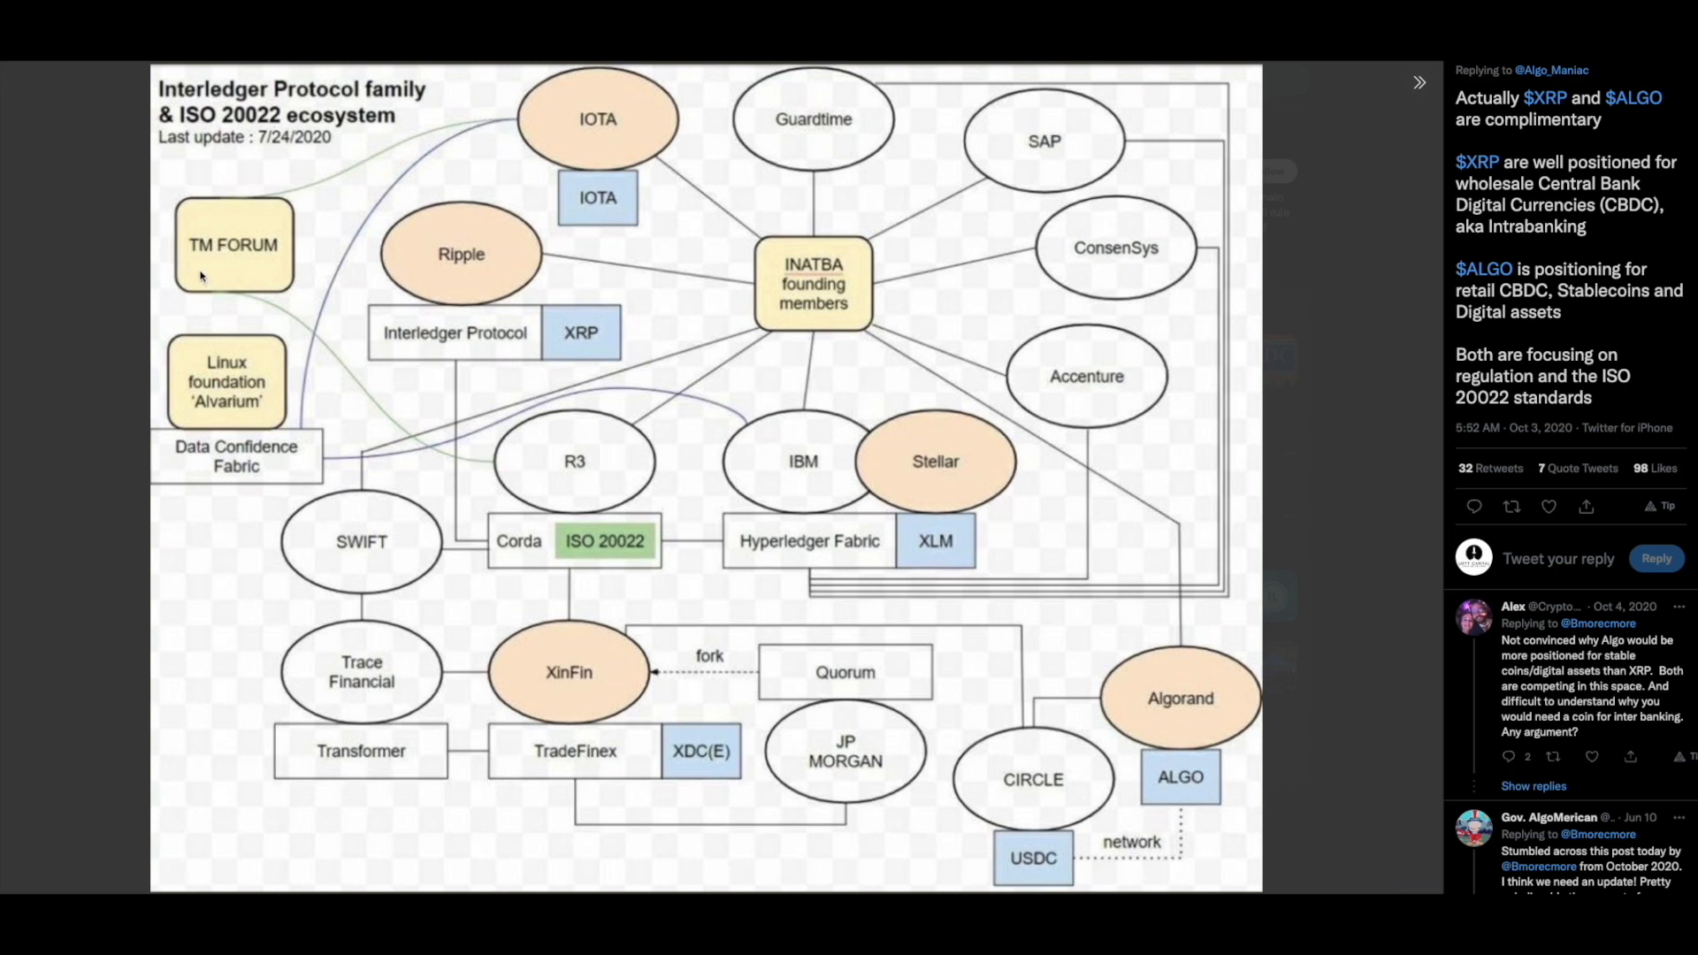
pyautogui.moveTo(608, 134)
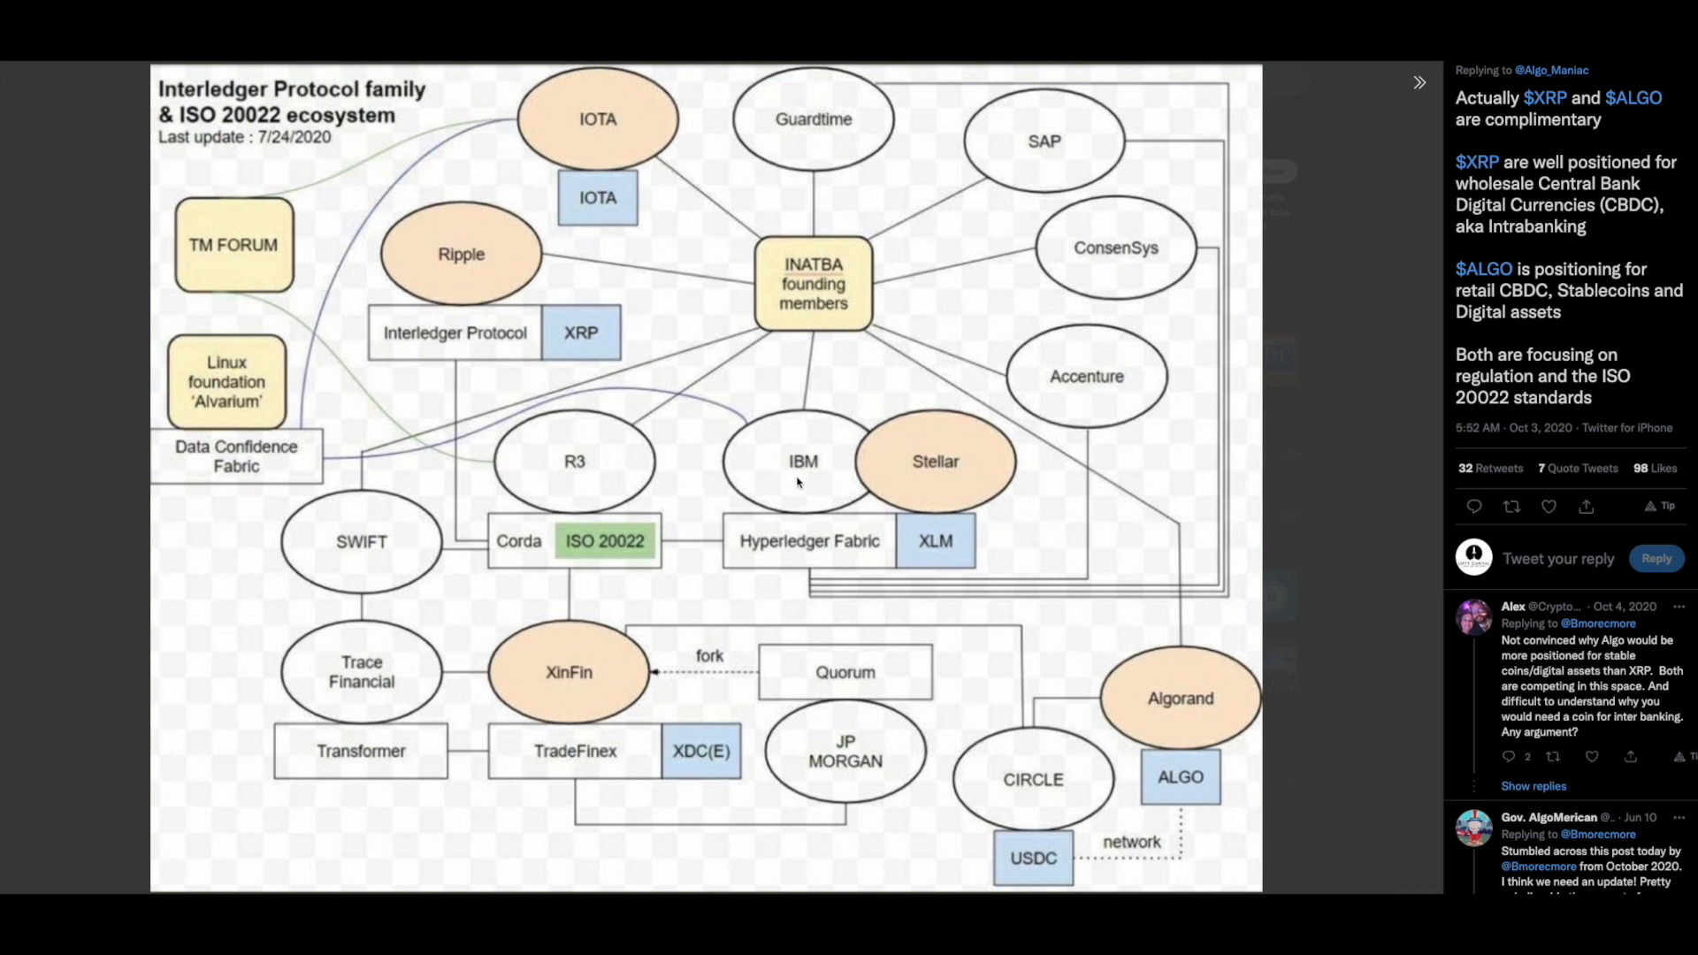
pyautogui.moveTo(296, 386)
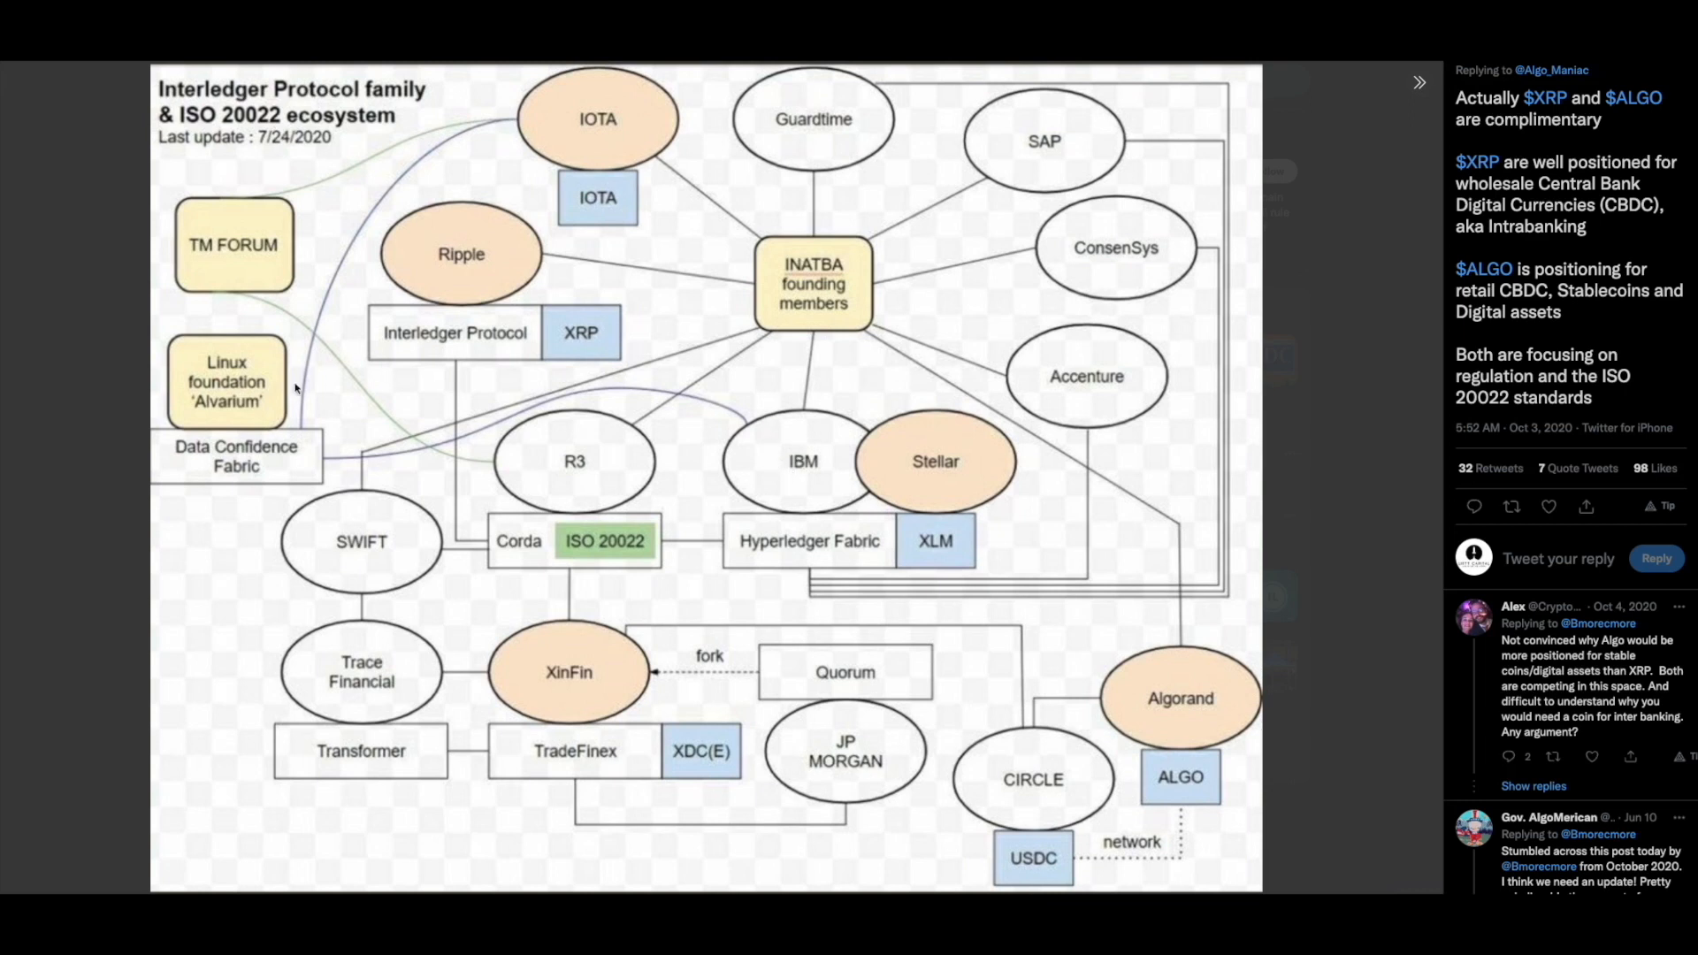
pyautogui.moveTo(539, 95)
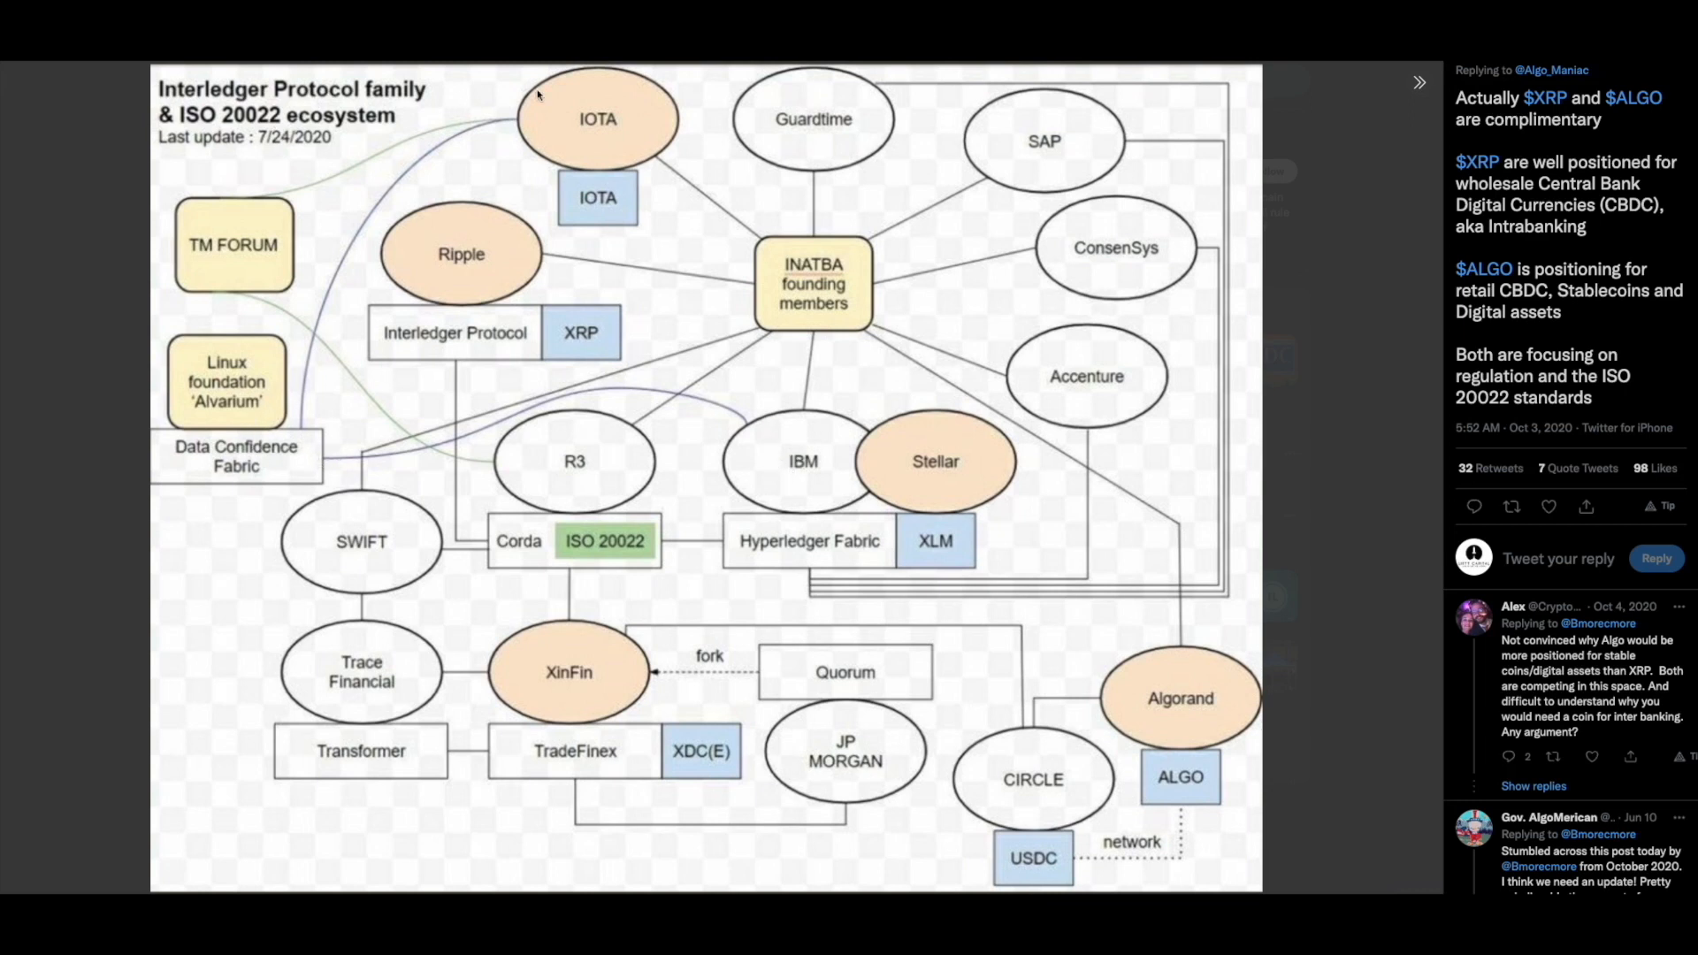
pyautogui.moveTo(448, 211)
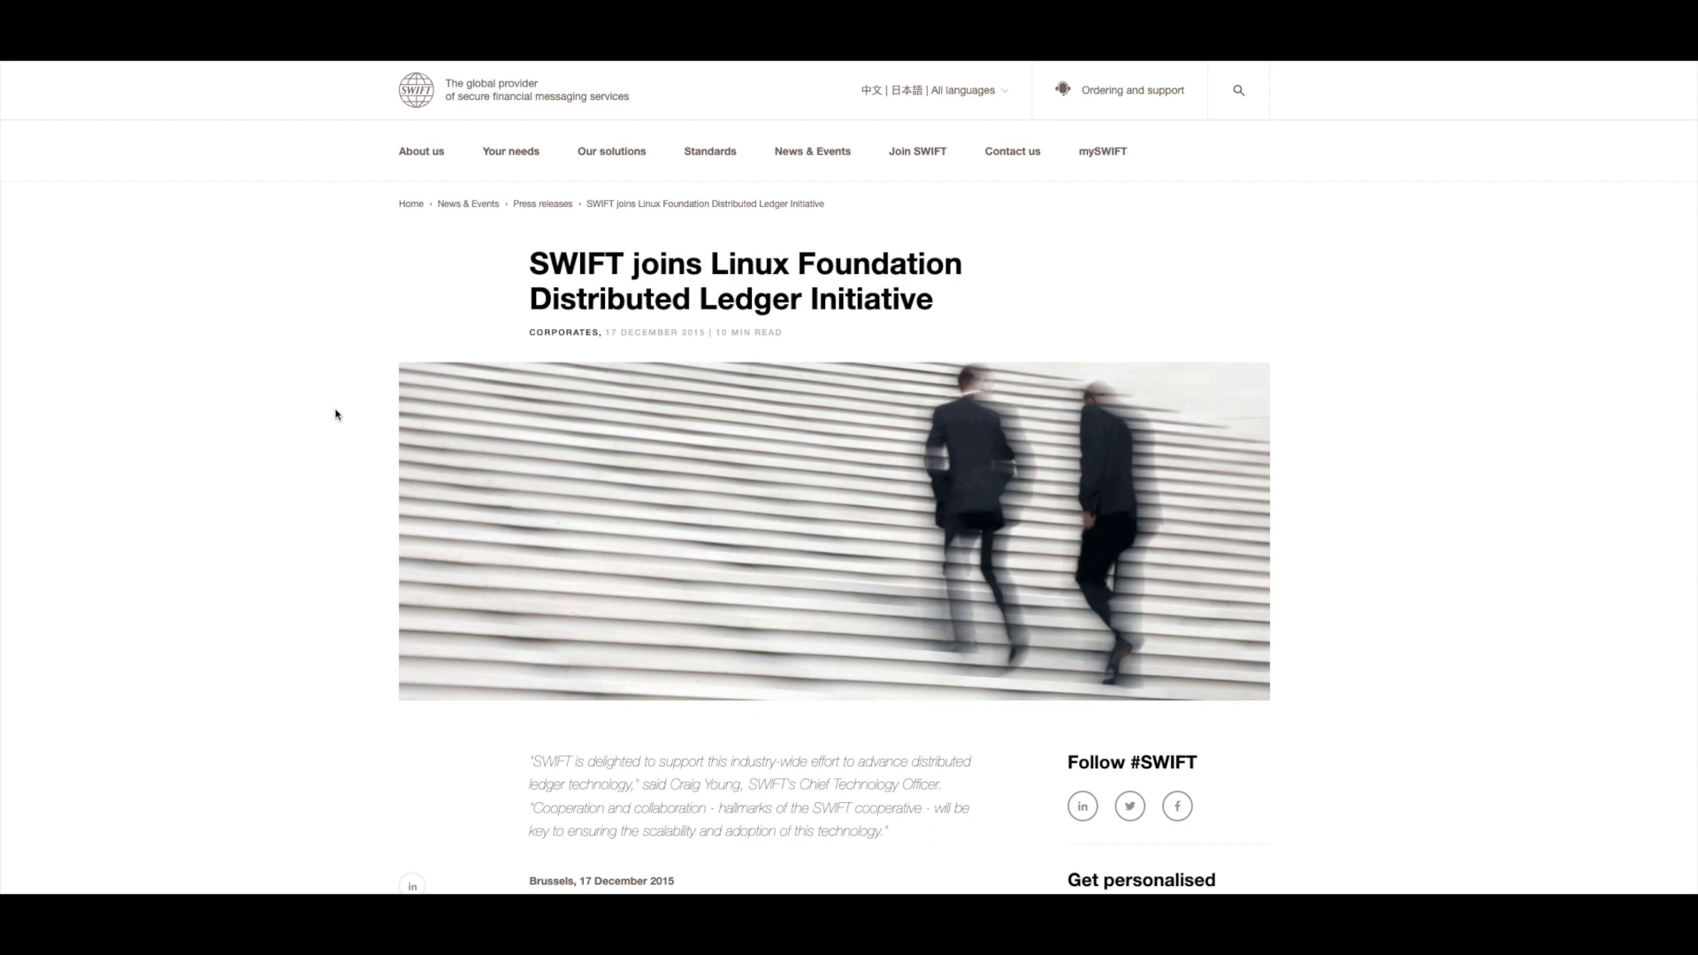
pyautogui.moveTo(306, 414)
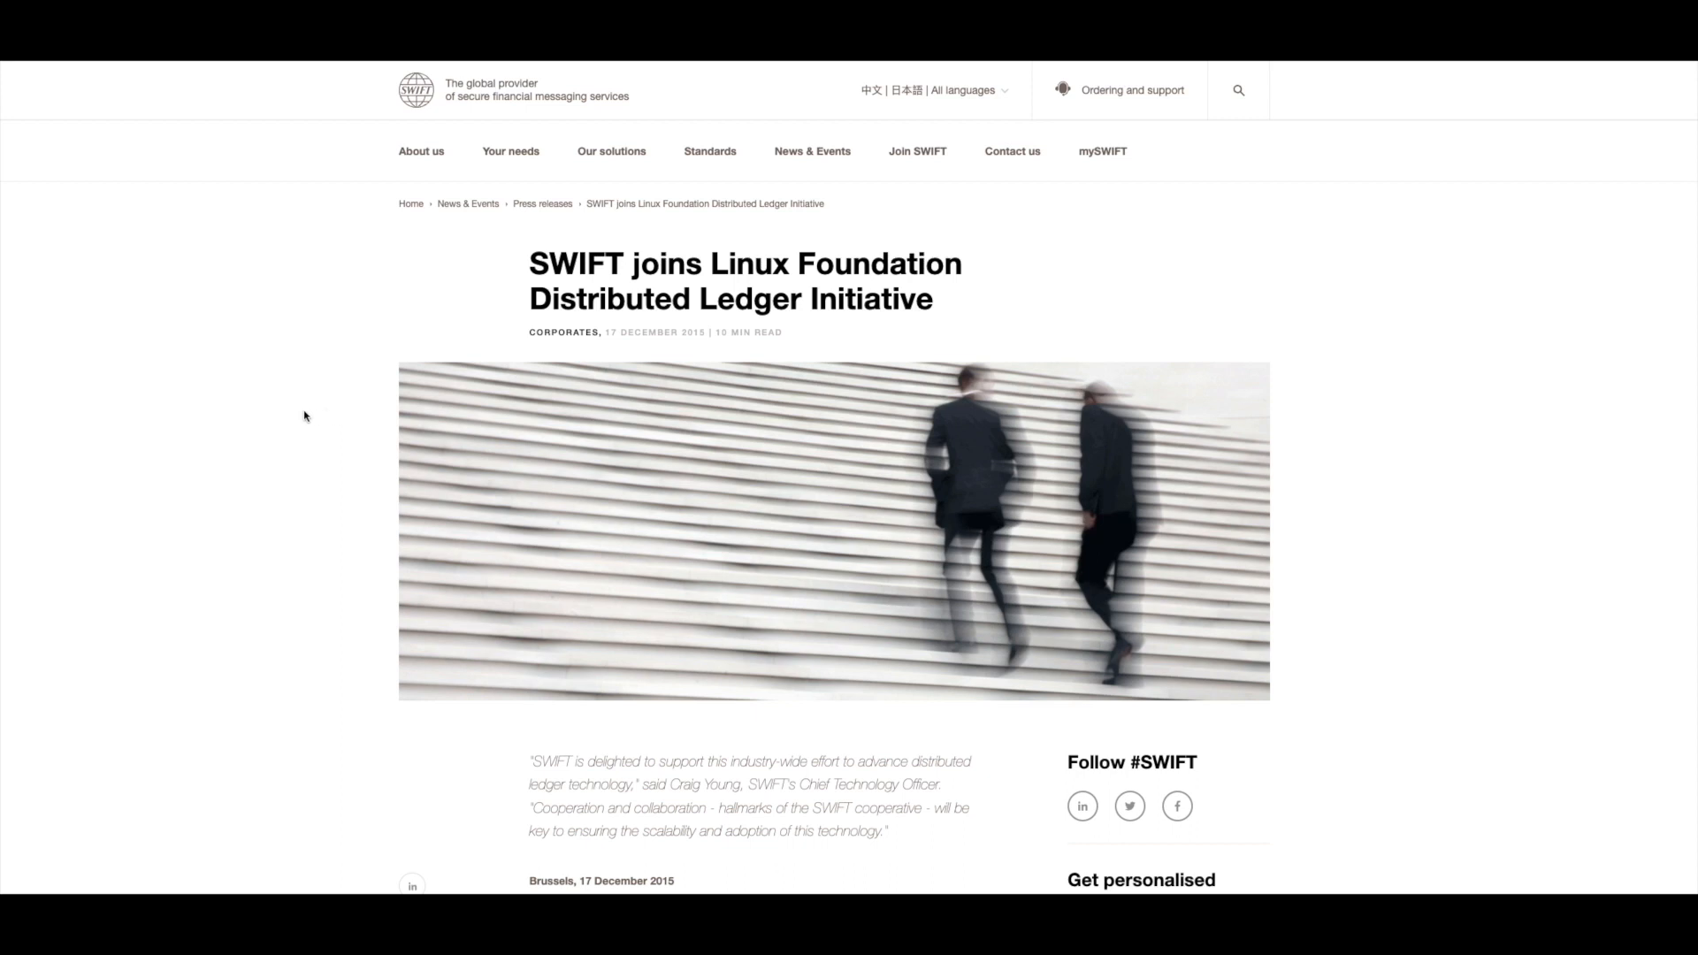
# Scroll down the SWIFT press release to its founding-member paragraphs
pyautogui.scroll(-3)
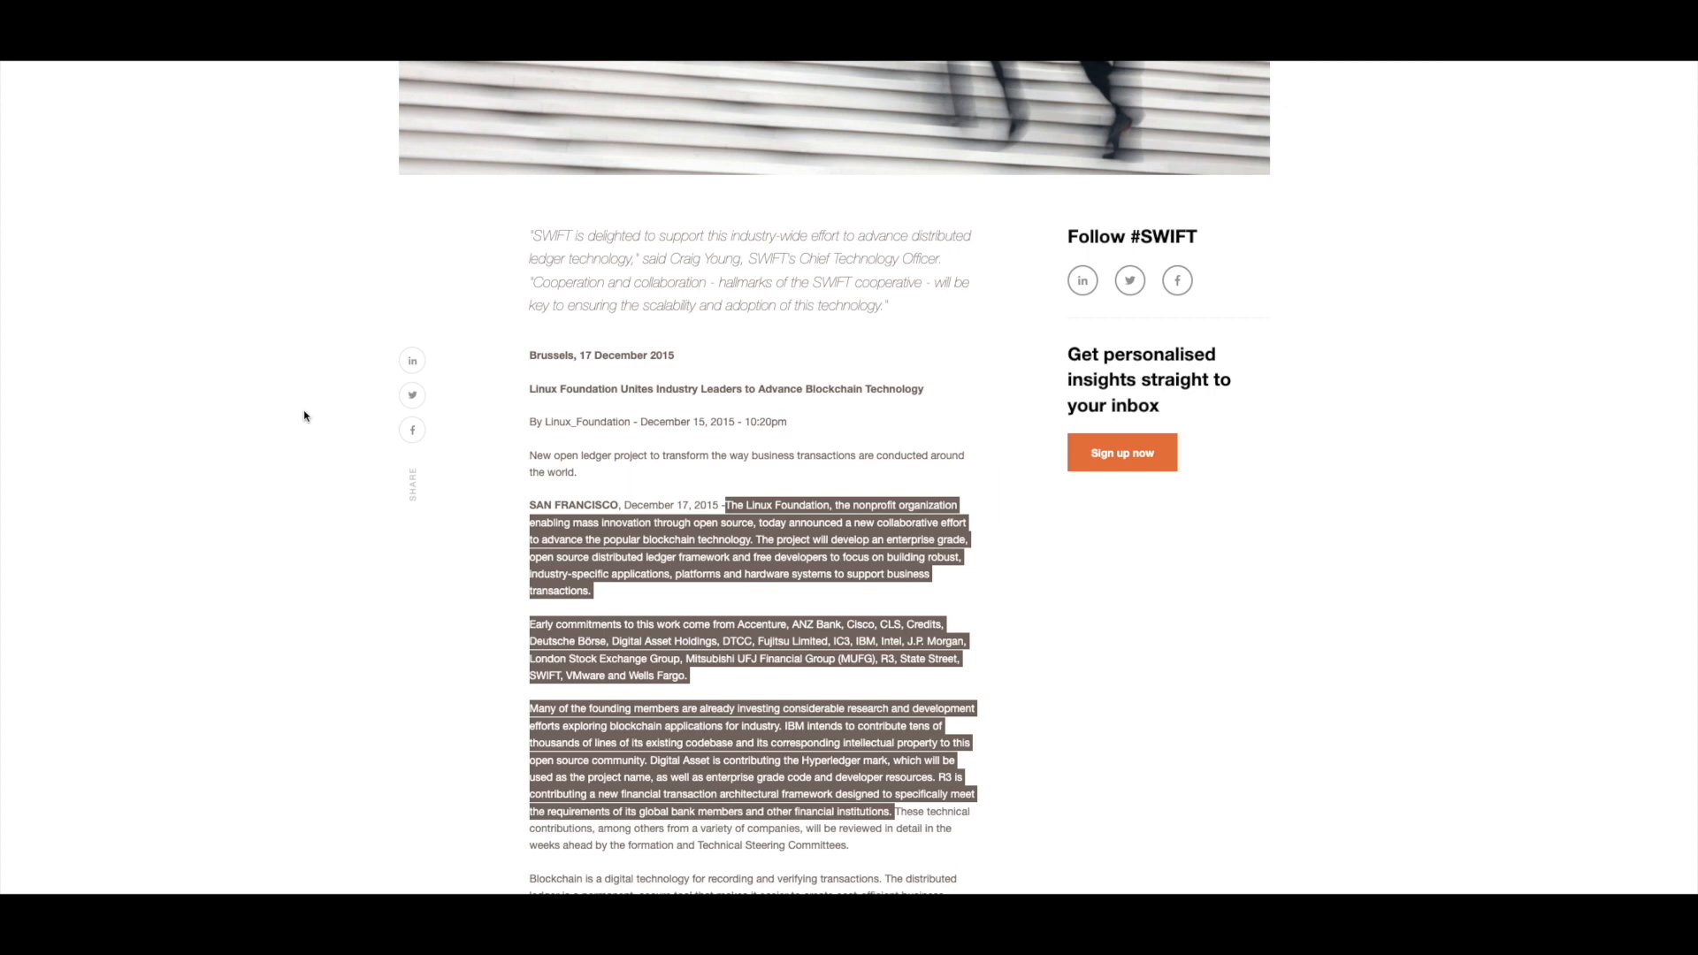
# Scroll further to the blockchain definition and Jim Zemlin quote in the press release
pyautogui.scroll(-3)
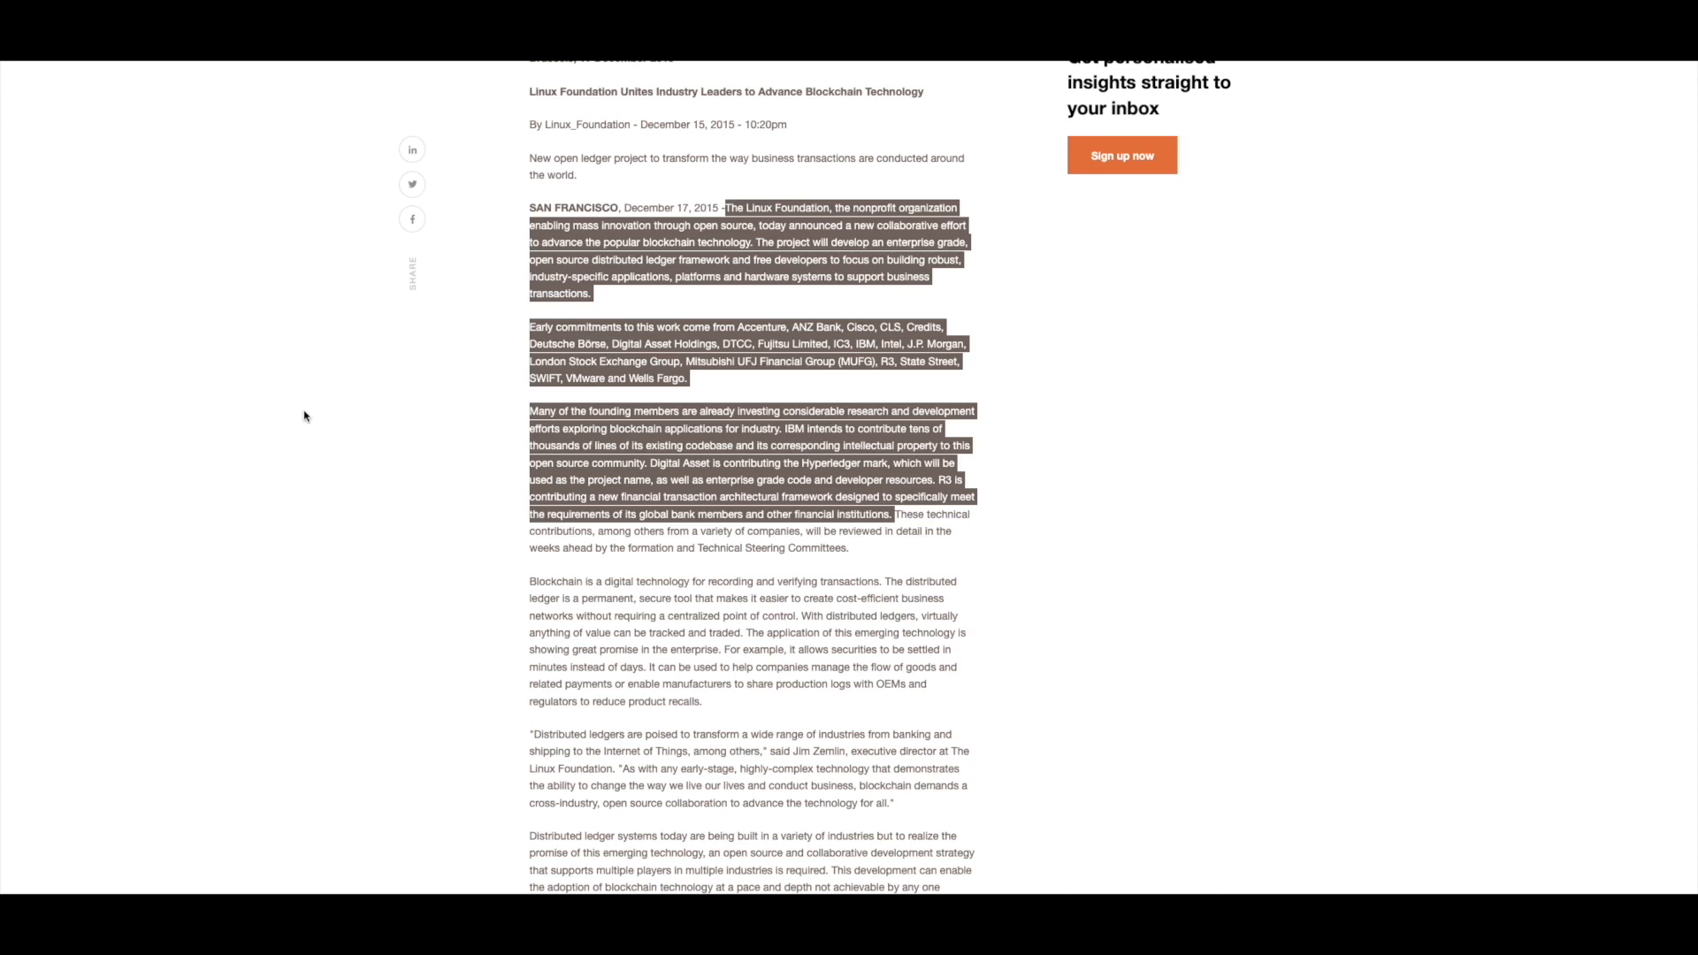
pyautogui.moveTo(300, 407)
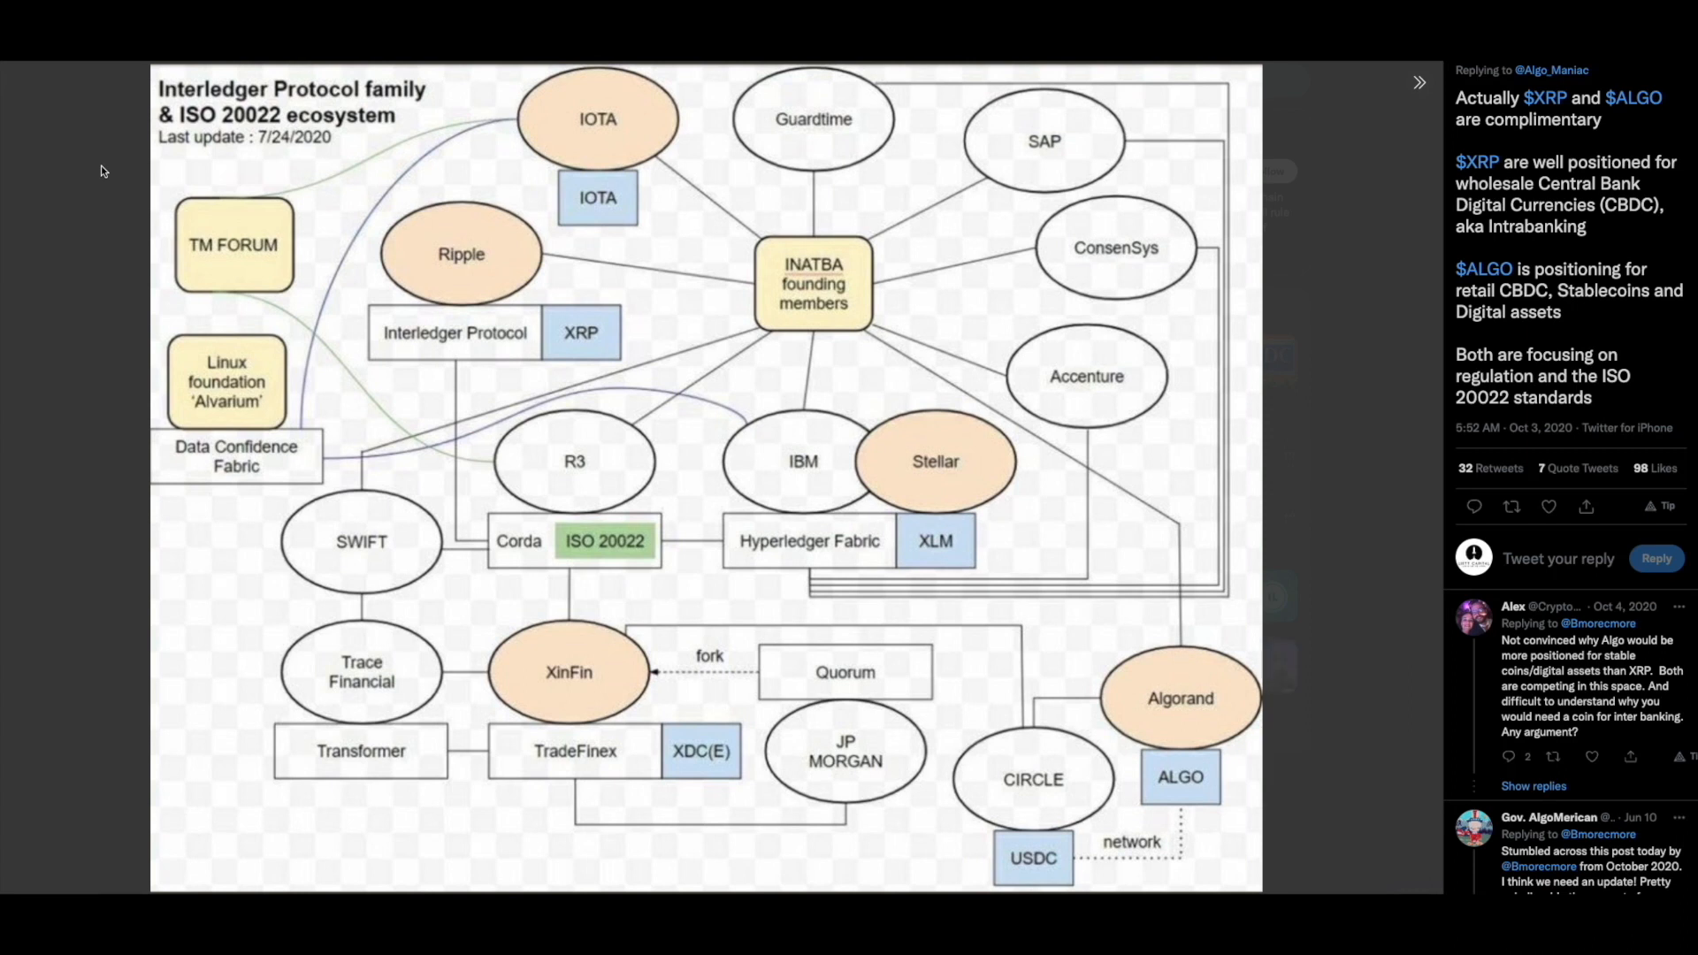
pyautogui.moveTo(112, 394)
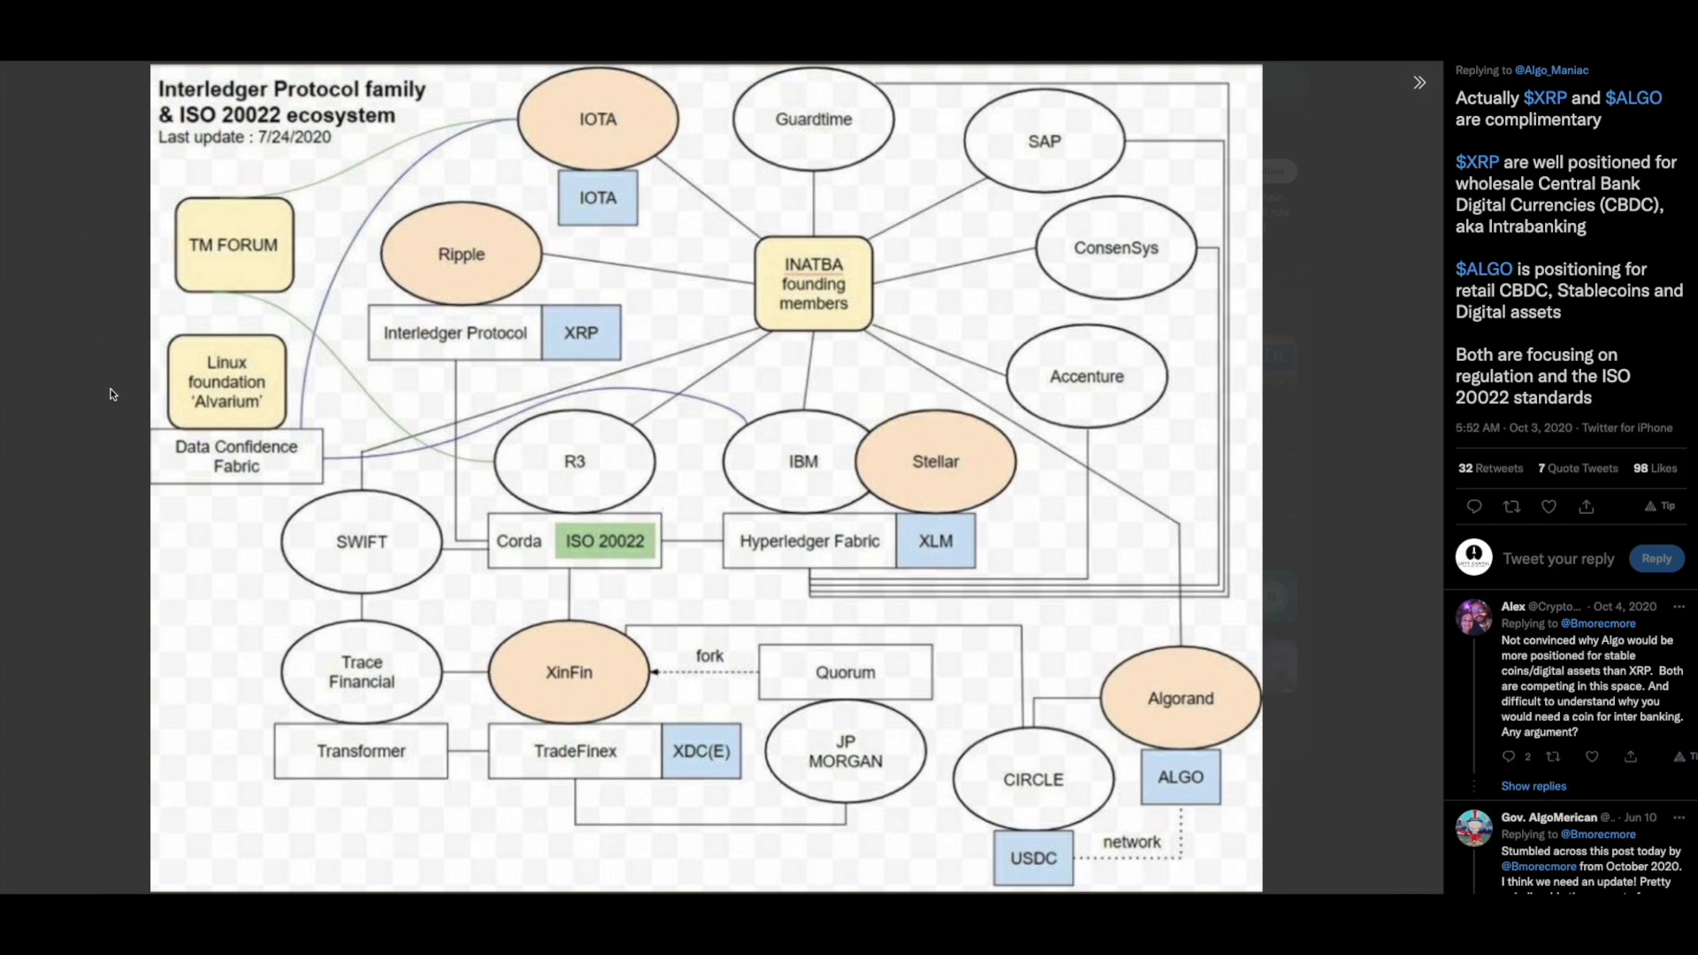
pyautogui.moveTo(806, 467)
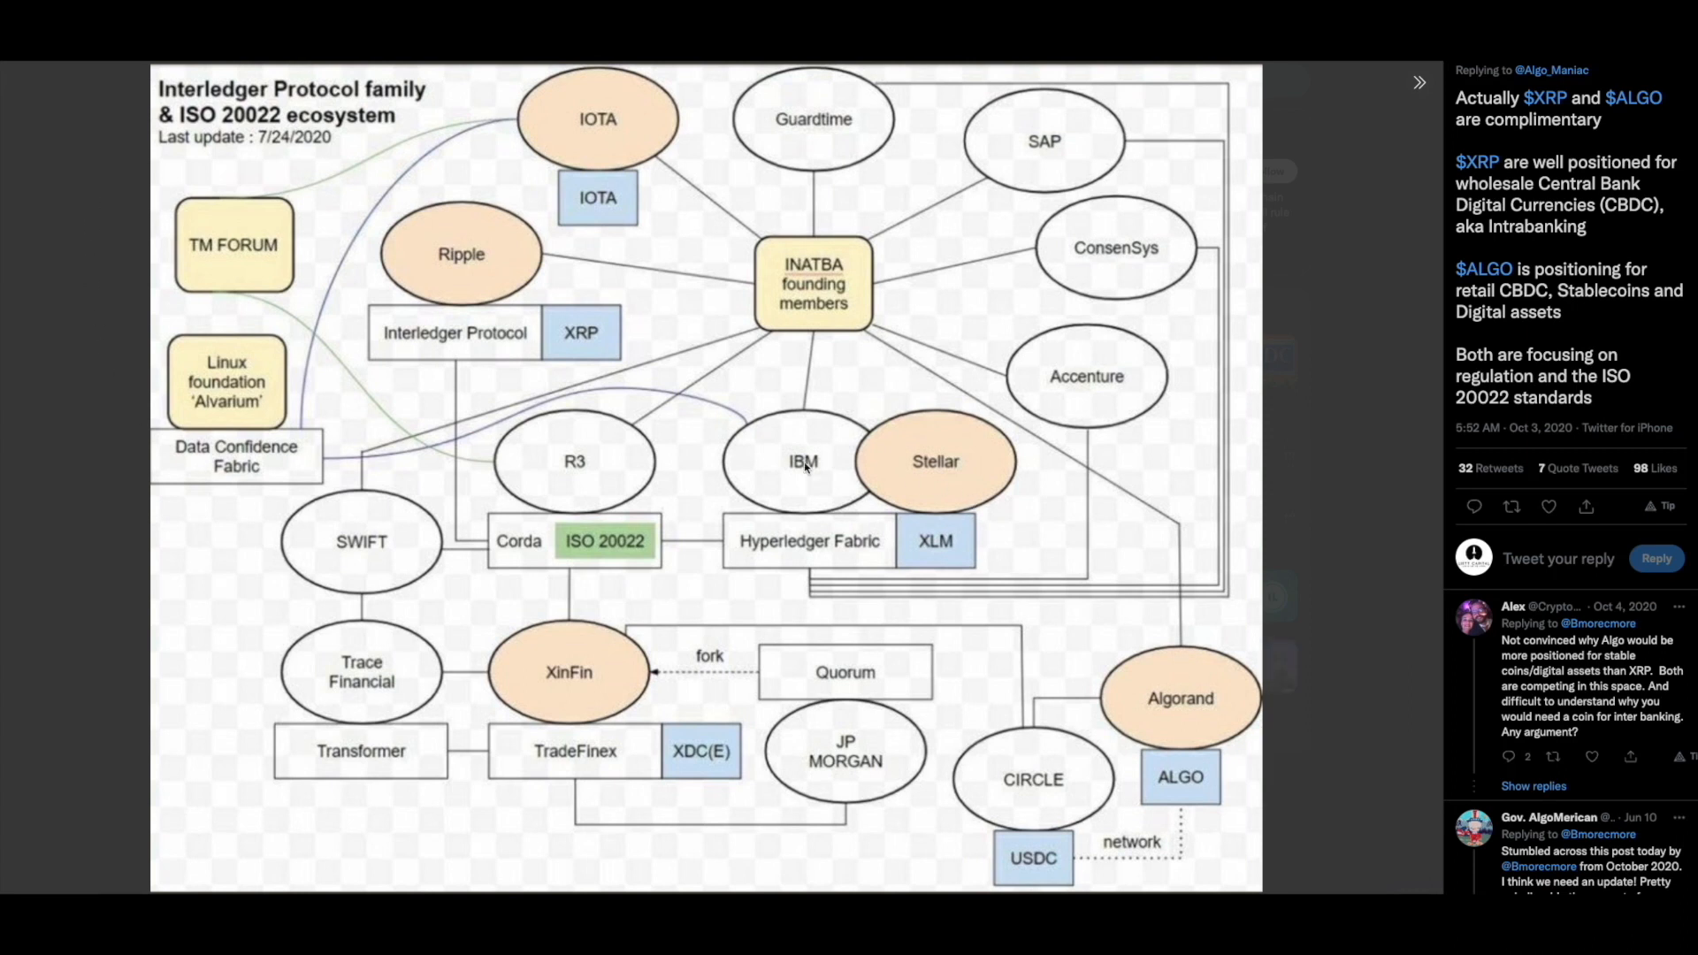
pyautogui.moveTo(796, 484)
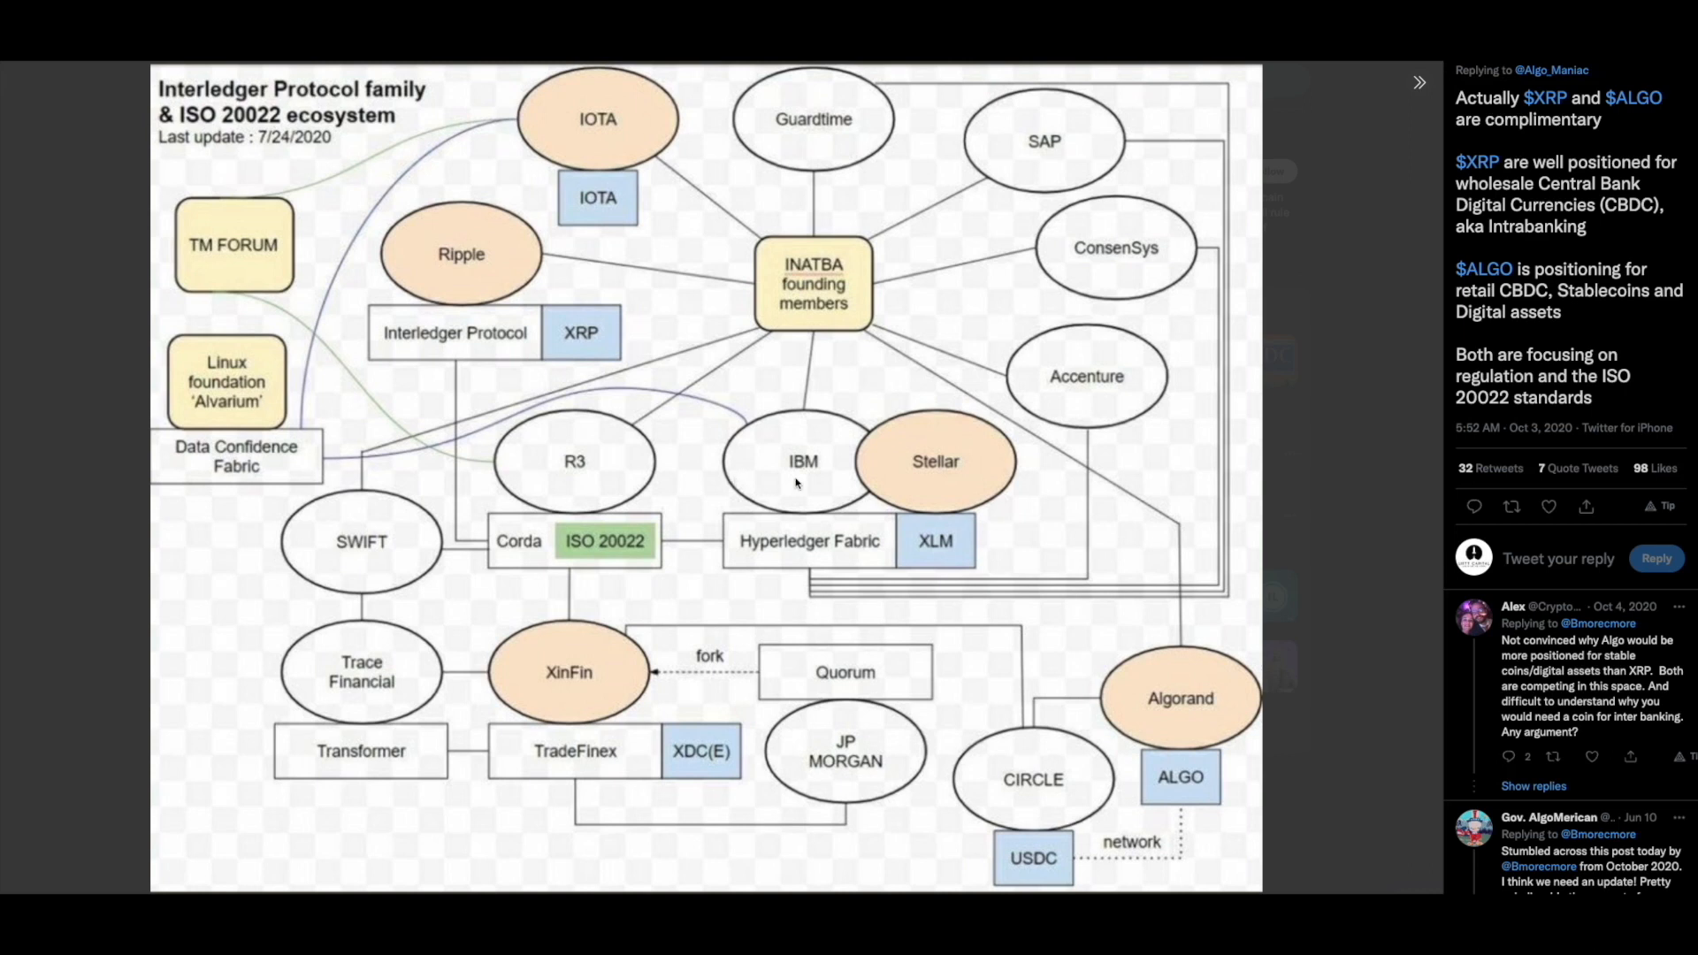
pyautogui.moveTo(219, 396)
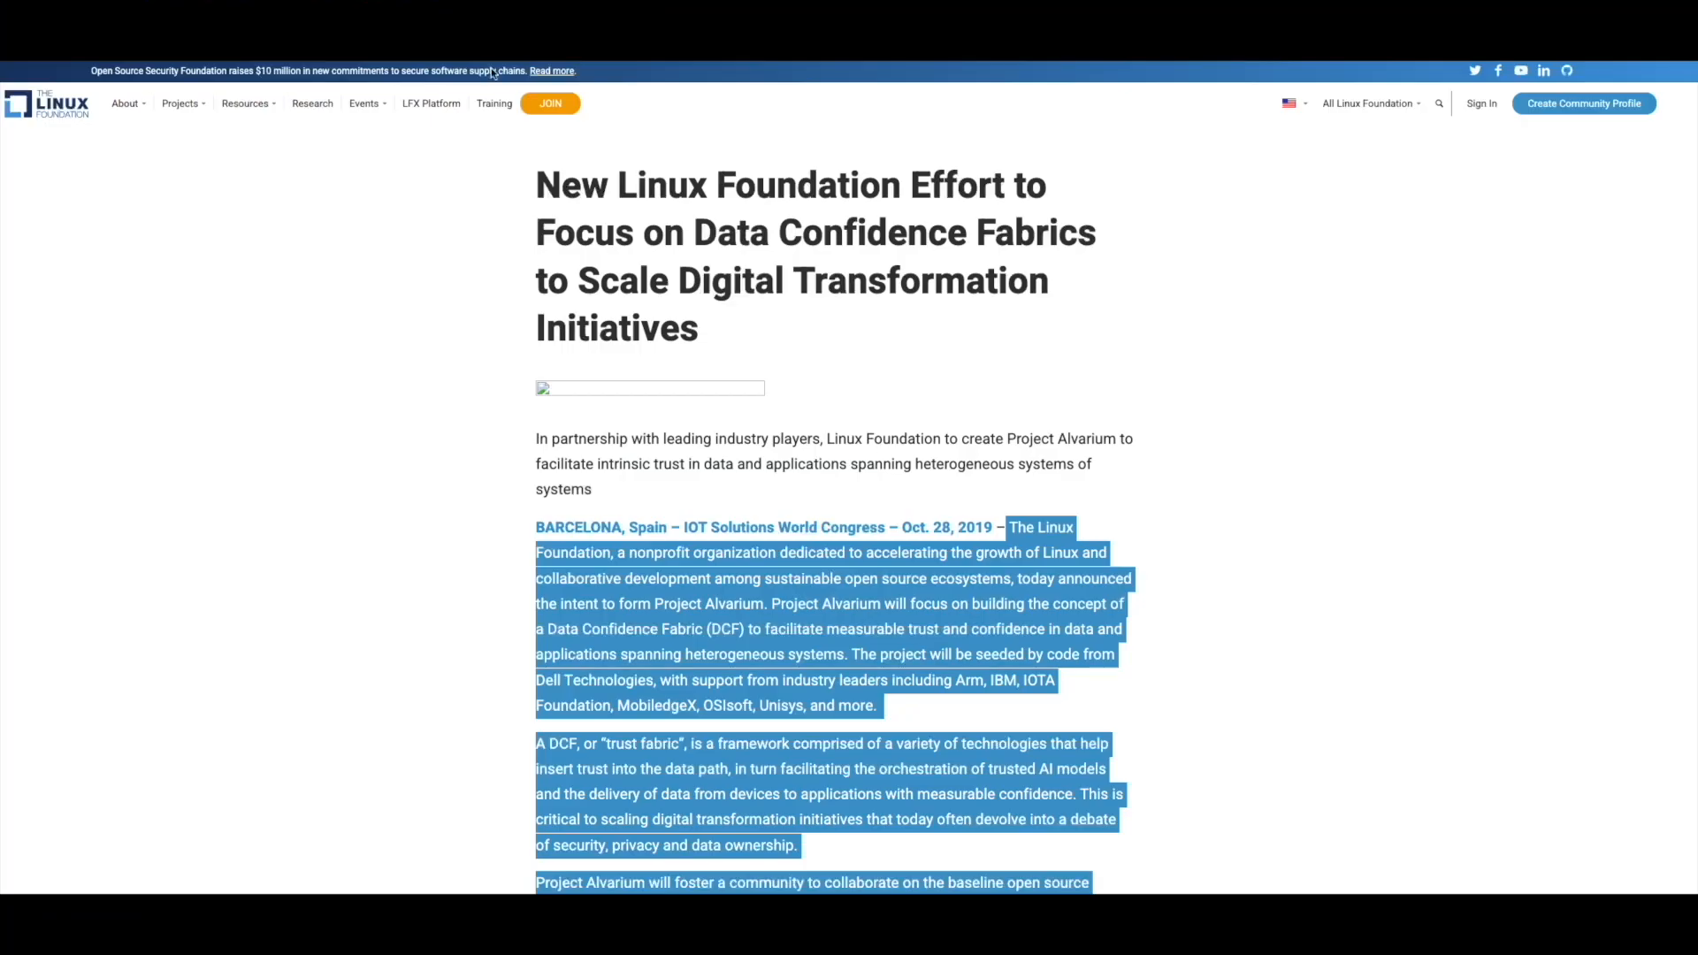
pyautogui.moveTo(402, 314)
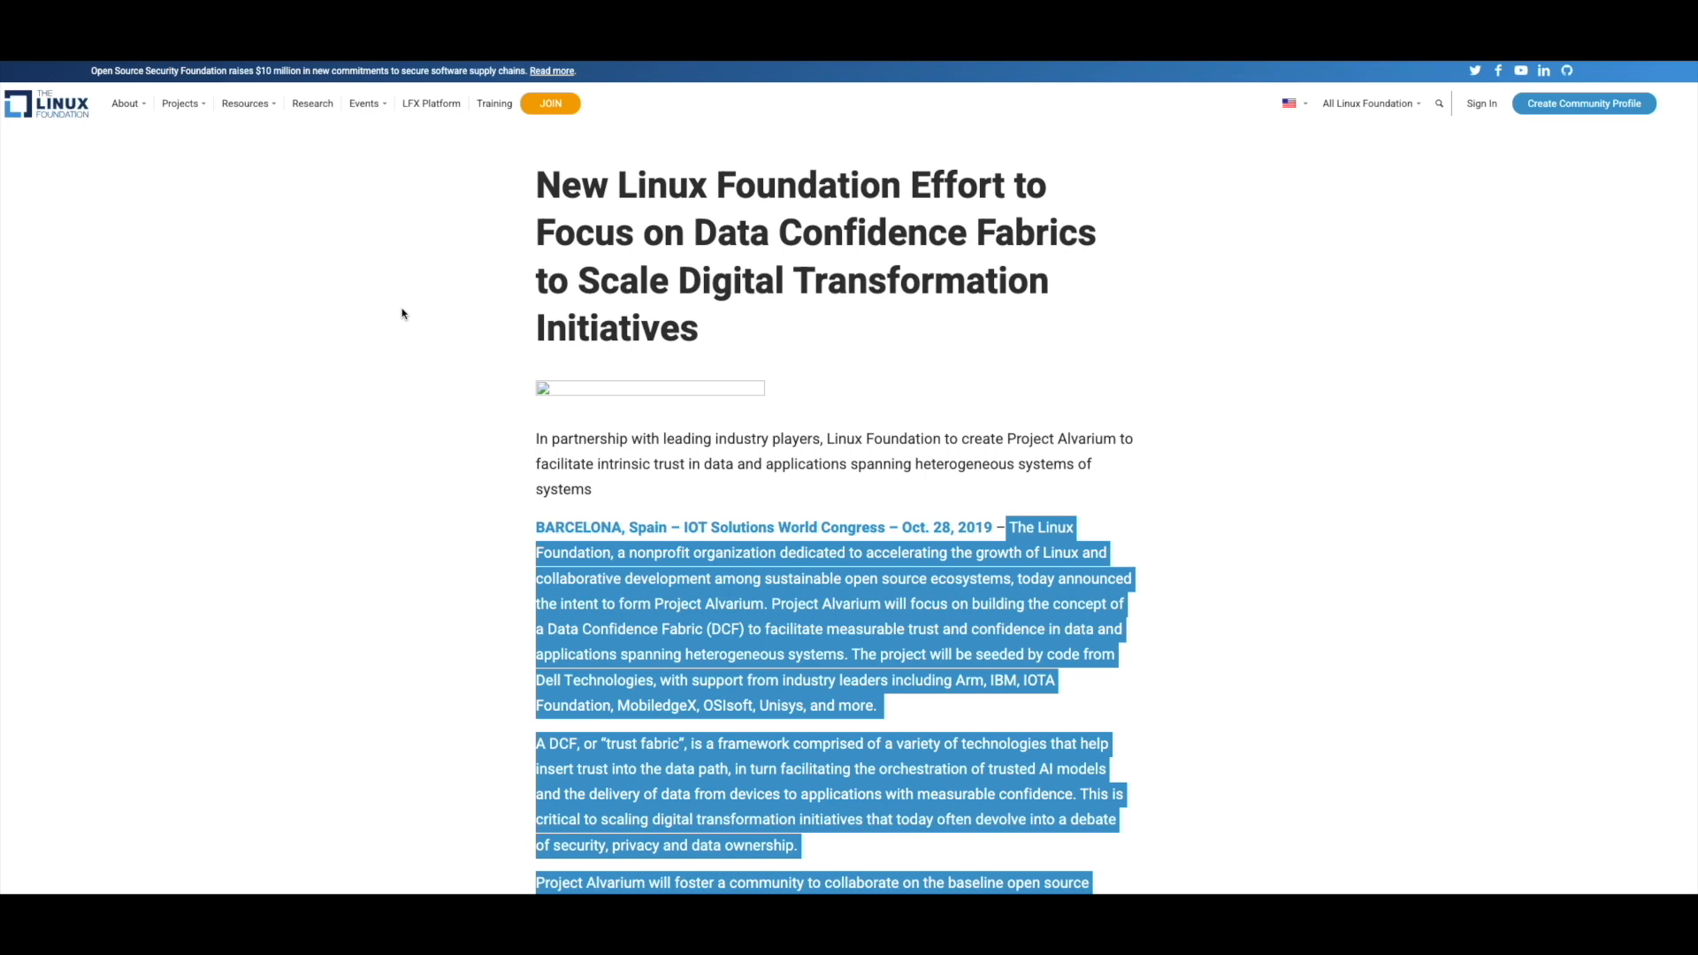
# Scroll through the Linux Foundation Data Confidence Fabrics article's opening paragraphs and back up
pyautogui.scroll(-3)
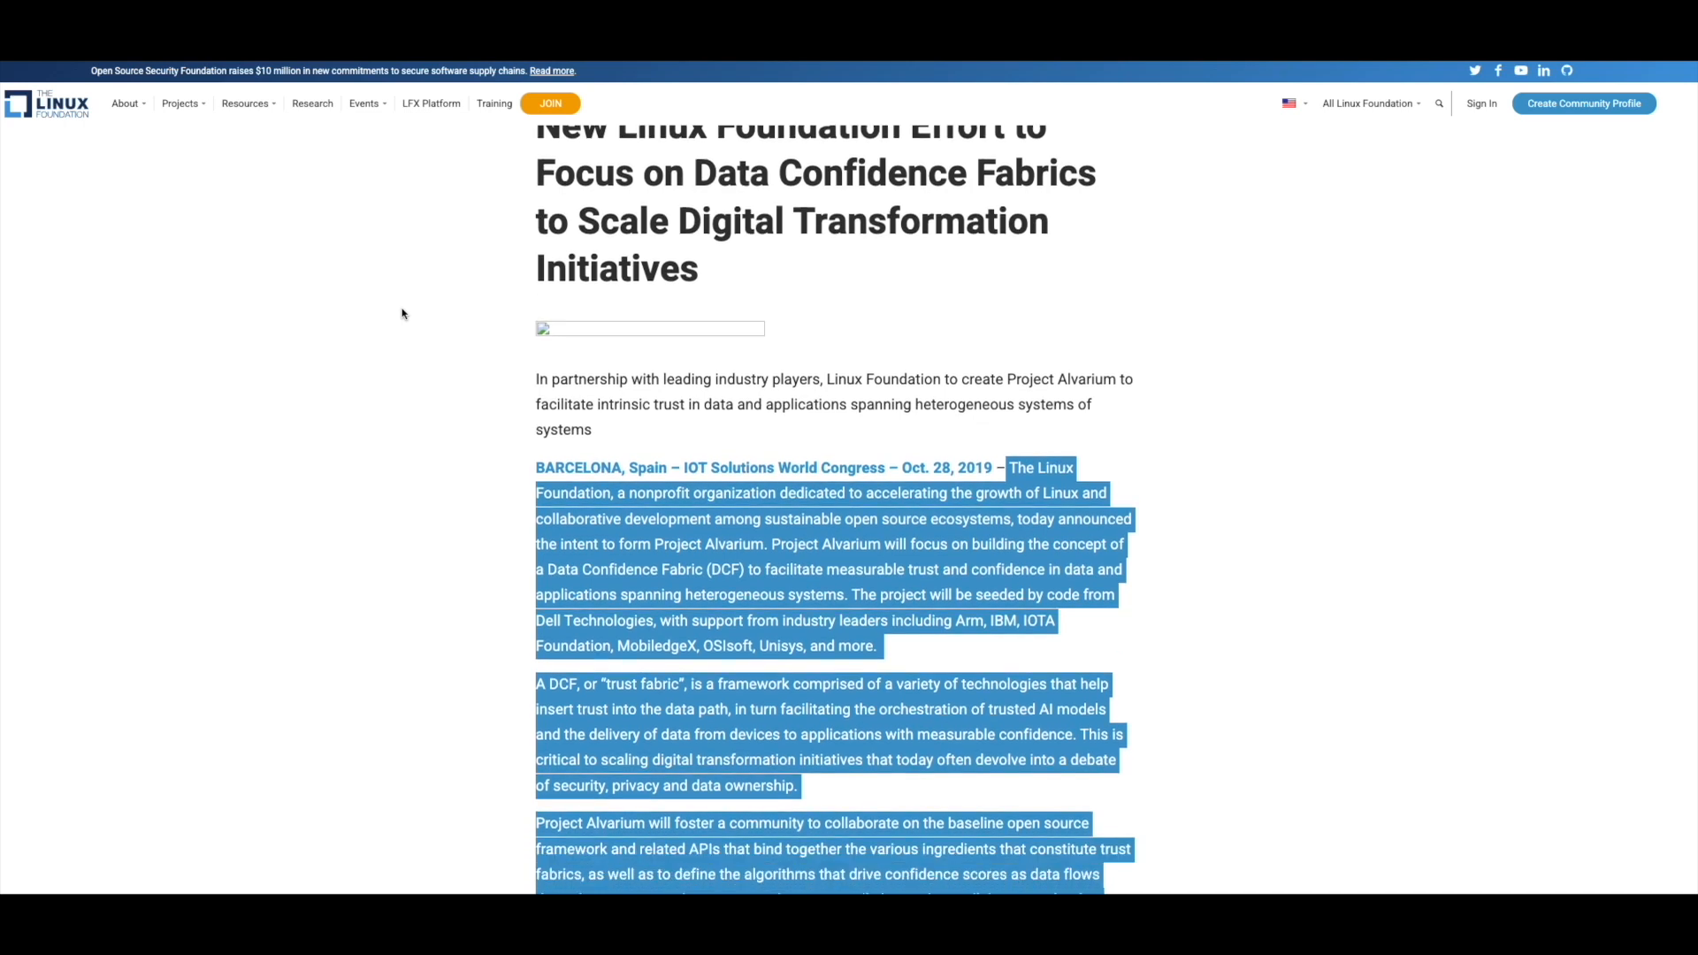
pyautogui.scroll(-3)
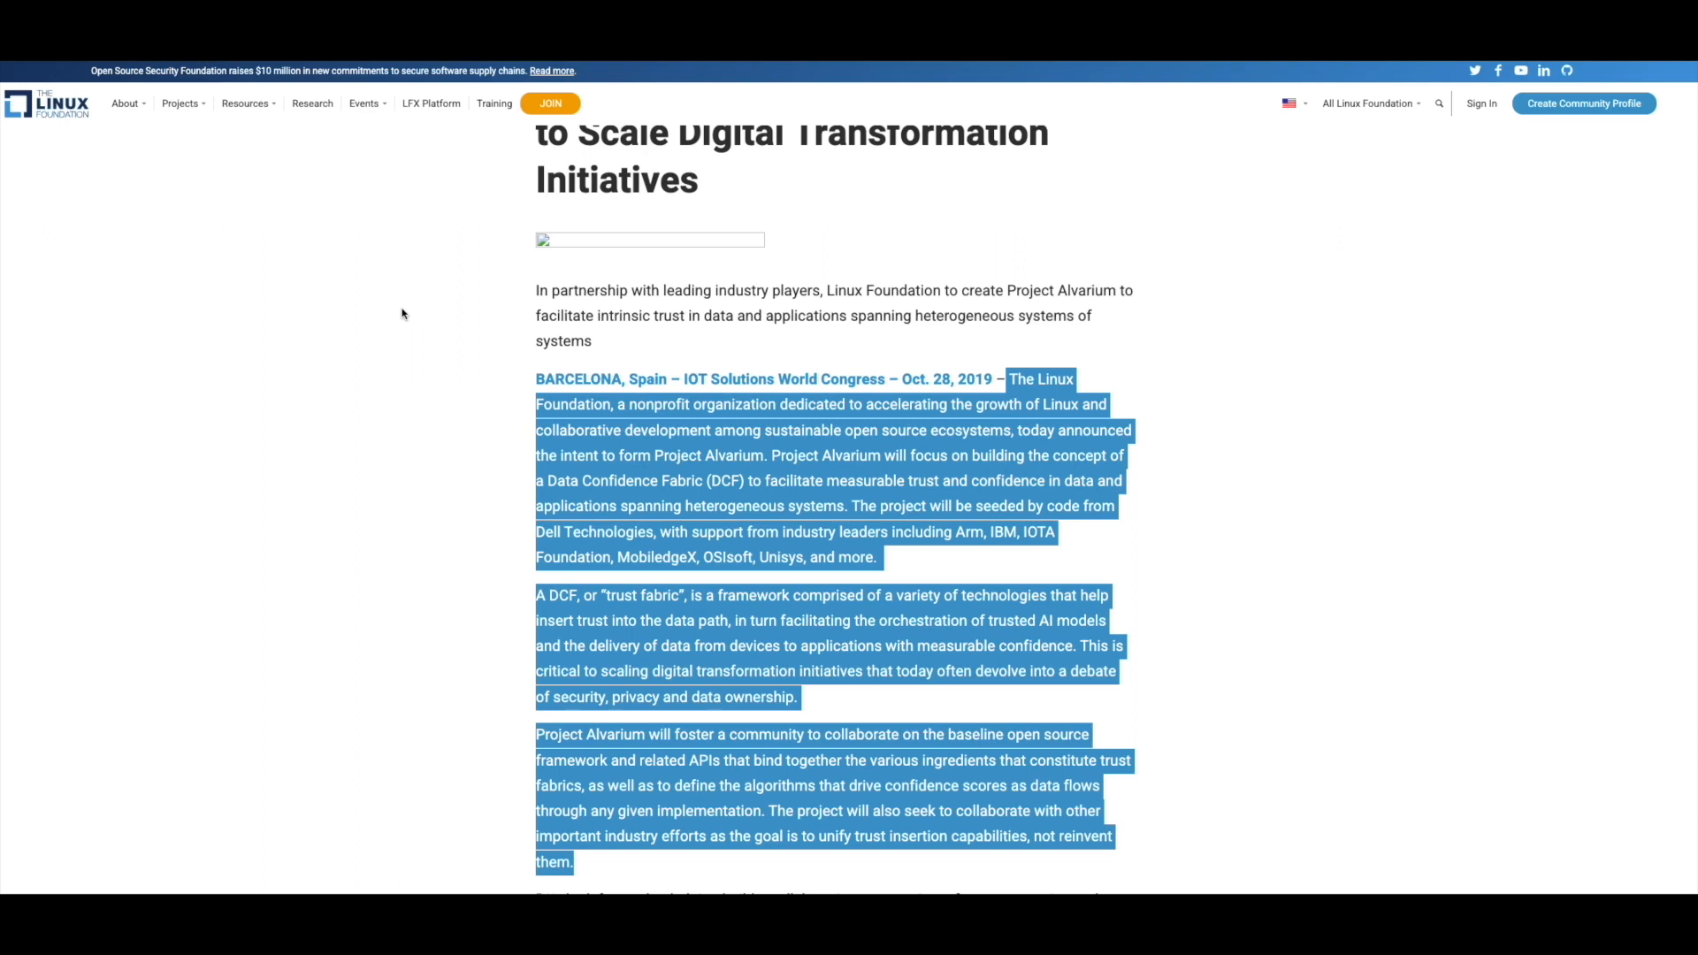
pyautogui.scroll(3)
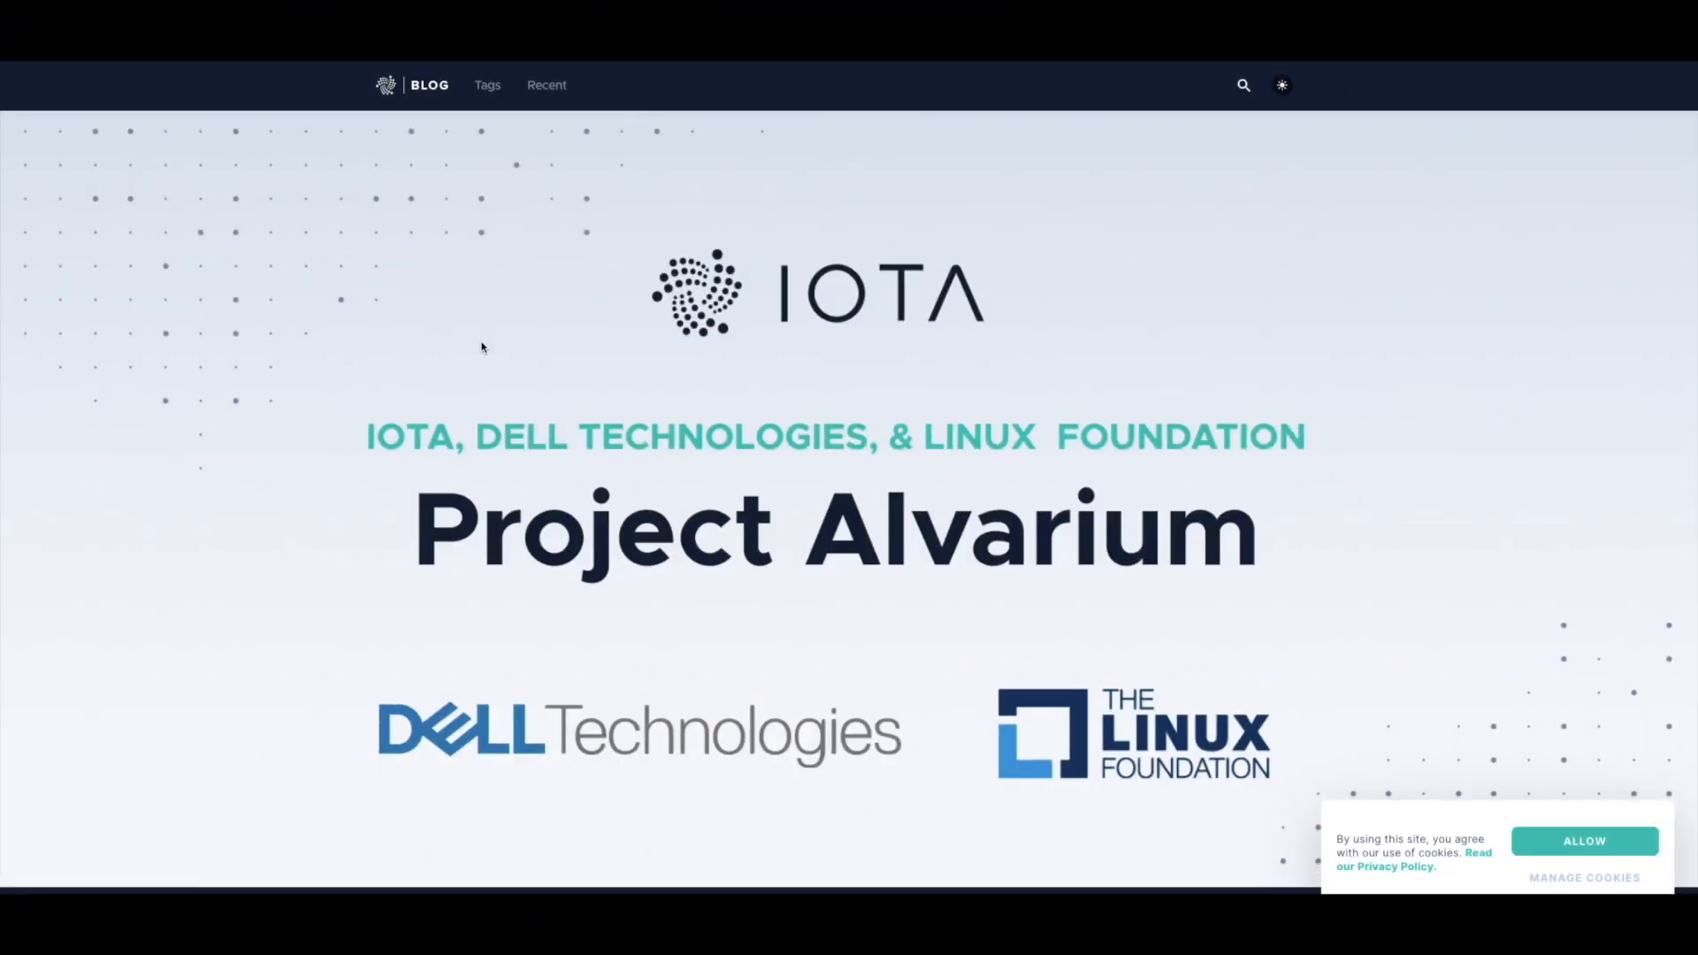
pyautogui.moveTo(274, 431)
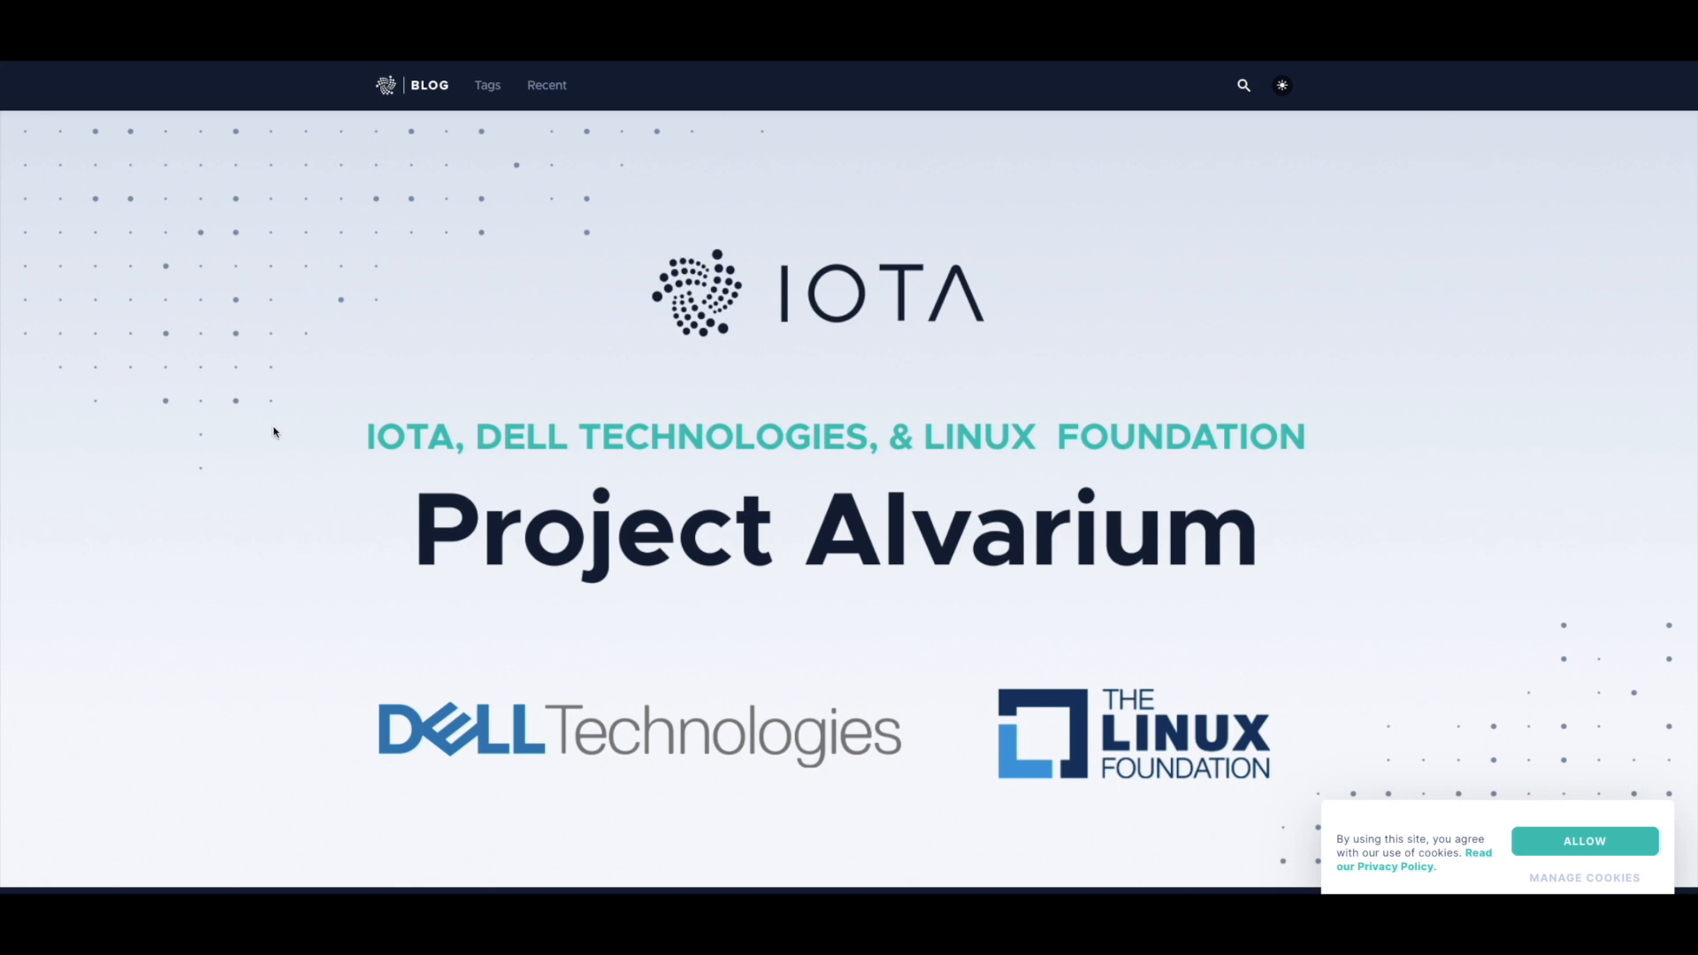
# Scroll past the banner to the 'What is Project Alvarium?' section and dismiss the cookie notice
pyautogui.scroll(-3)
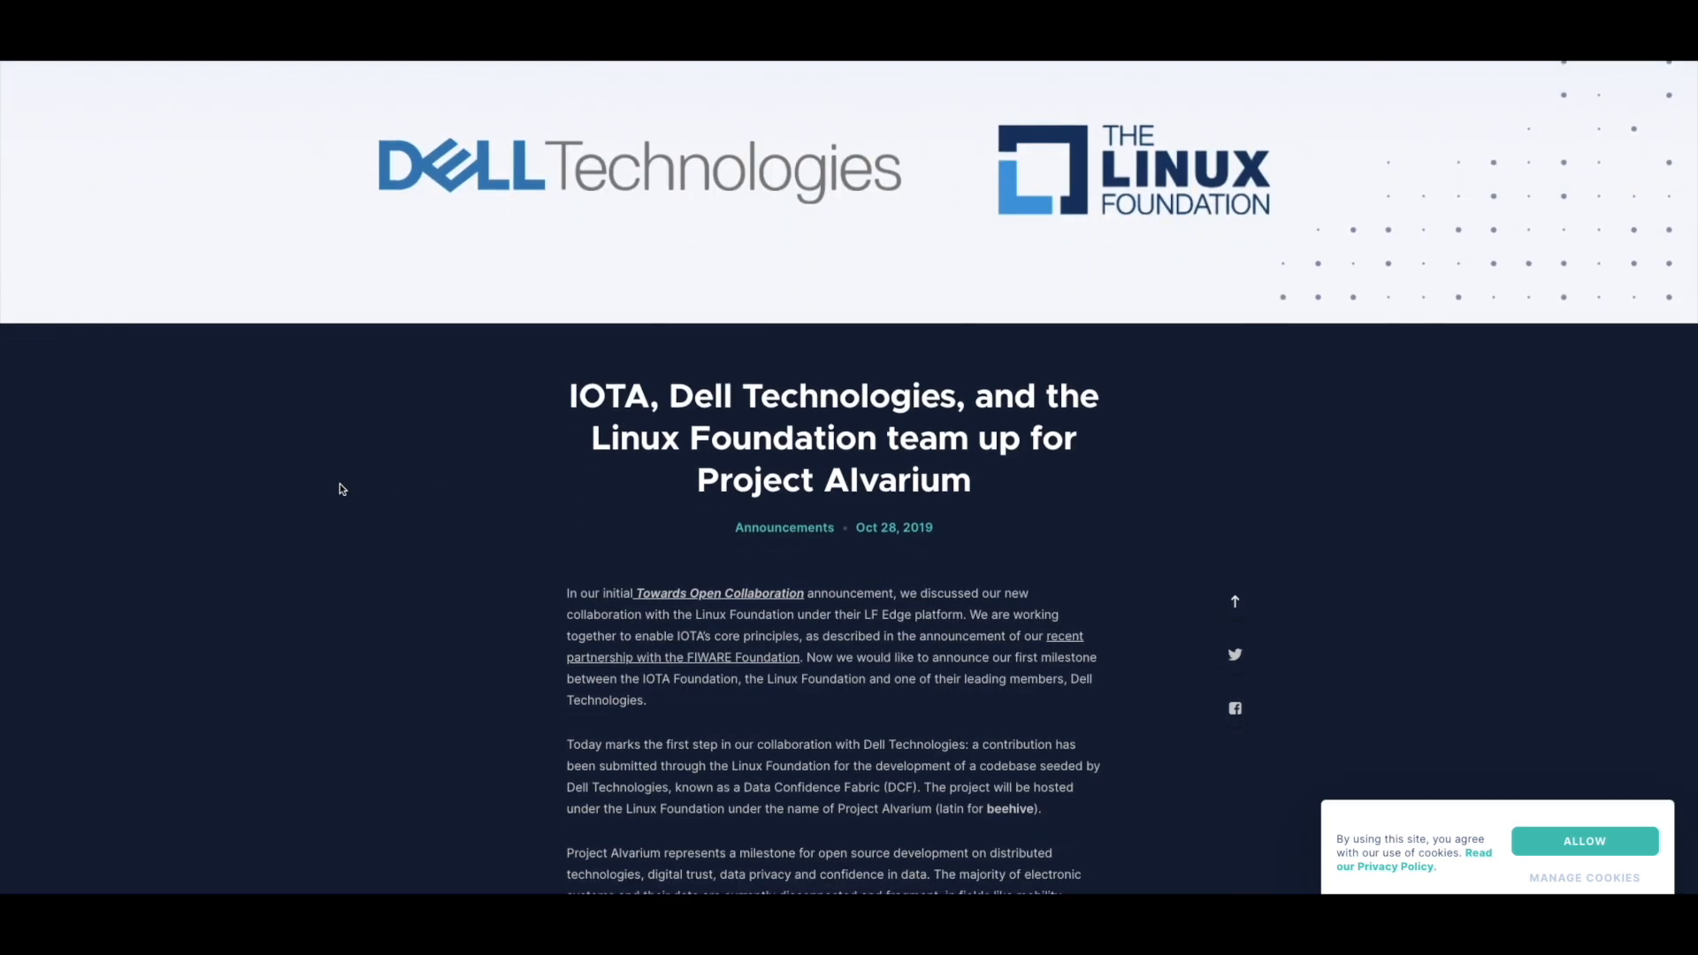
pyautogui.scroll(-3)
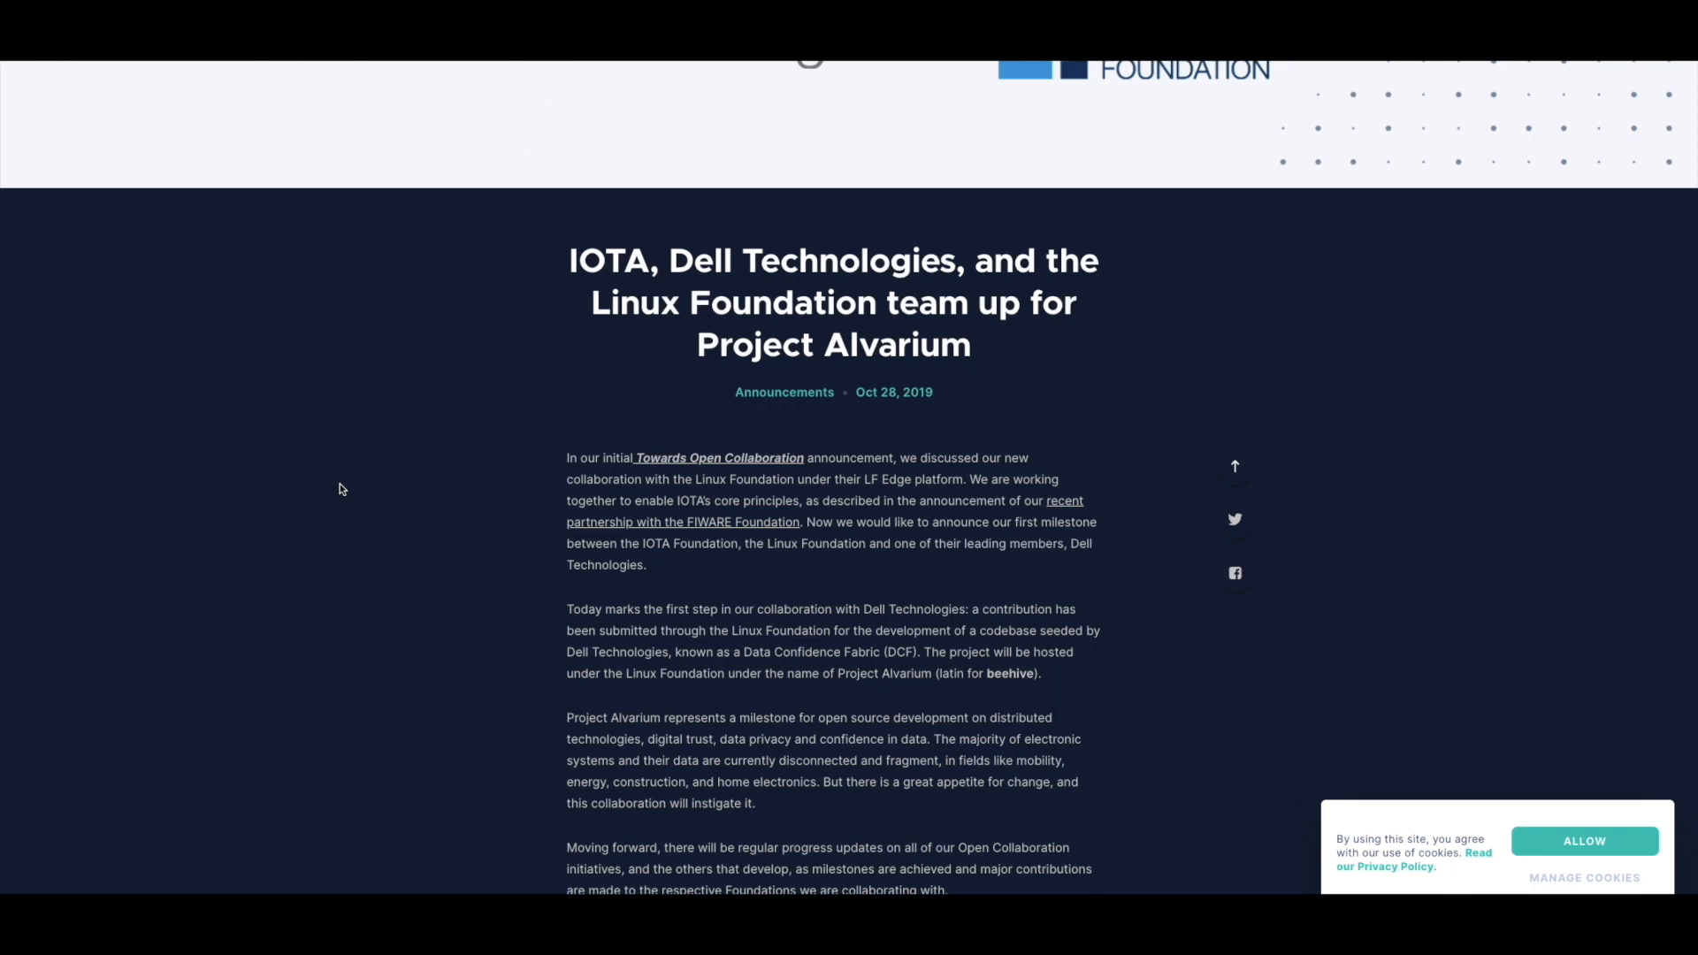
pyautogui.scroll(-3)
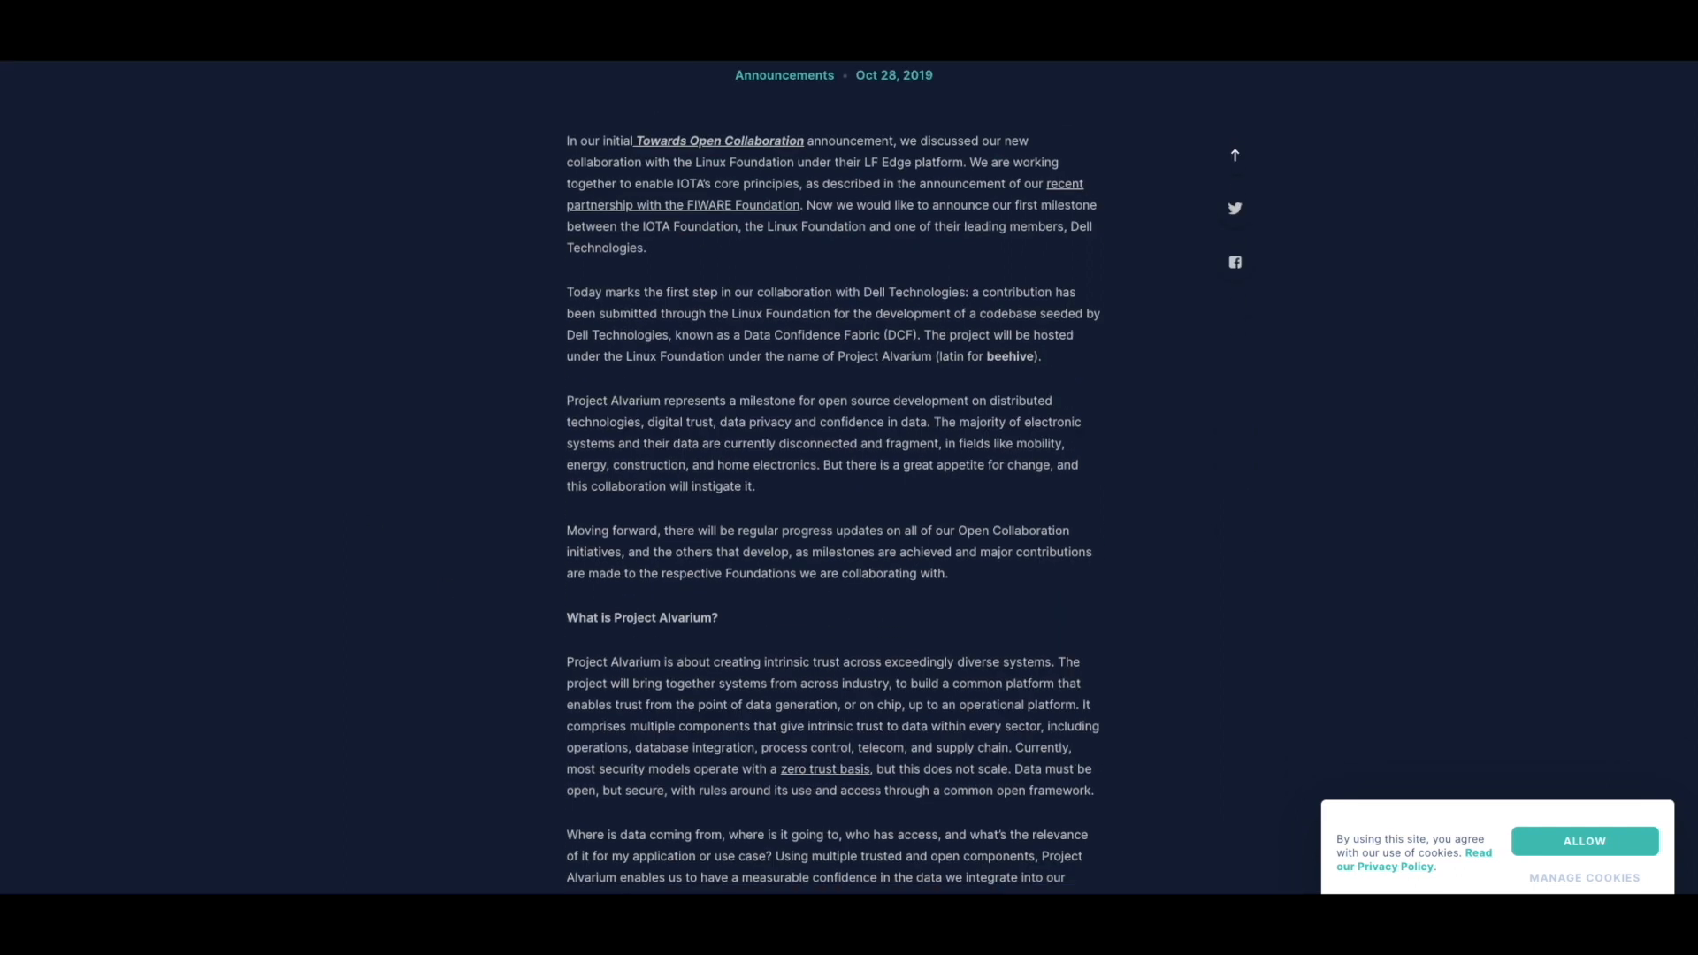
pyautogui.click(1583, 841)
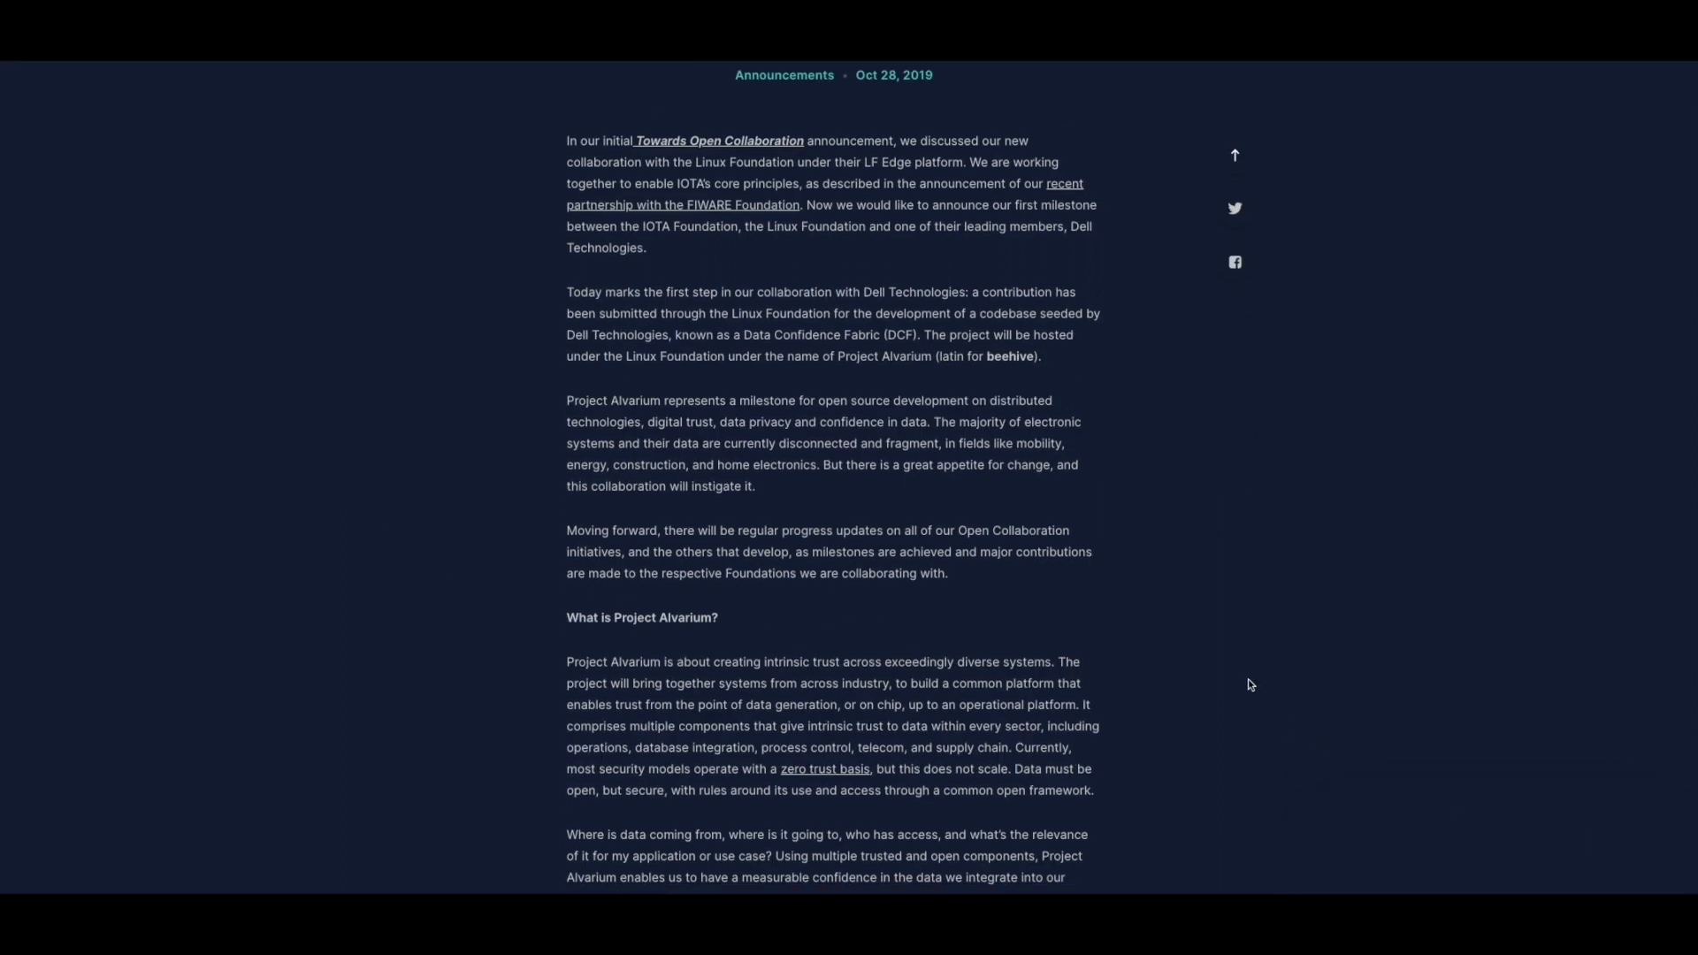
pyautogui.moveTo(302, 256)
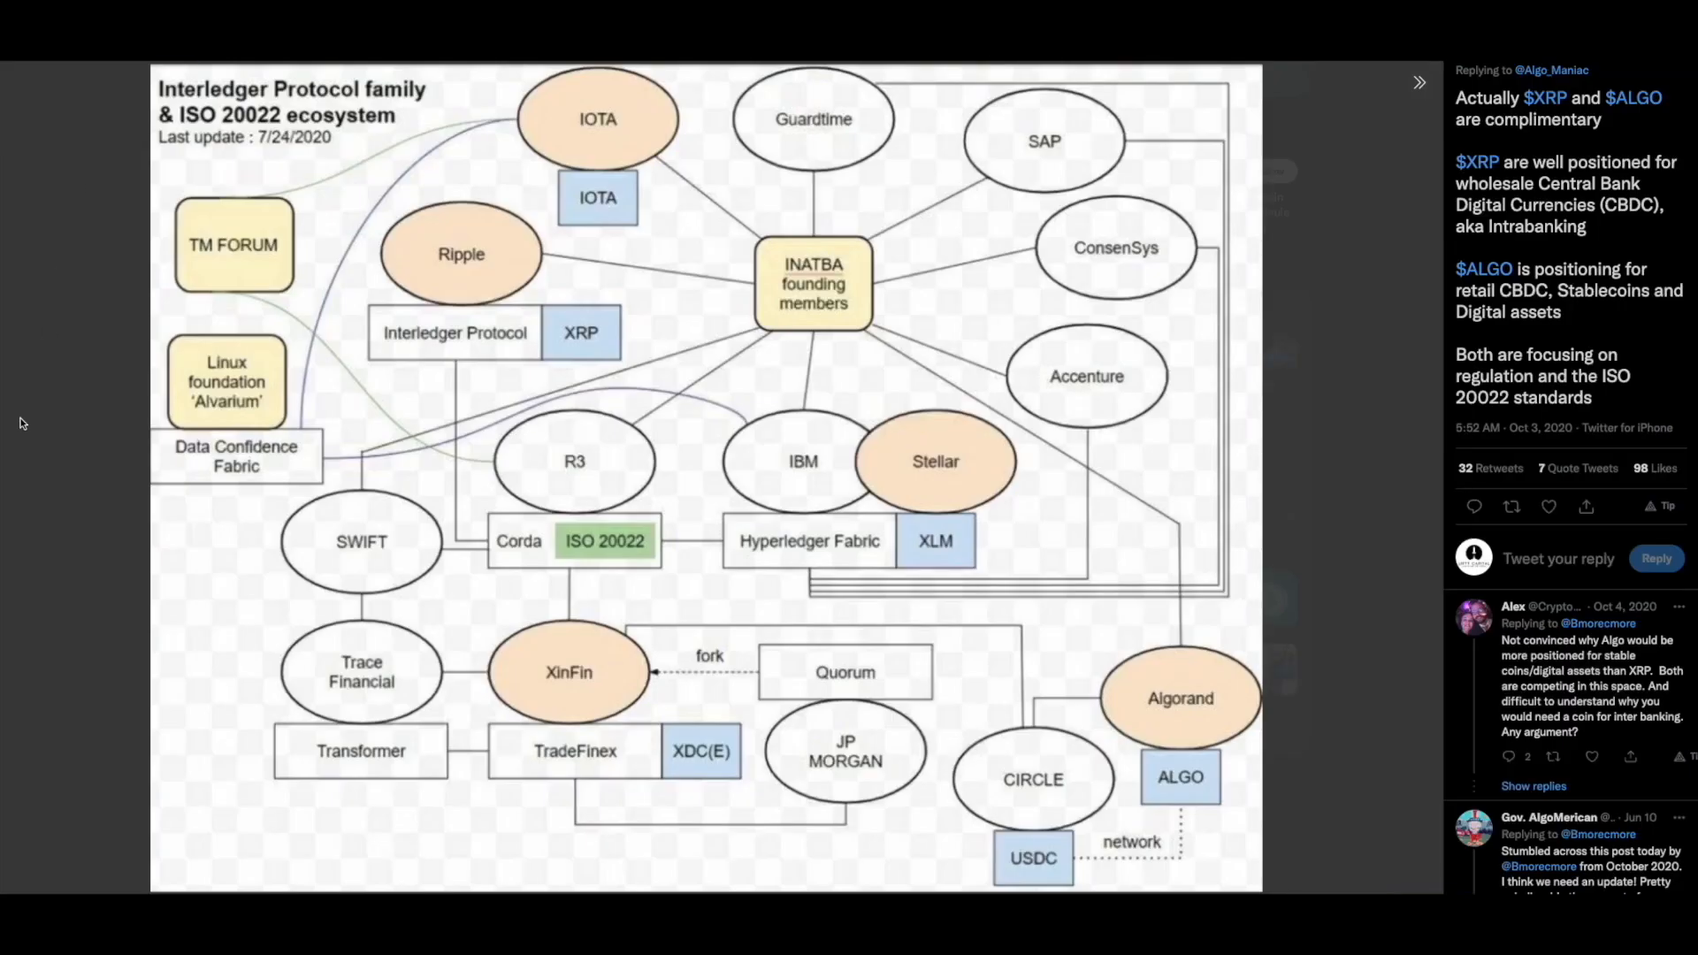
pyautogui.moveTo(346, 181)
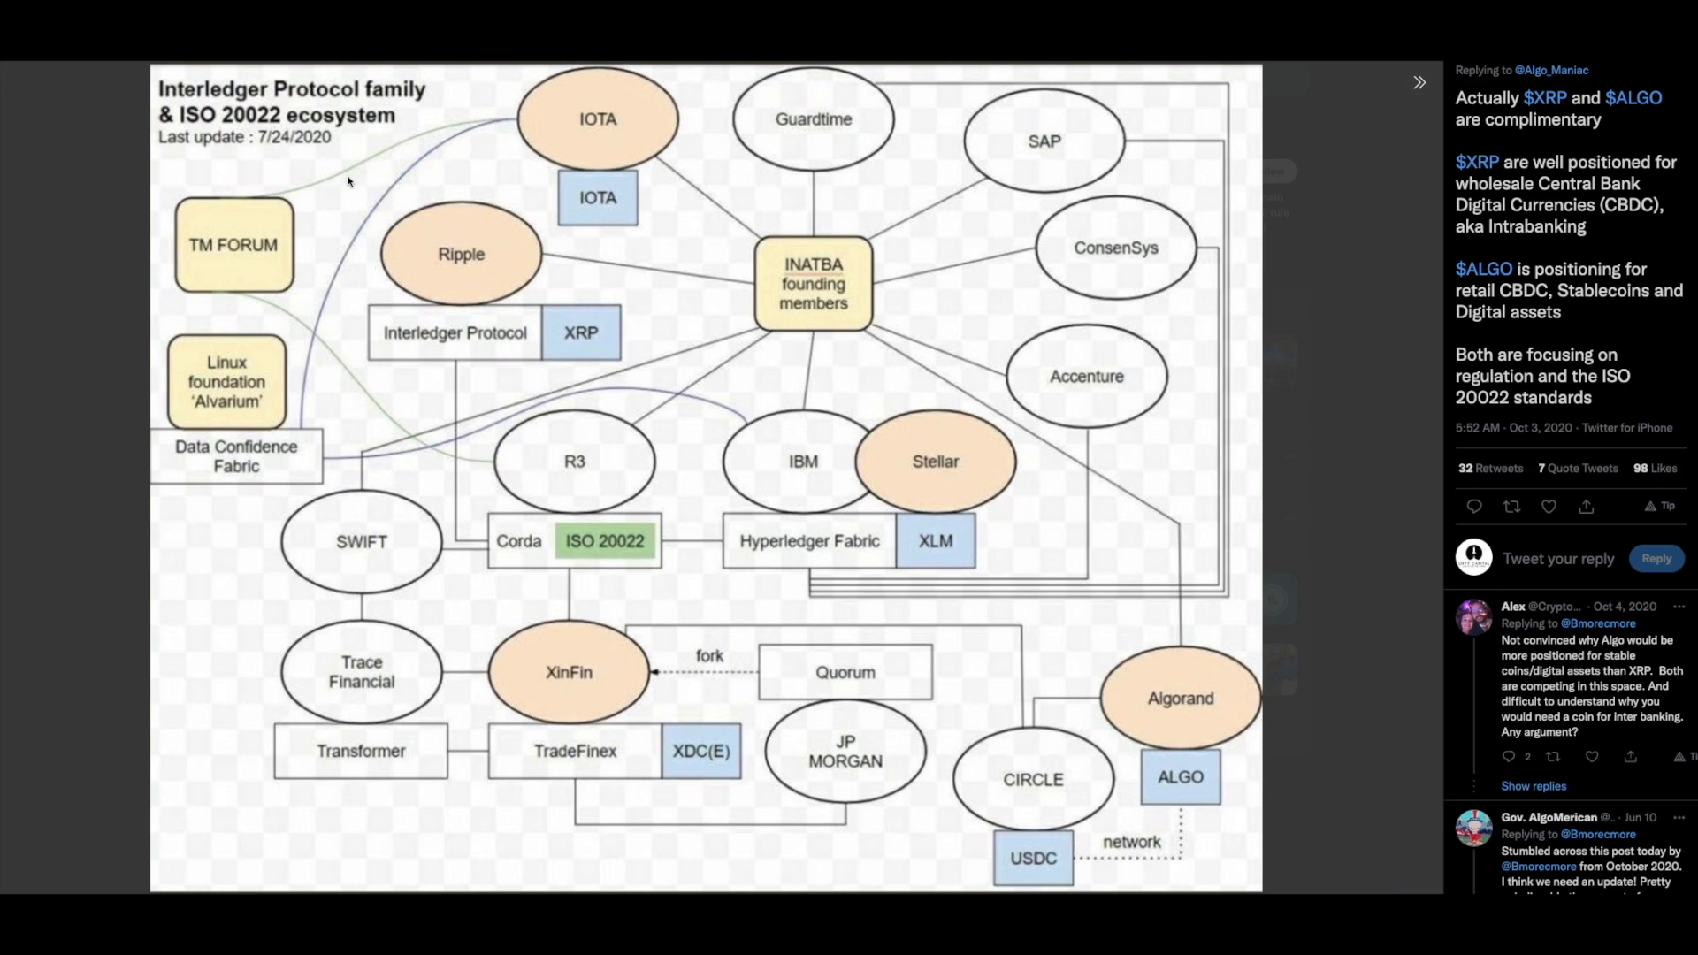
pyautogui.moveTo(574, 163)
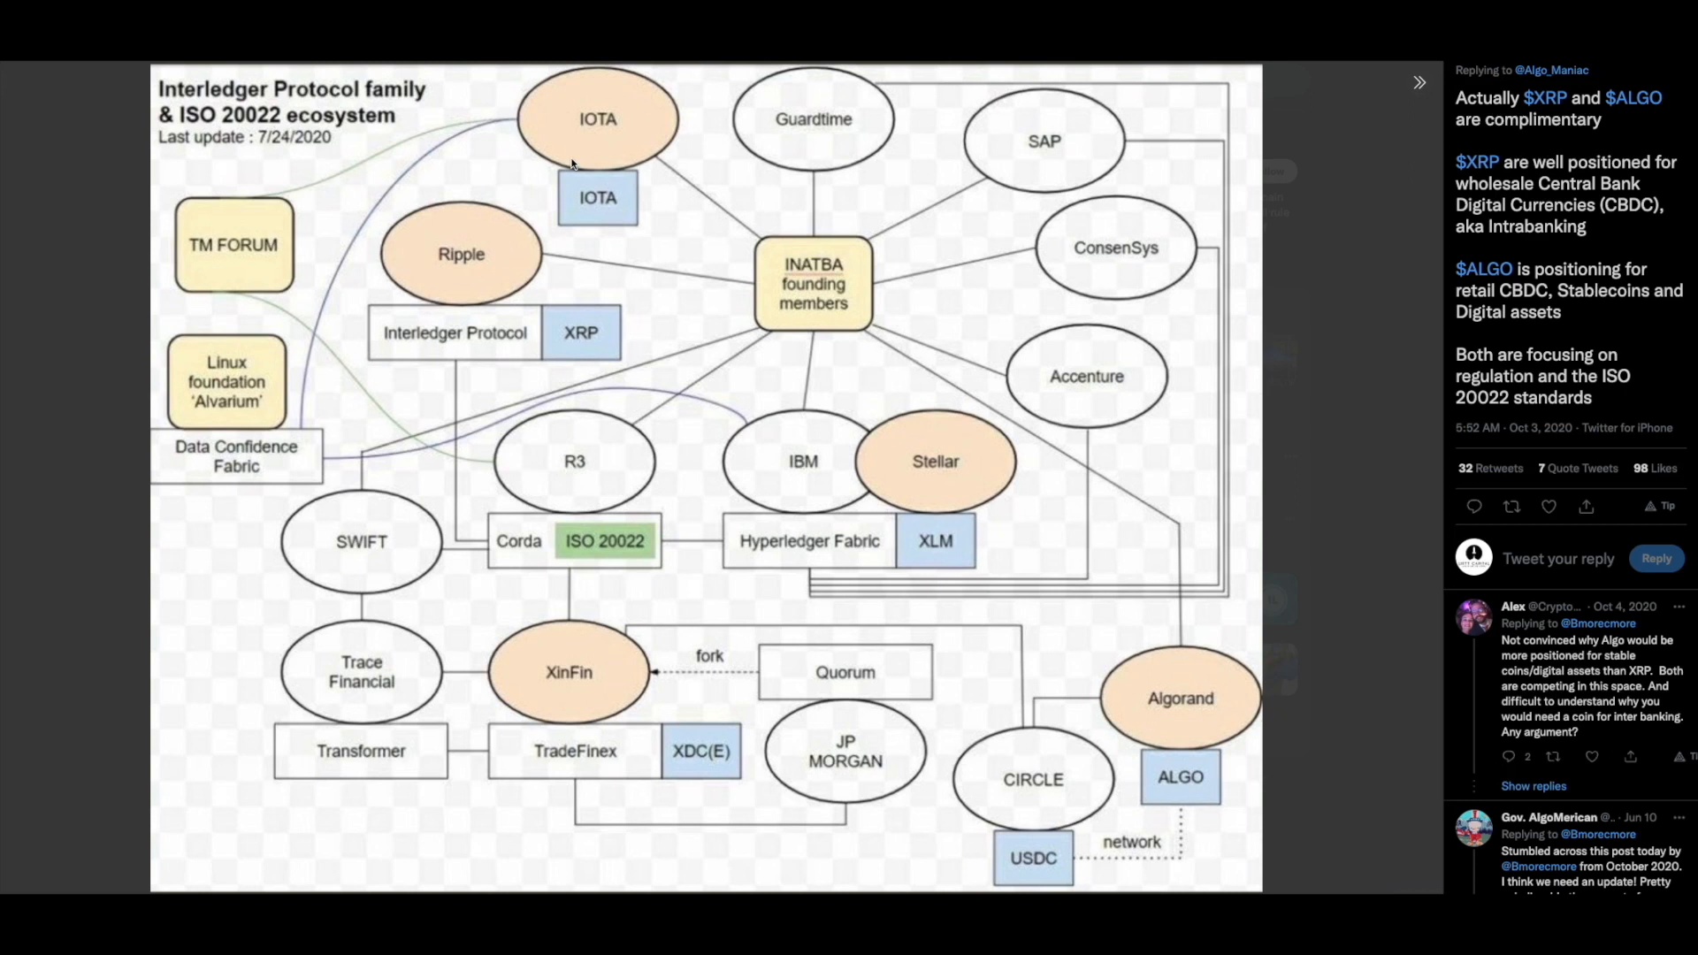
pyautogui.moveTo(342, 213)
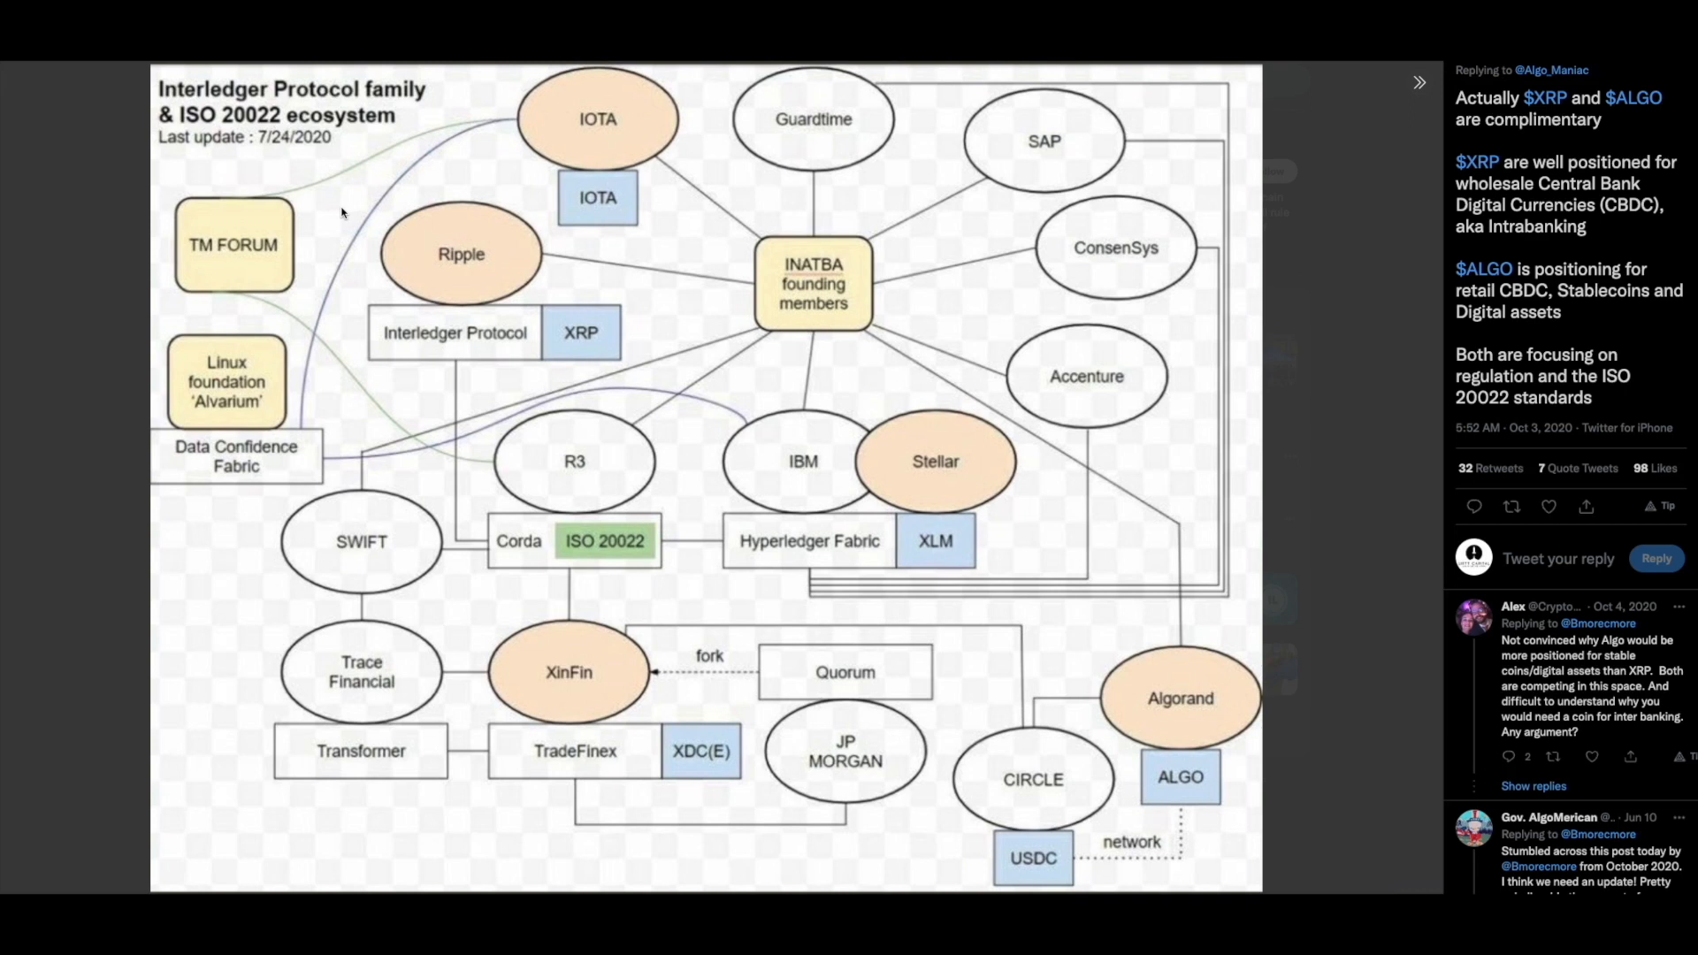
pyautogui.moveTo(257, 250)
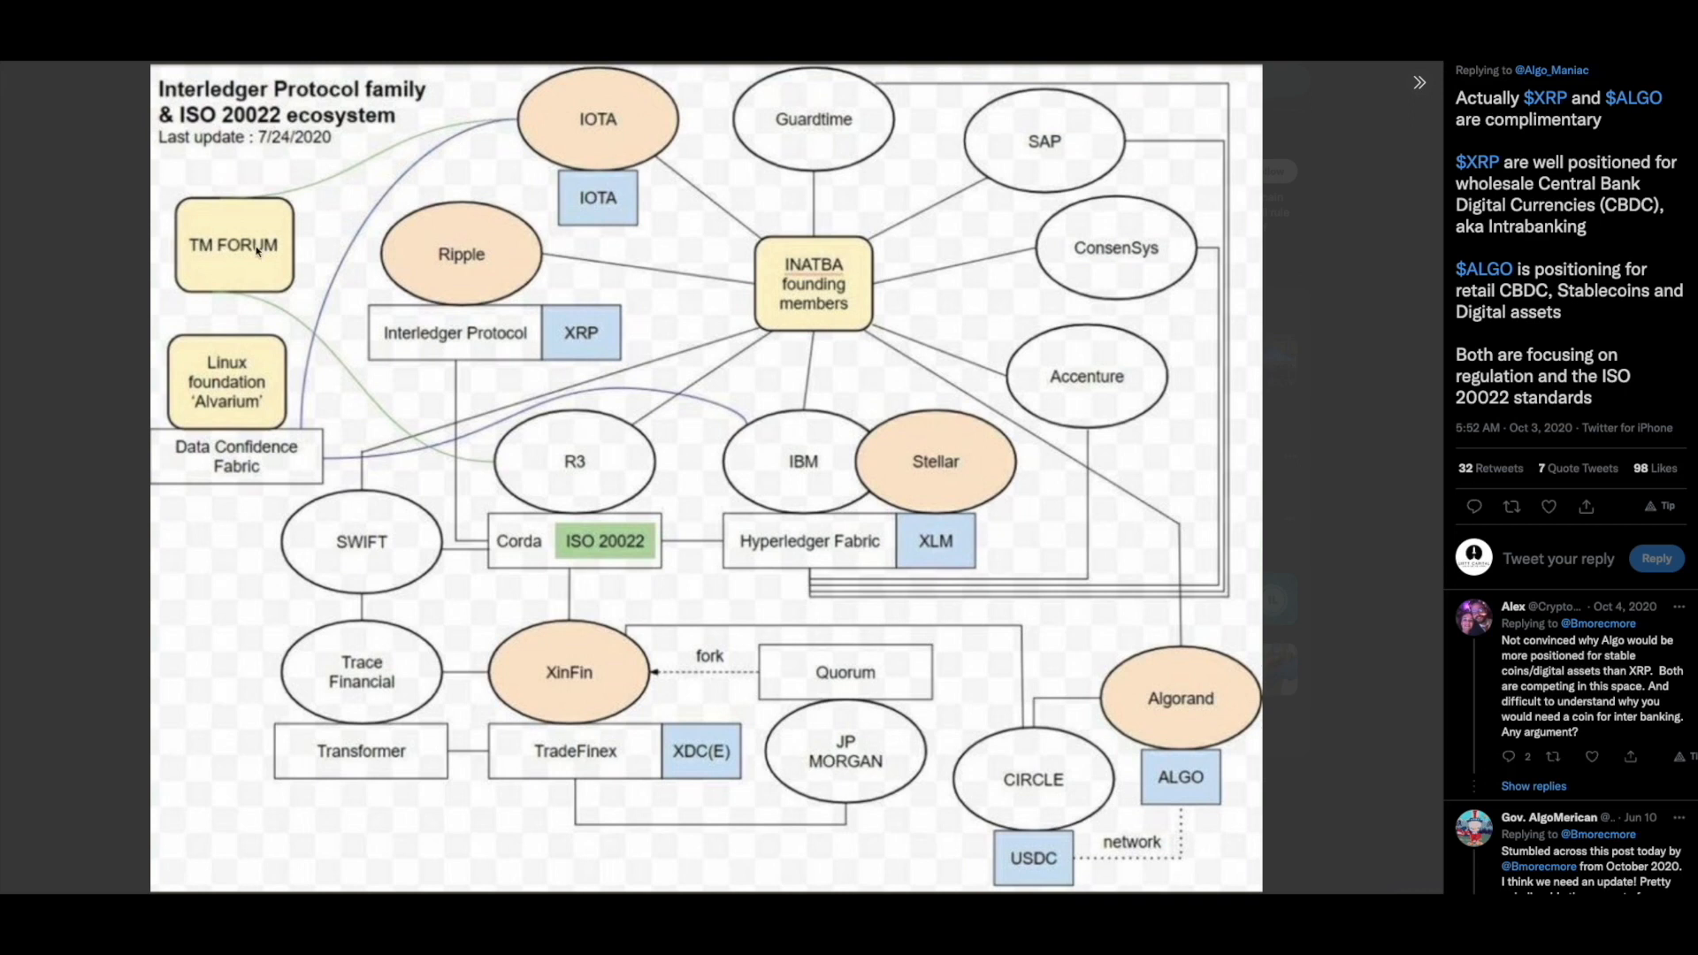
pyautogui.moveTo(231, 269)
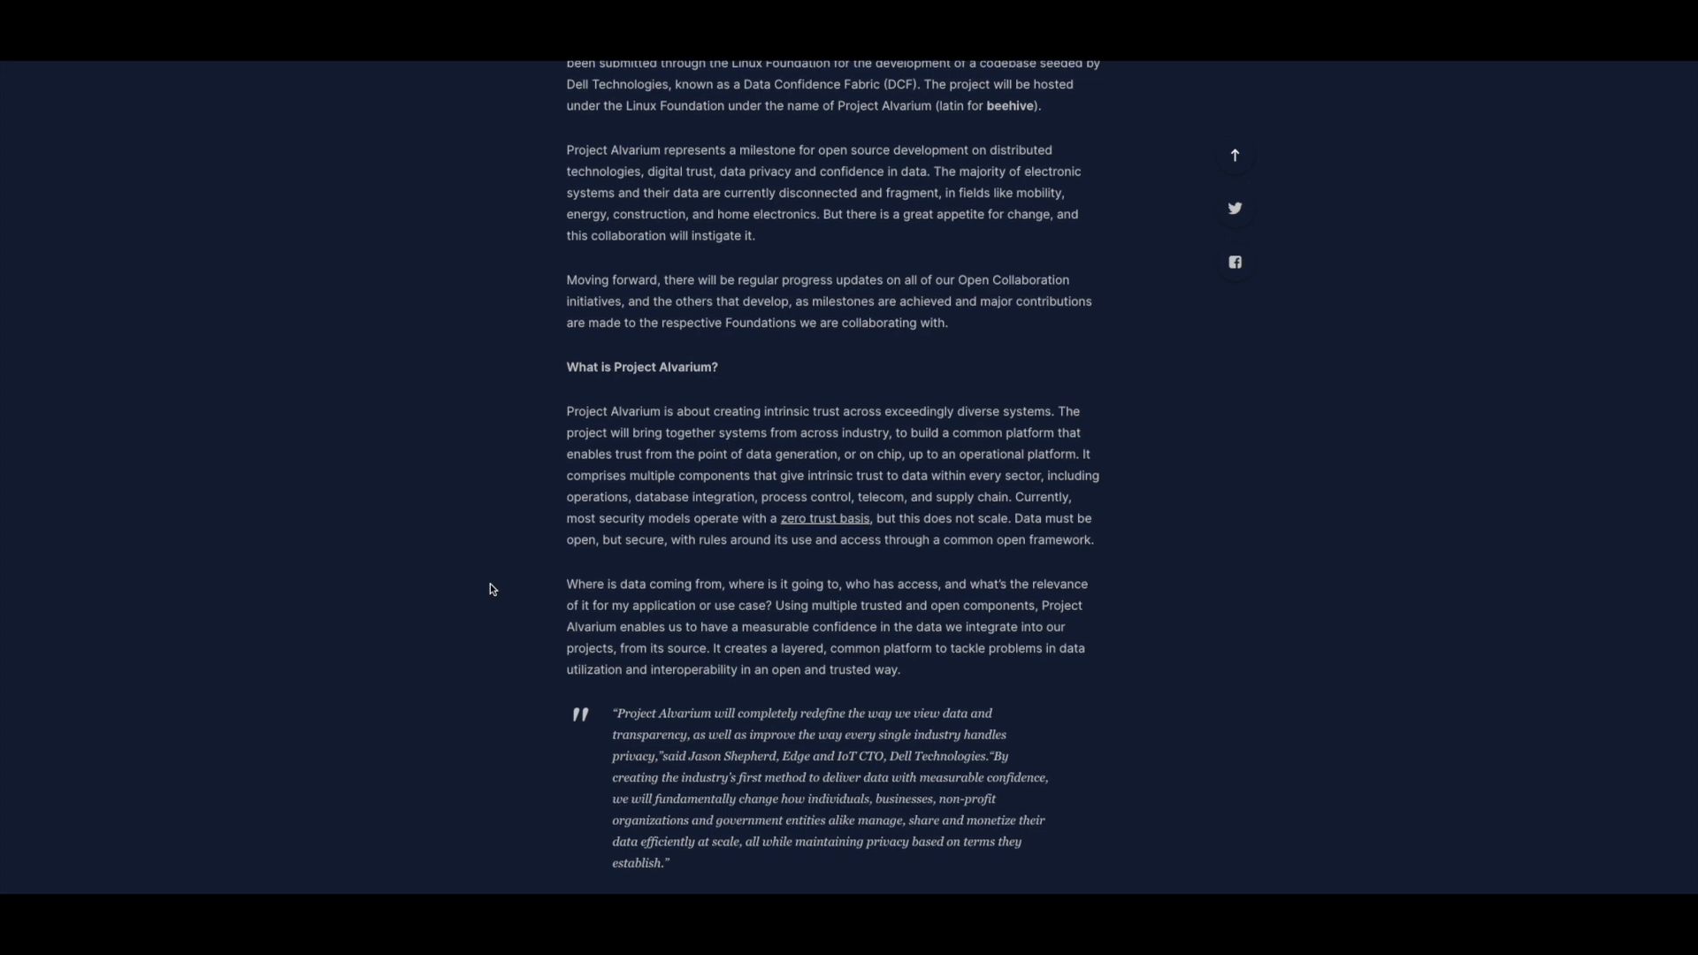
# Scroll the IOTA blog post down to the 'What is the role of IOTA?' section
pyautogui.scroll(-3)
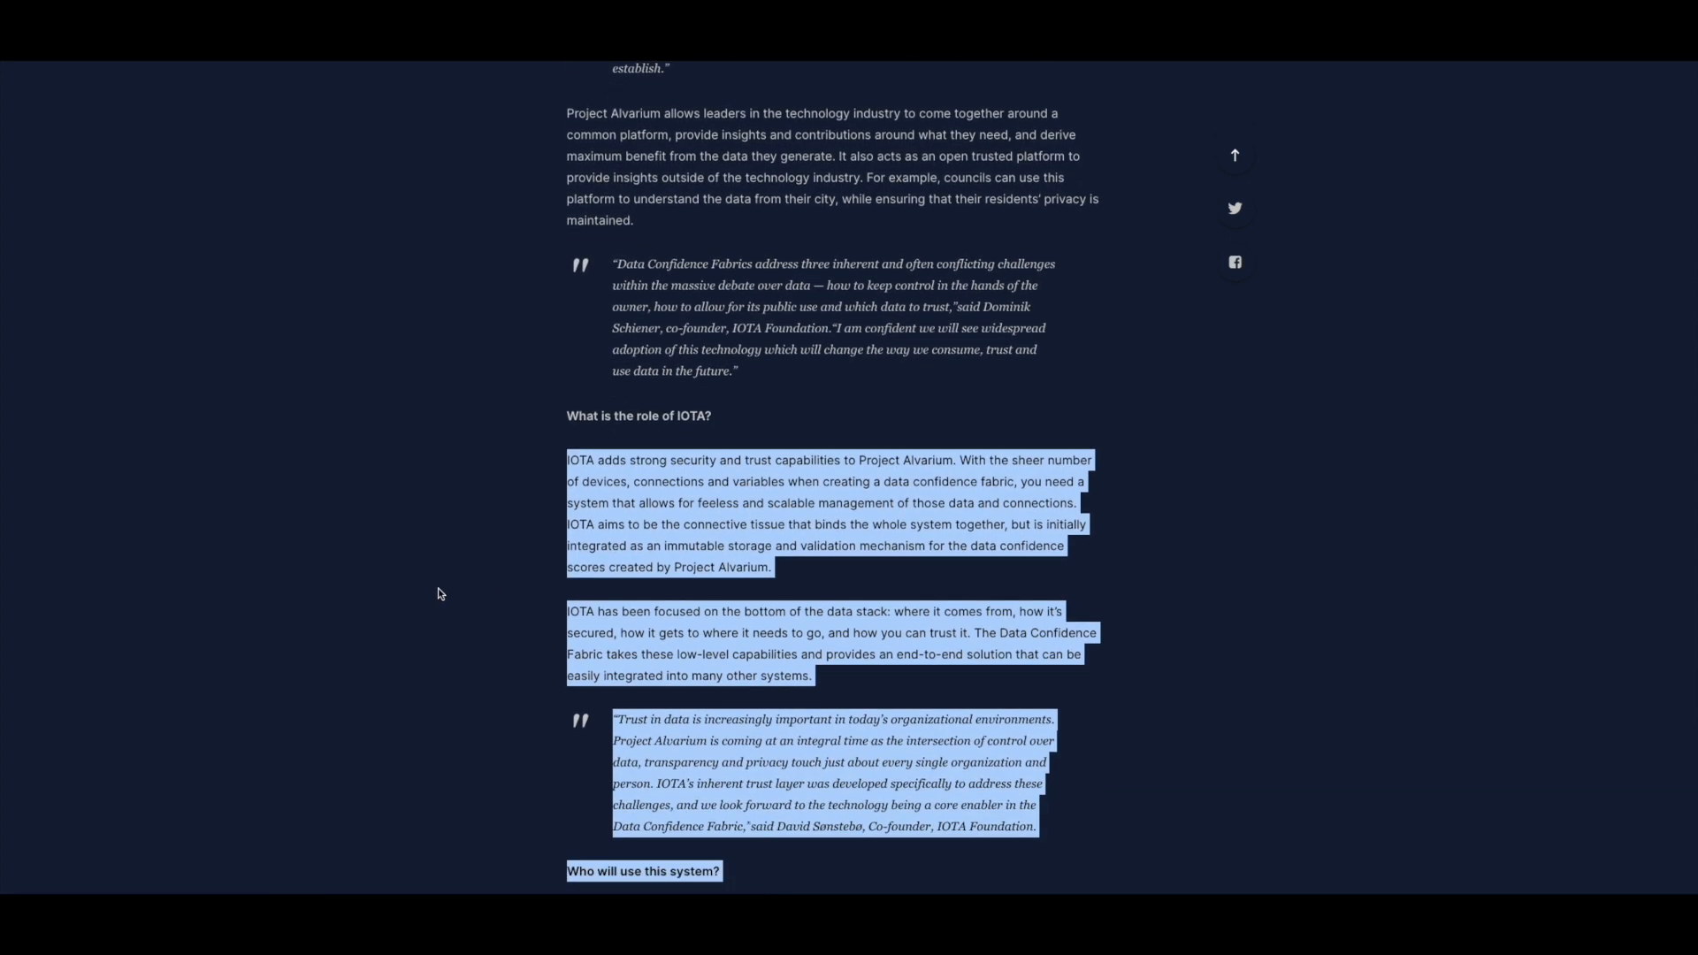
pyautogui.scroll(-3)
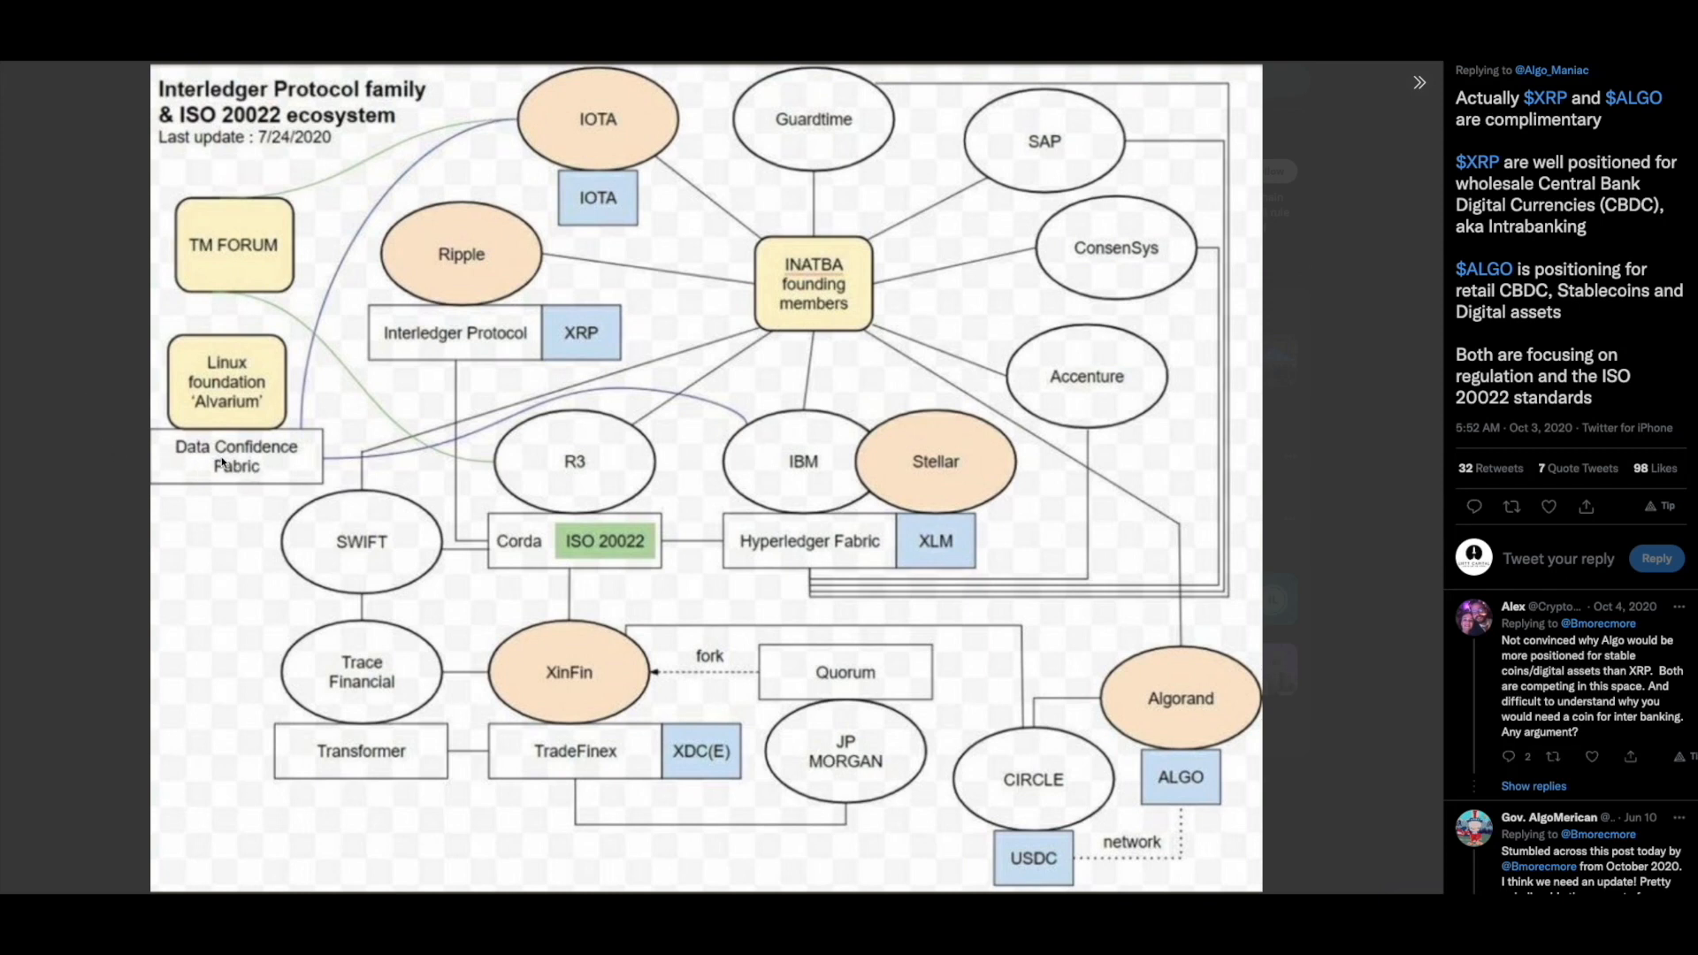
pyautogui.moveTo(420, 214)
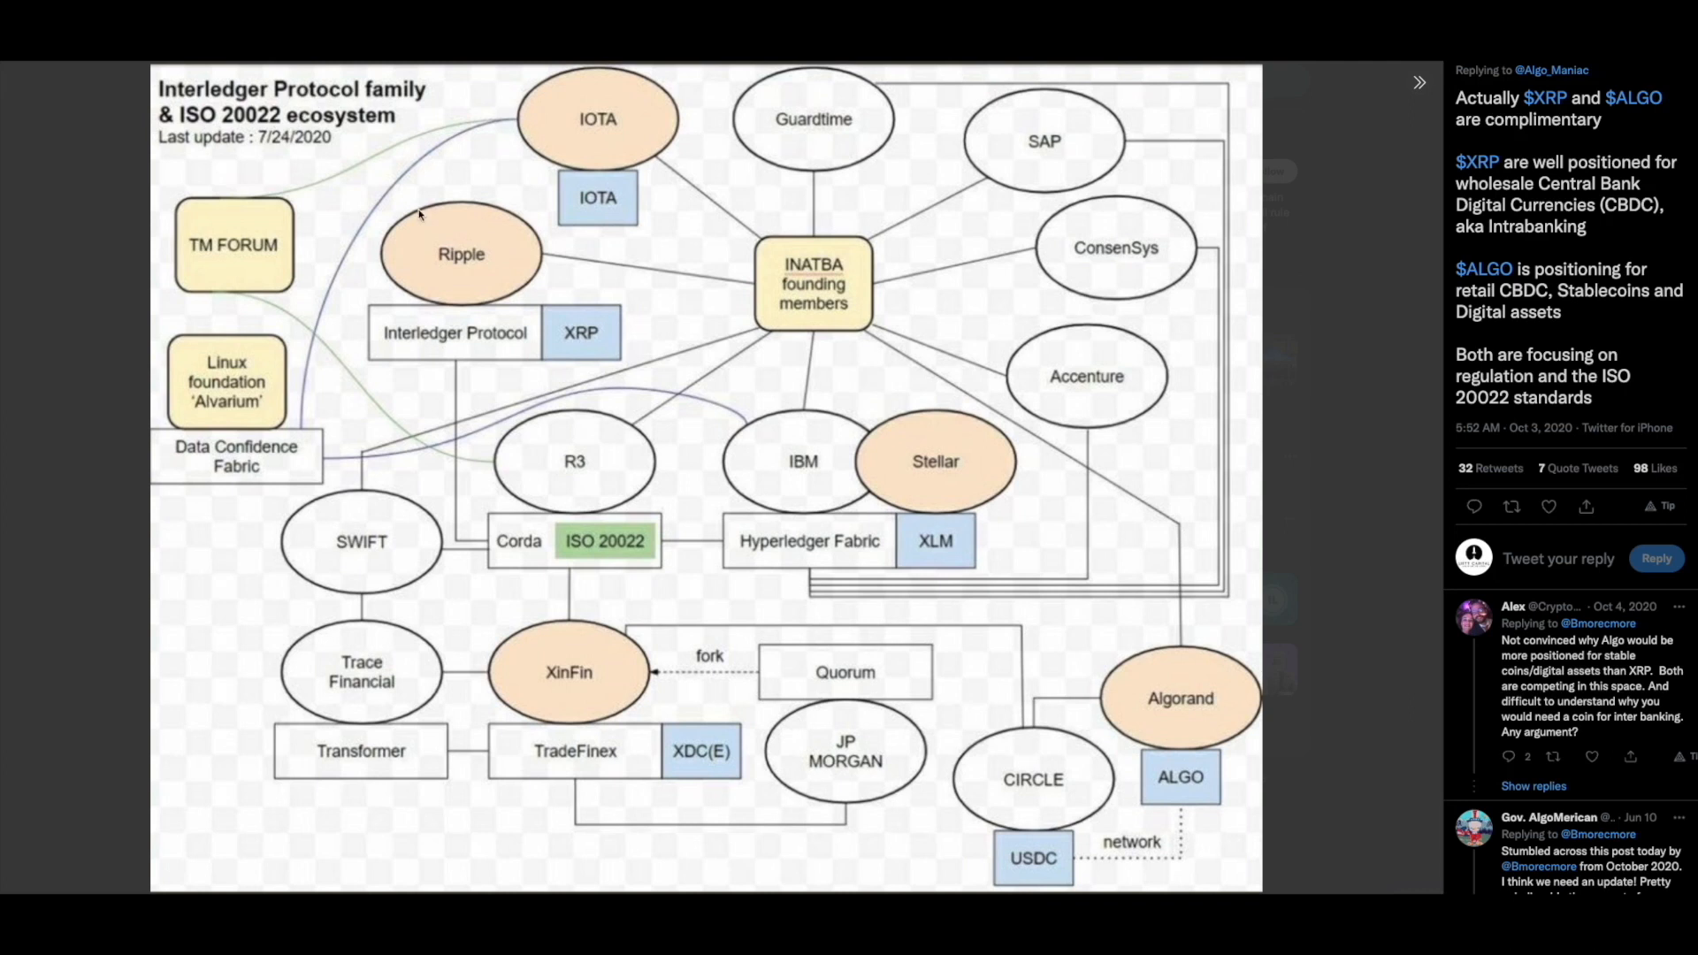
pyautogui.moveTo(724, 254)
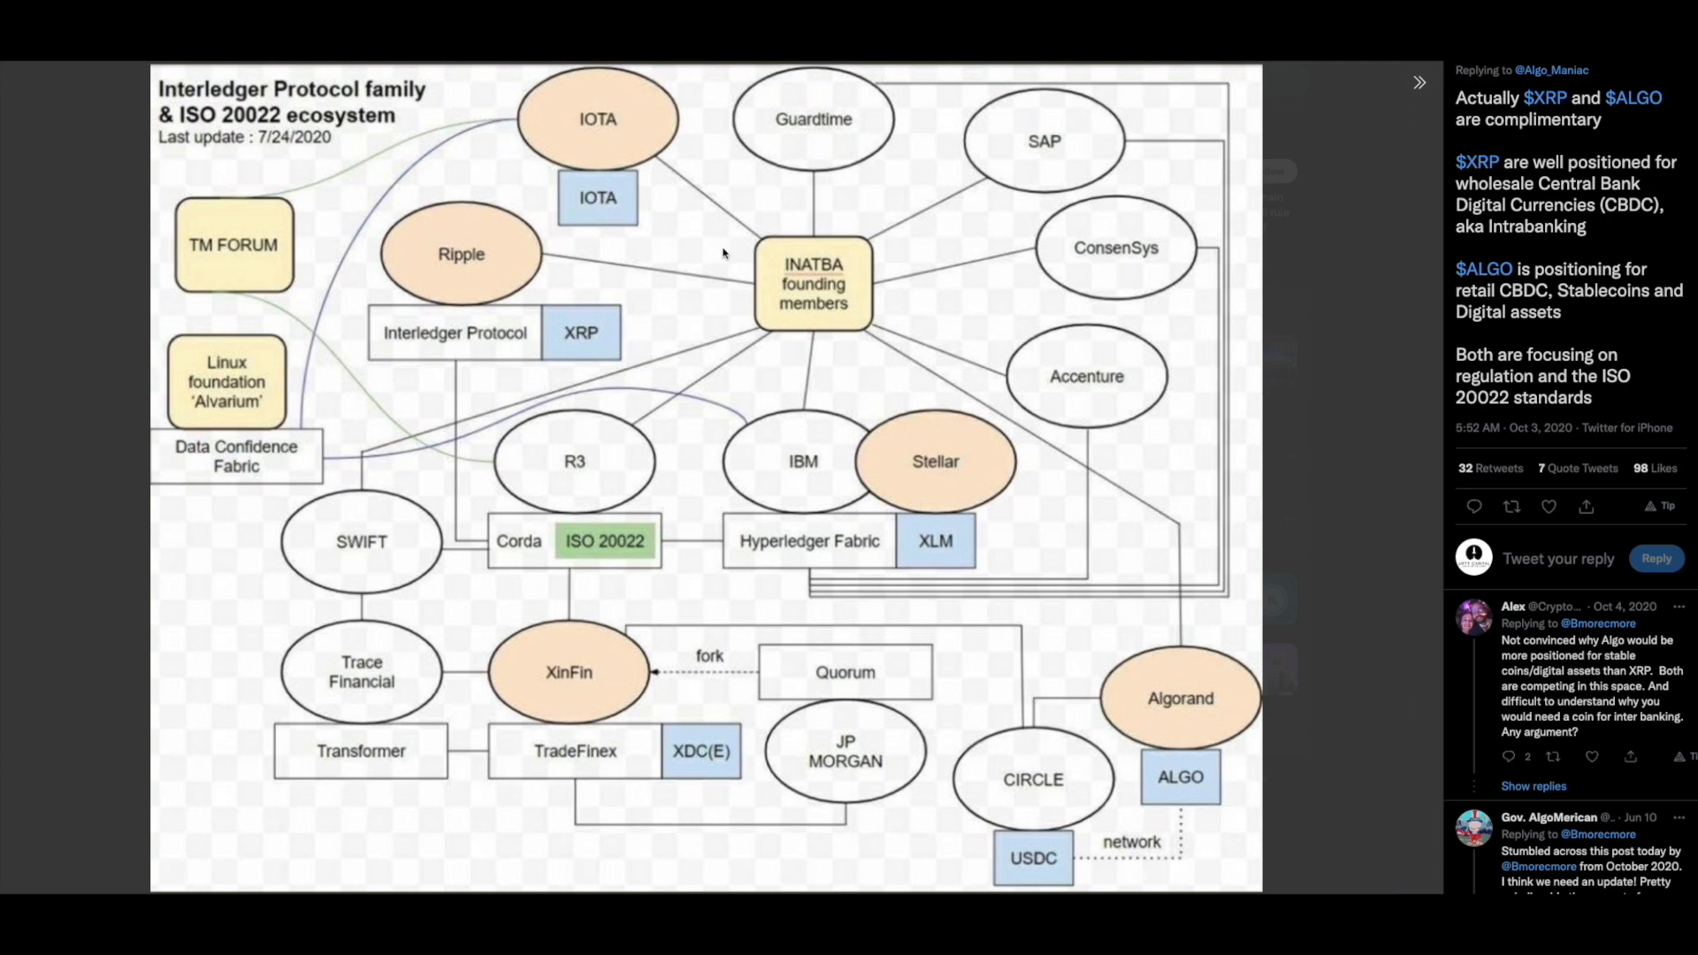
pyautogui.moveTo(848, 304)
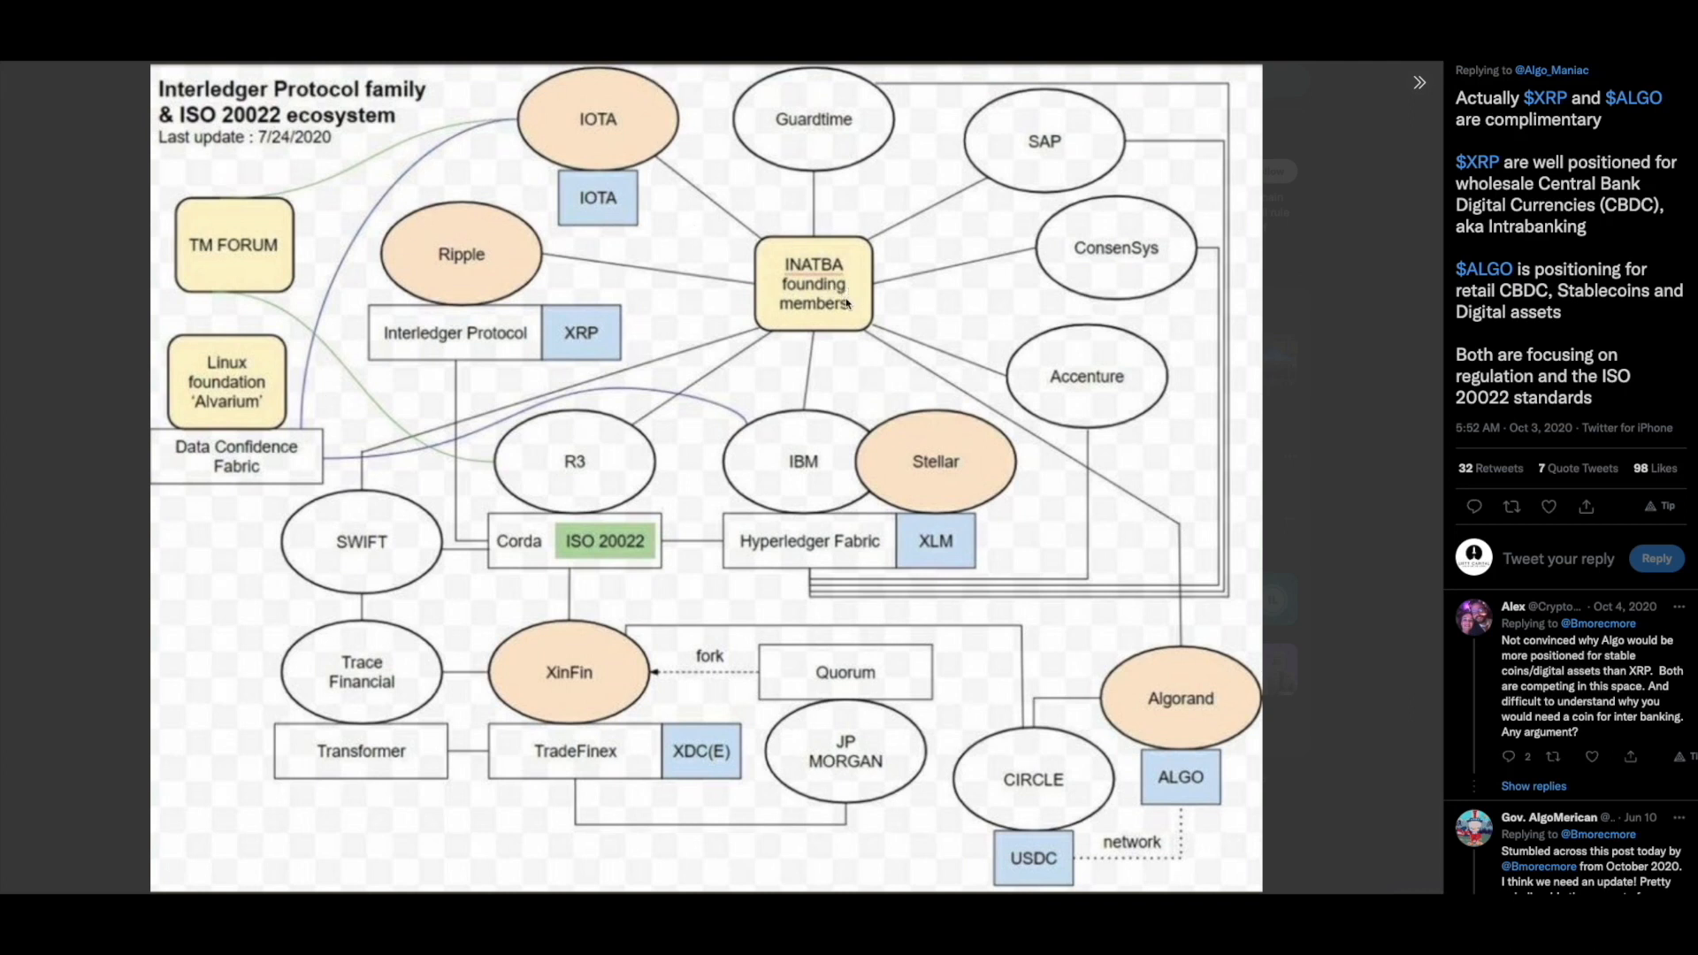
pyautogui.moveTo(698, 198)
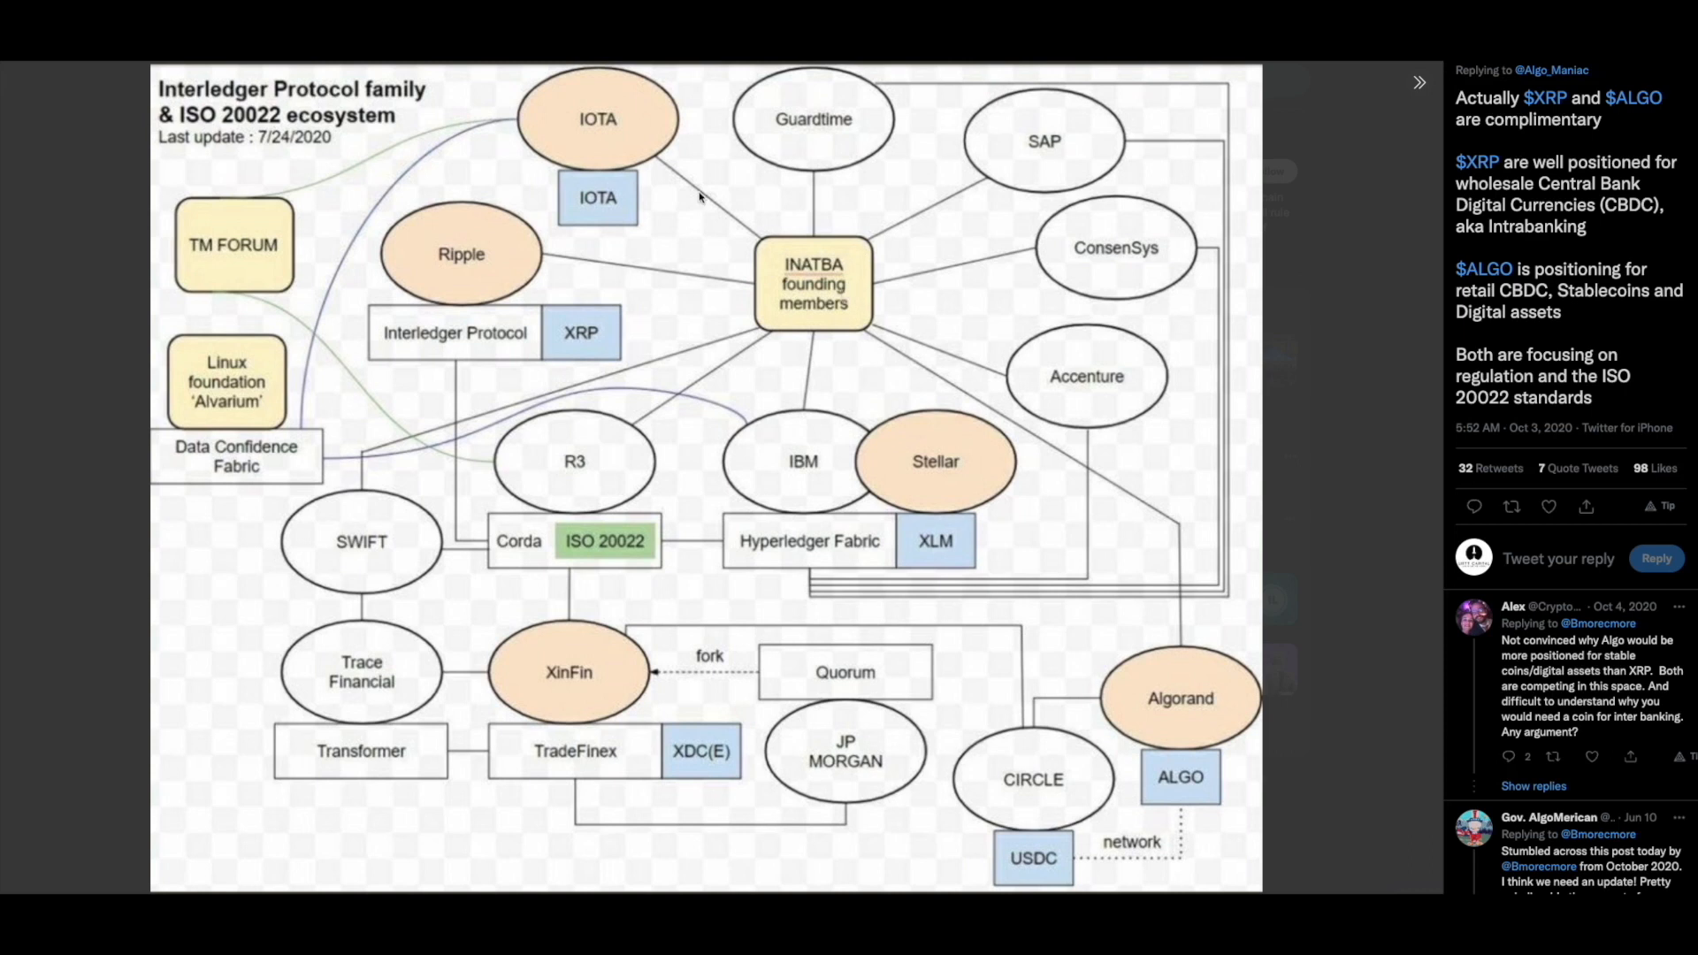
pyautogui.moveTo(318, 431)
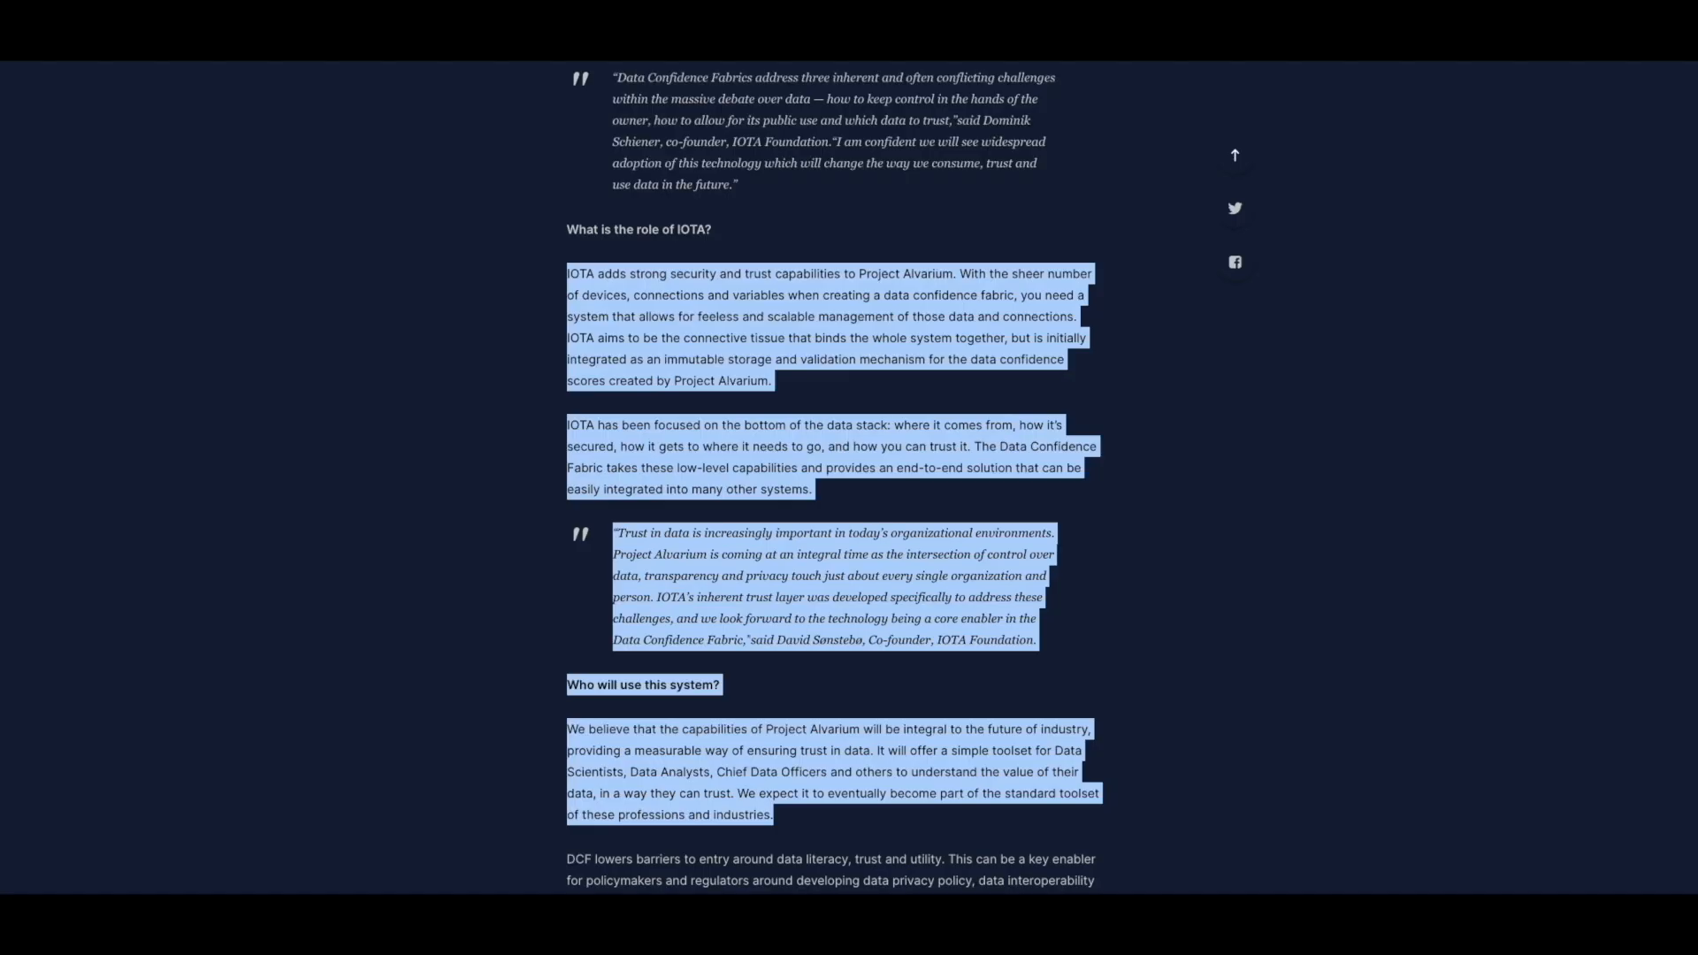
# Scroll down to the 'Who will use this system?' section and the Head of Smart Cities quote
pyautogui.scroll(-3)
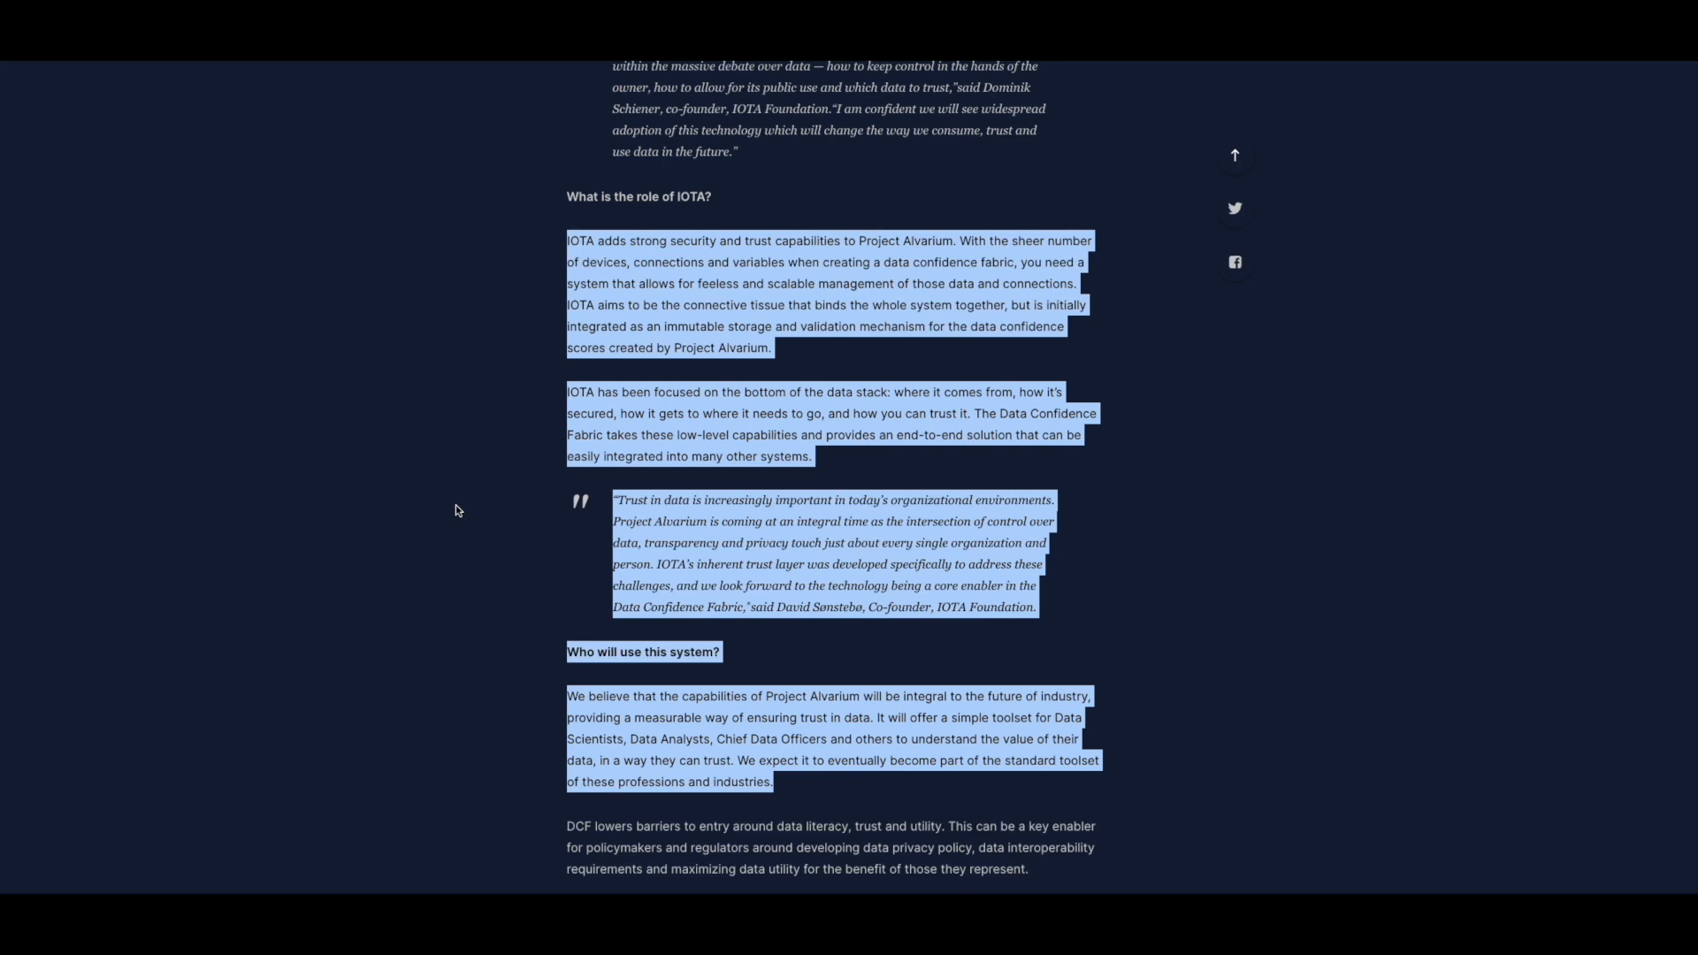
pyautogui.scroll(-3)
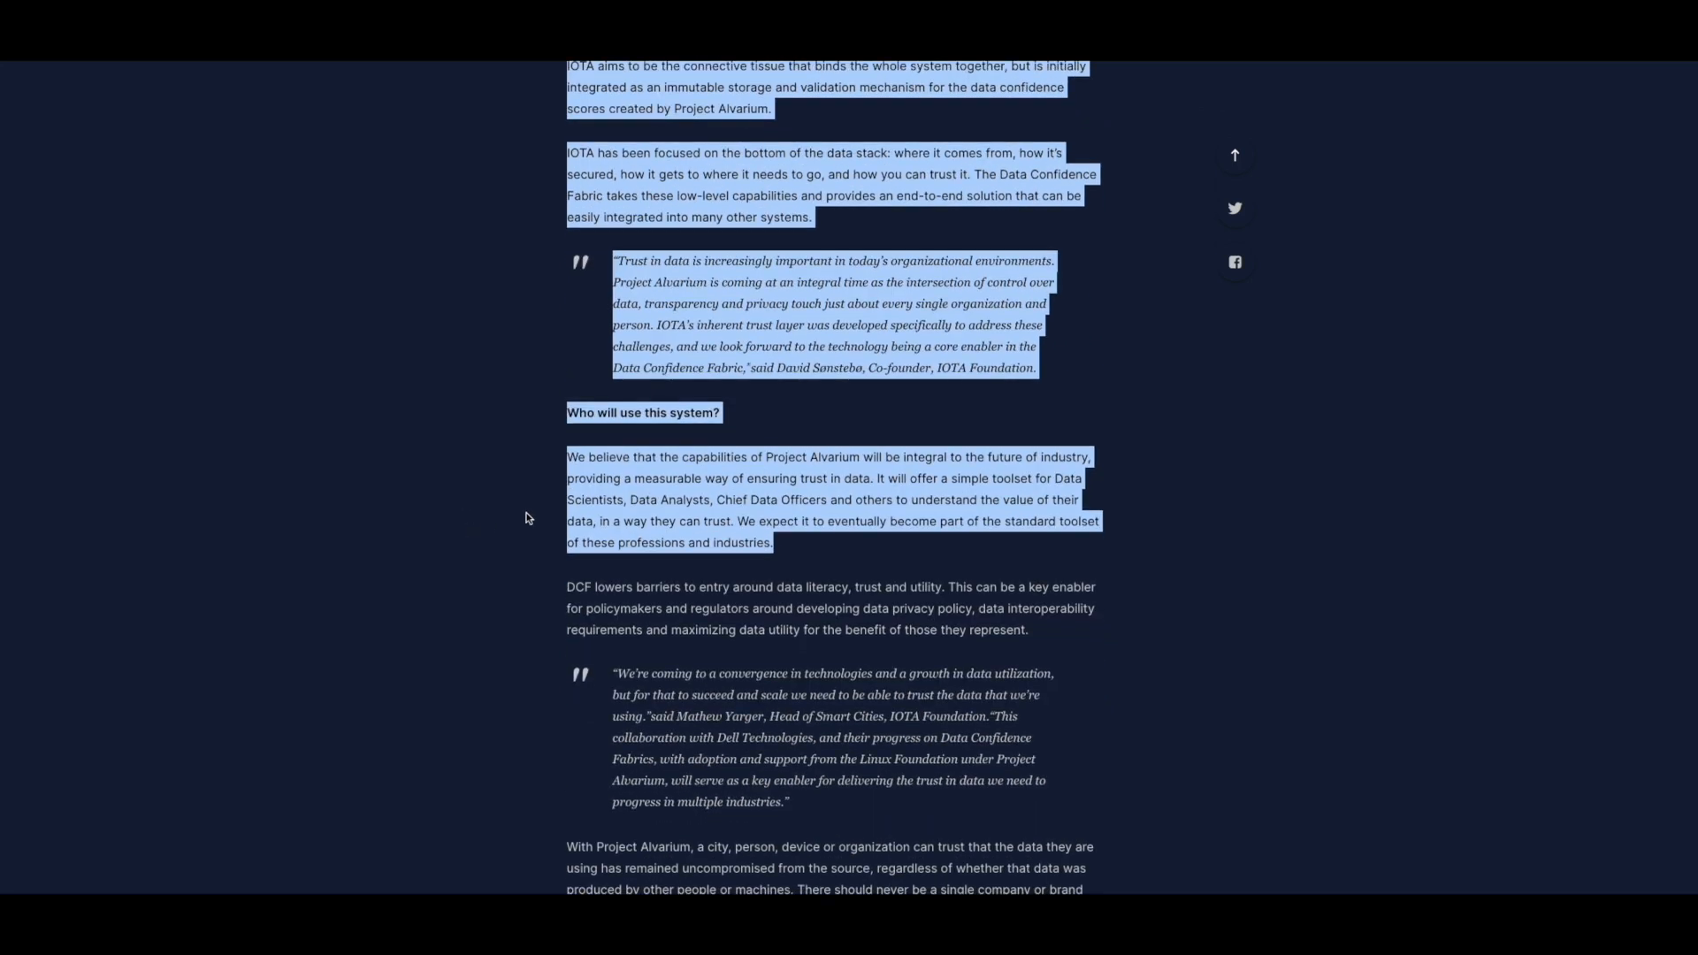
pyautogui.moveTo(792, 539)
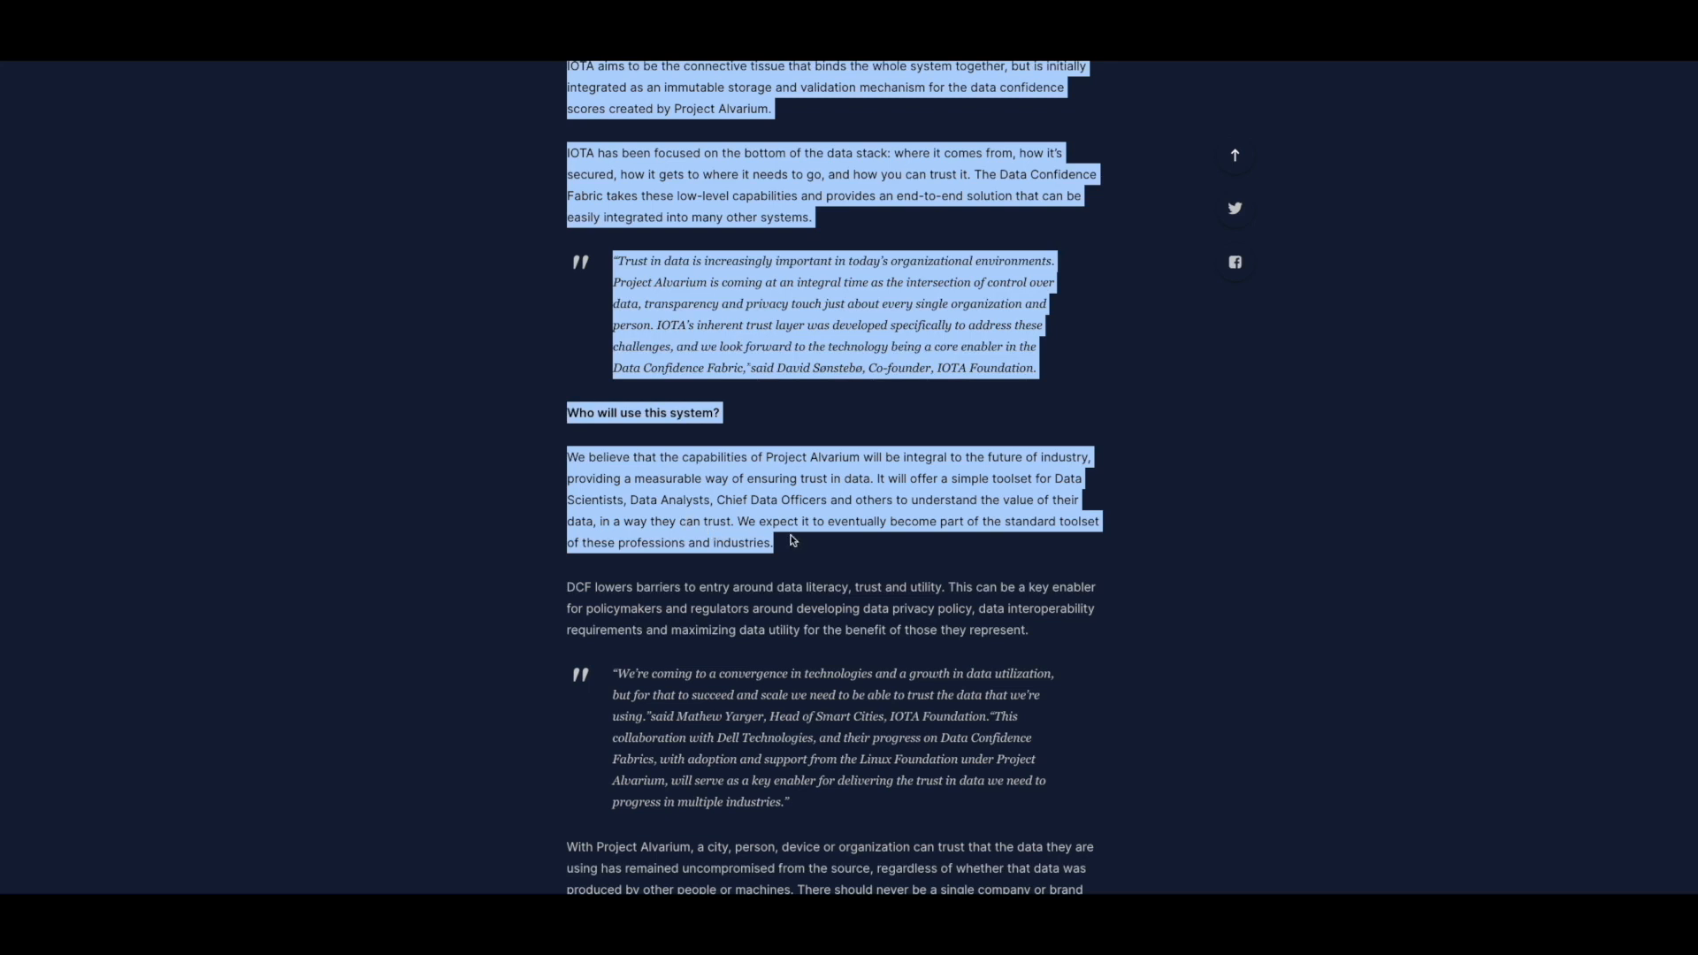
pyautogui.moveTo(790, 544)
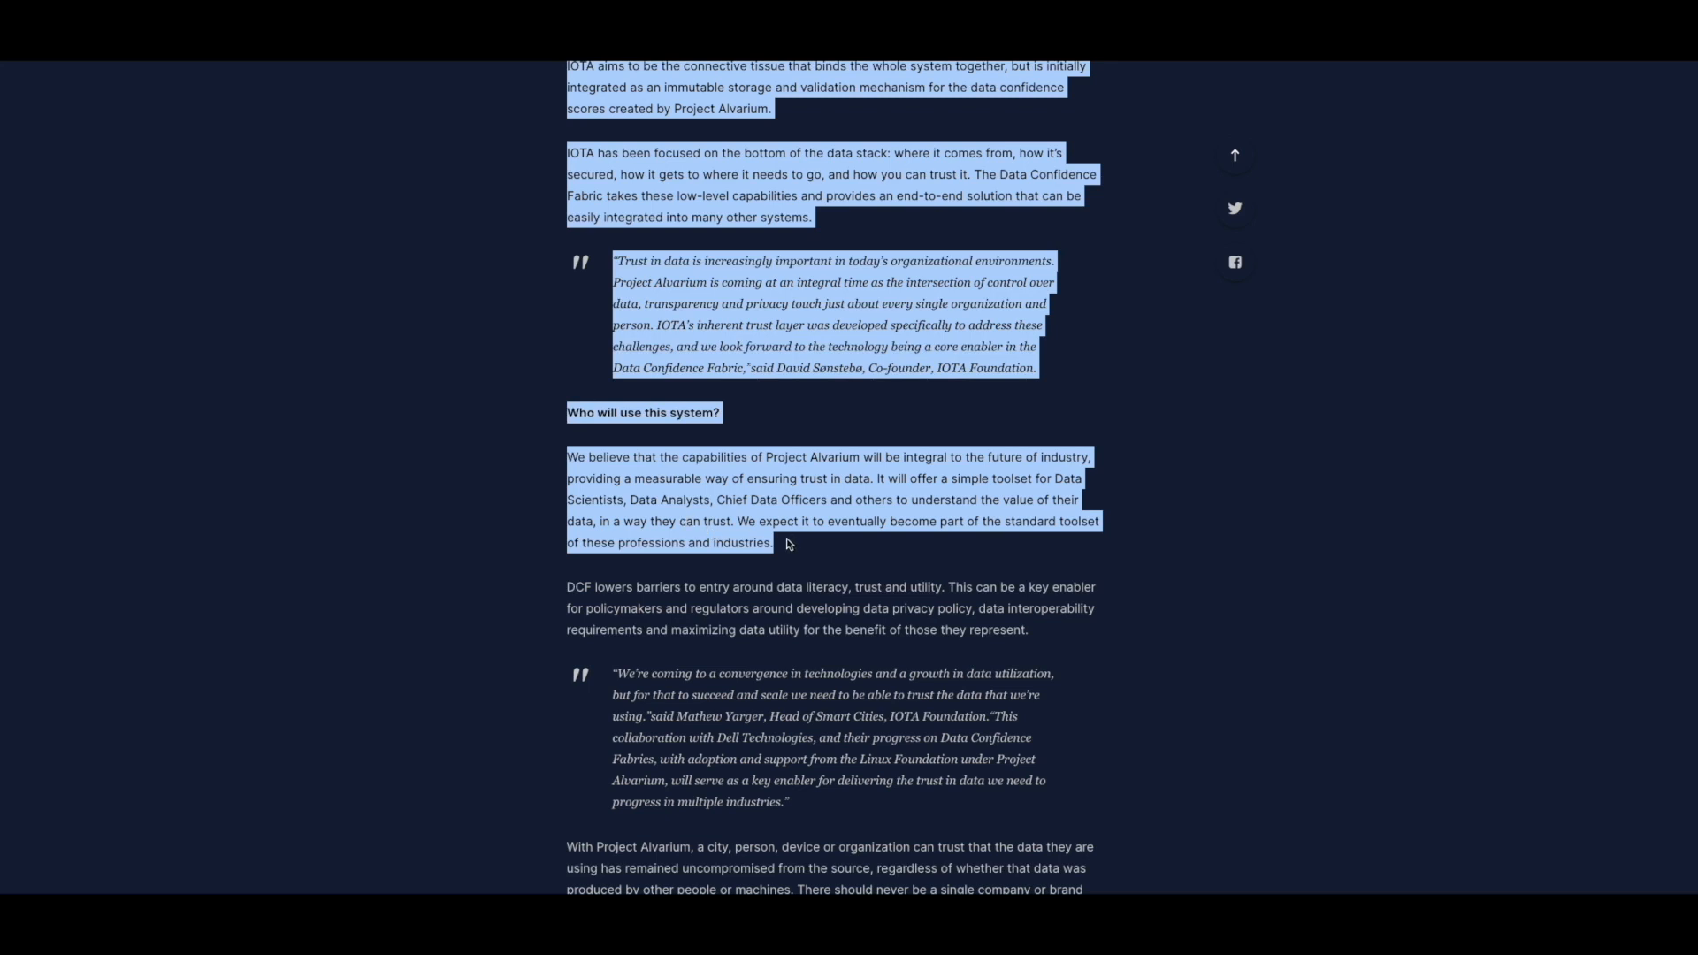
# Scroll to the uncompromised-data paragraph above the 'How can I use it?!' heading
pyautogui.scroll(-3)
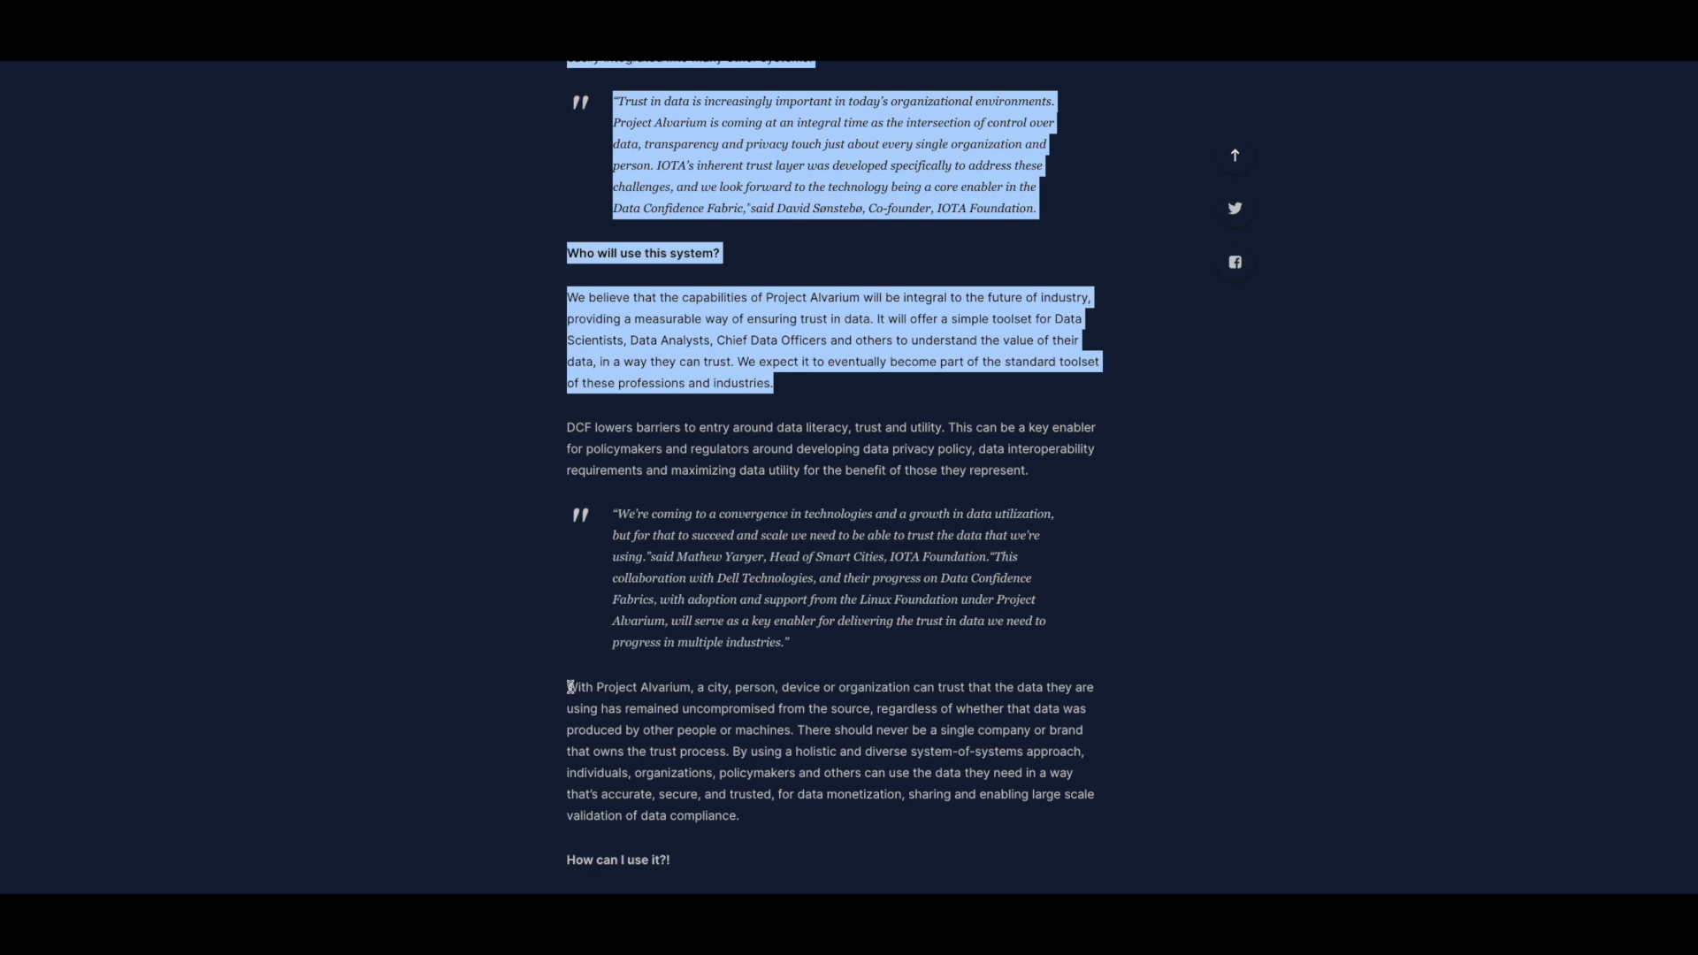
pyautogui.moveTo(517, 695)
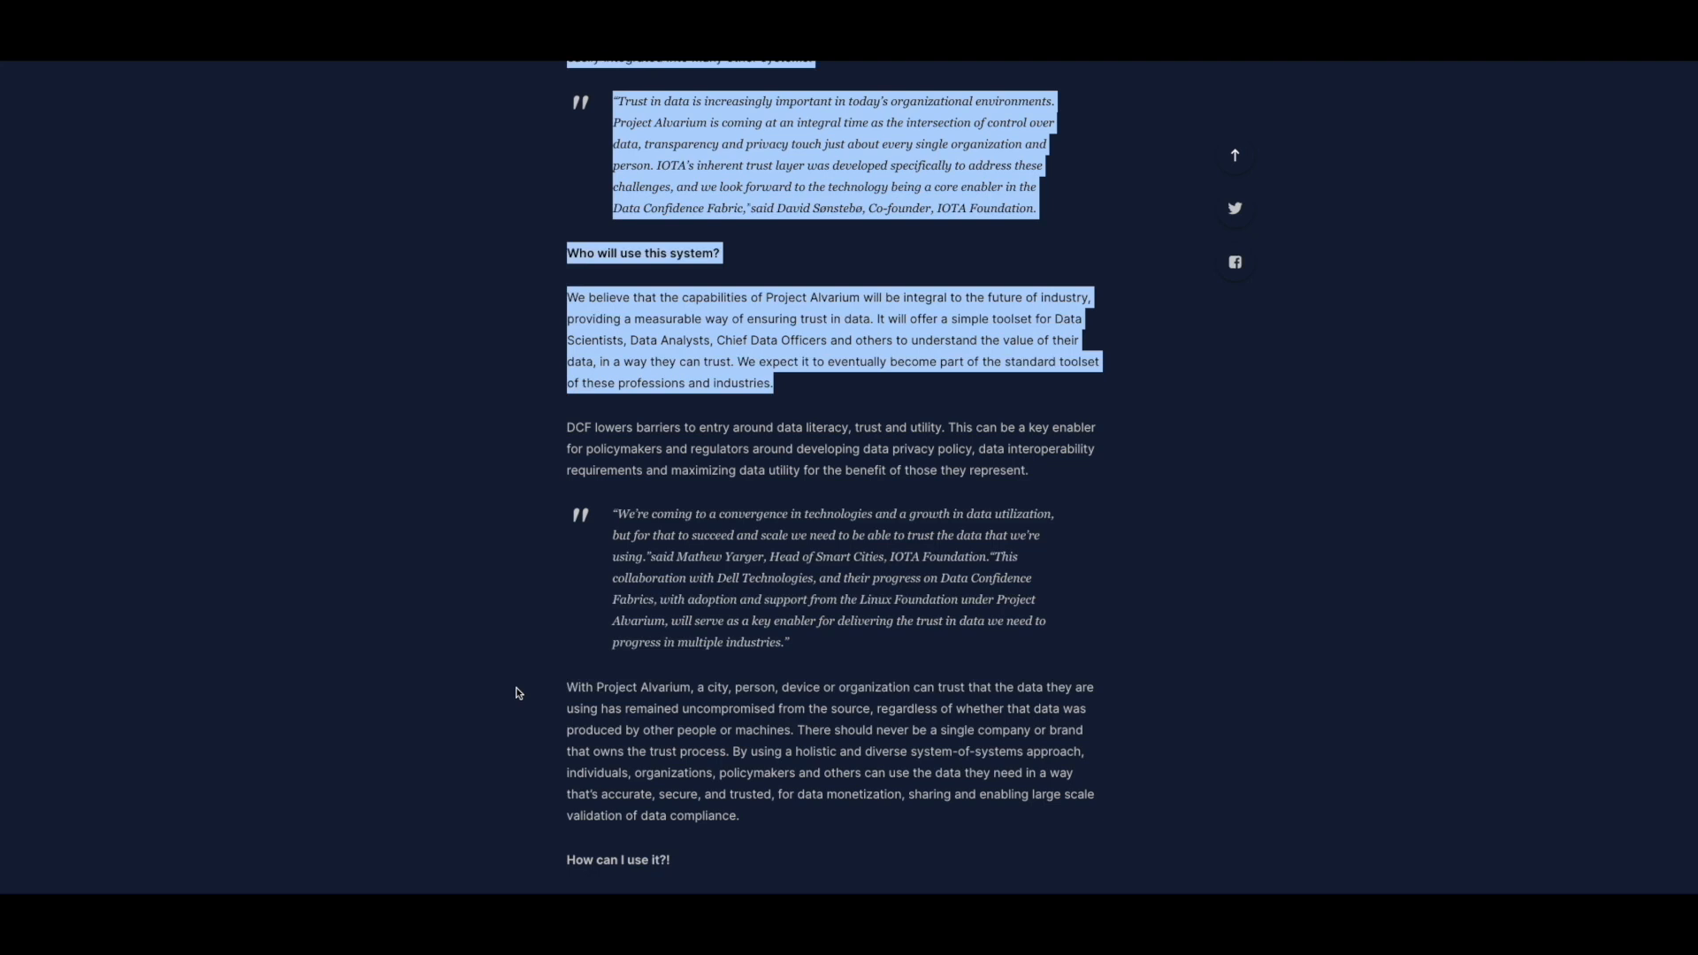
pyautogui.moveTo(551, 715)
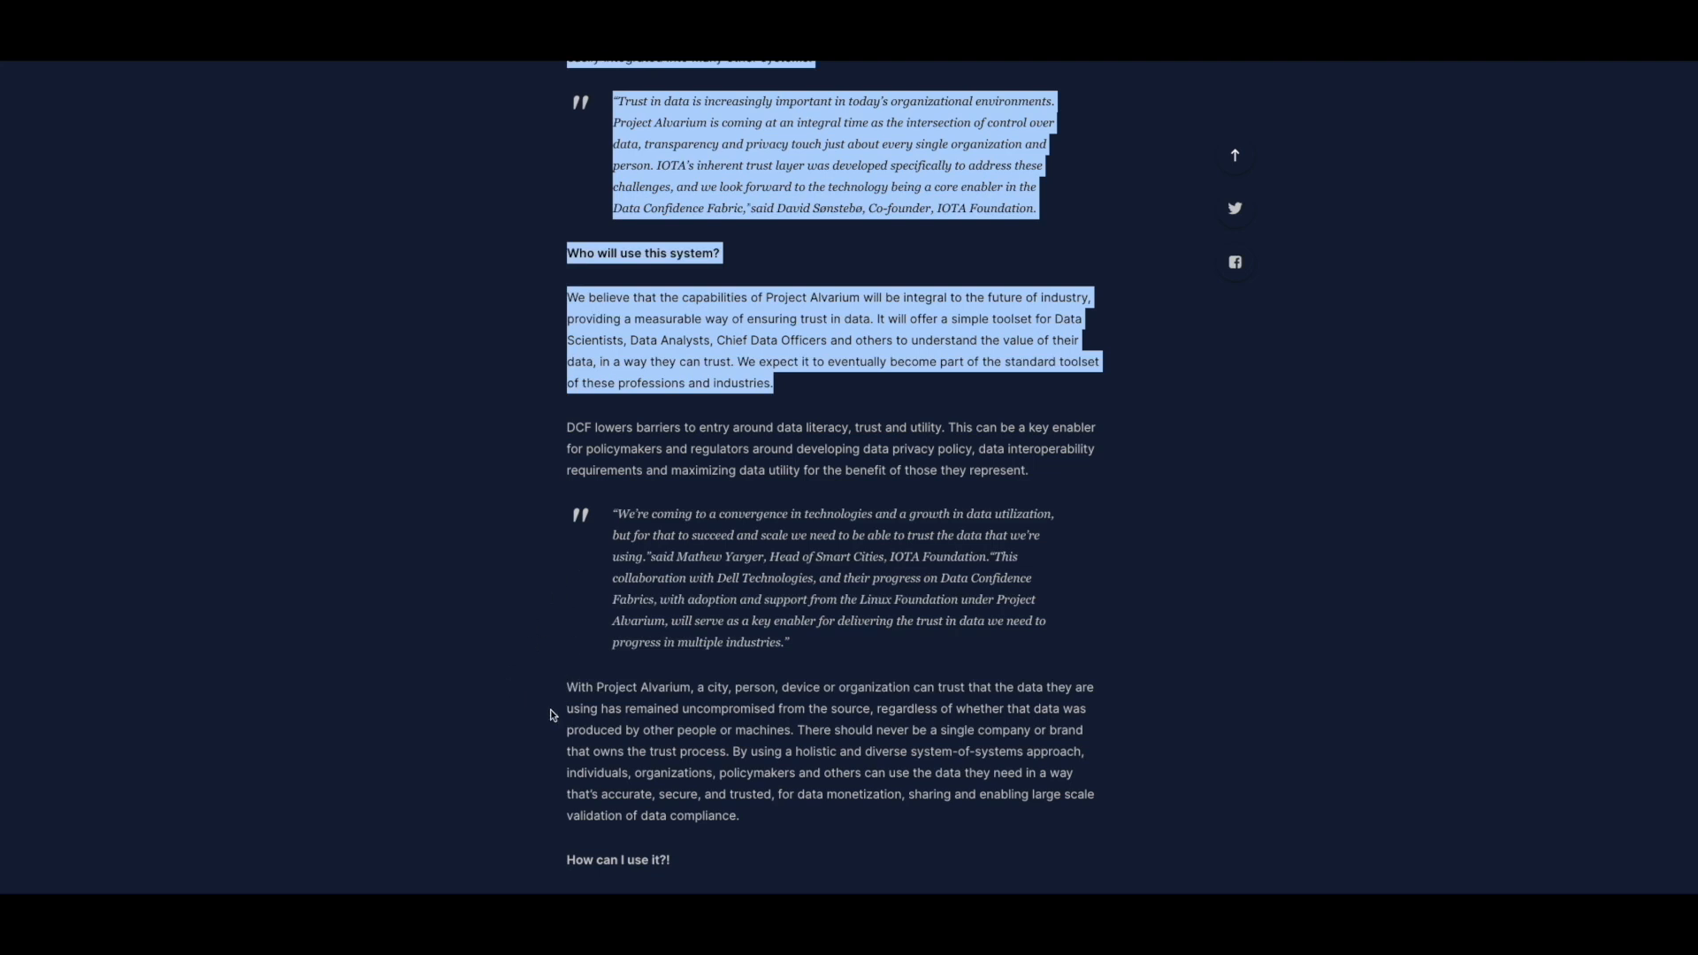
pyautogui.moveTo(540, 739)
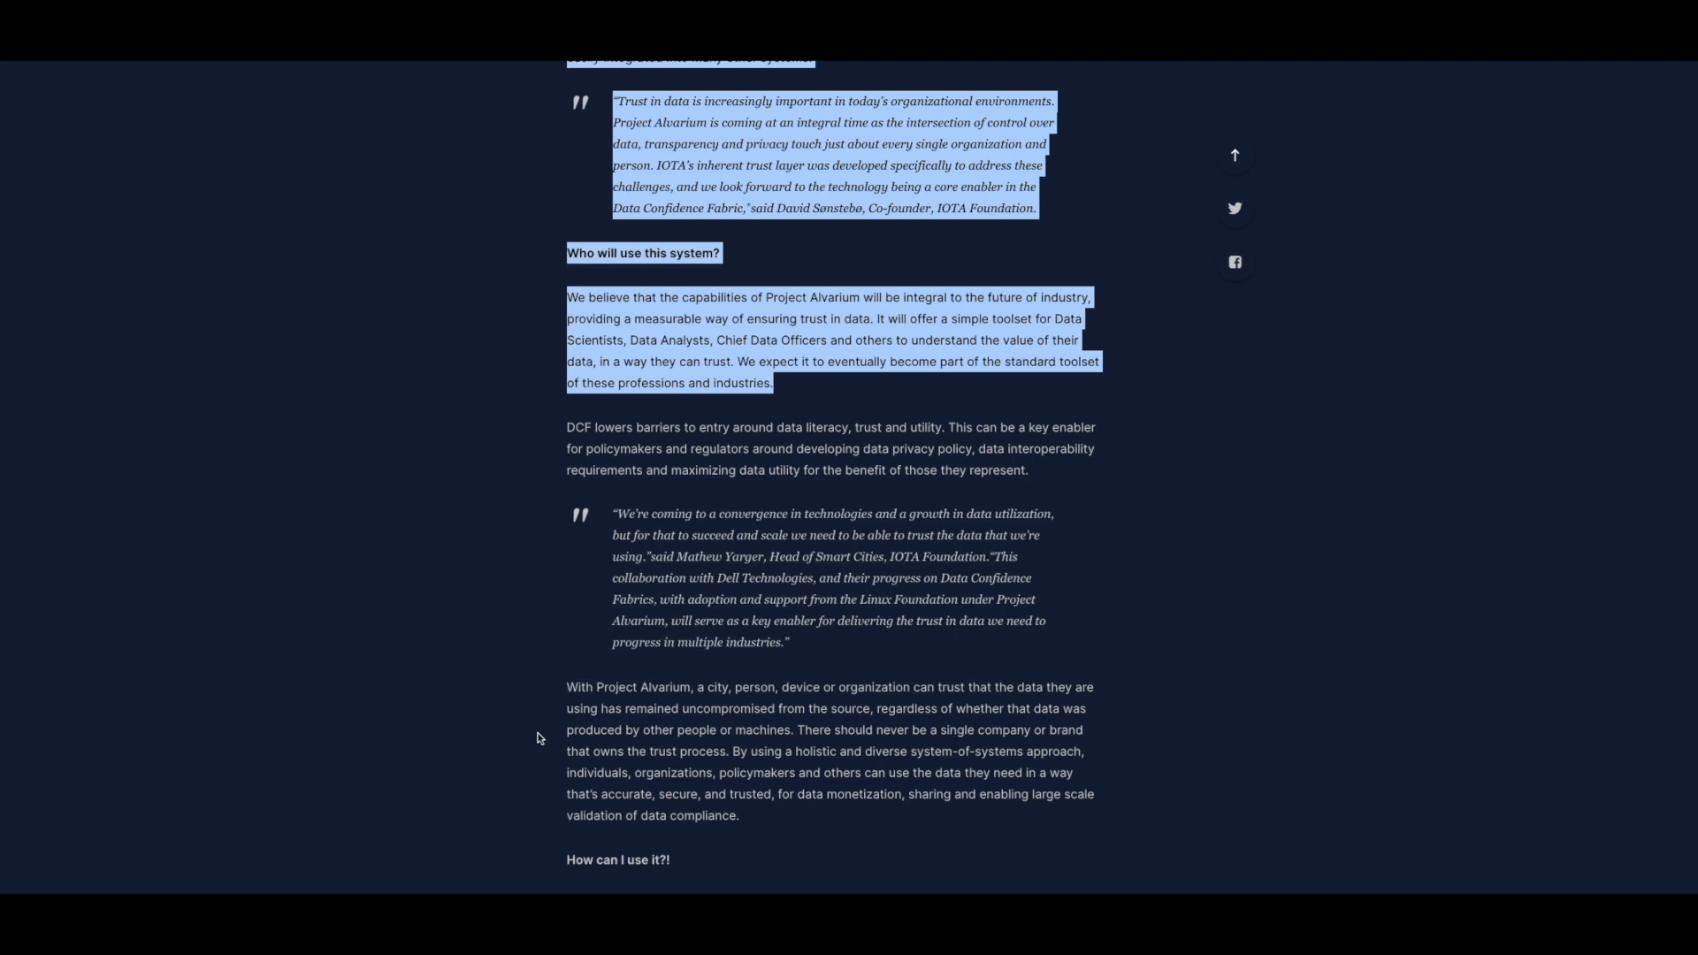
pyautogui.moveTo(502, 771)
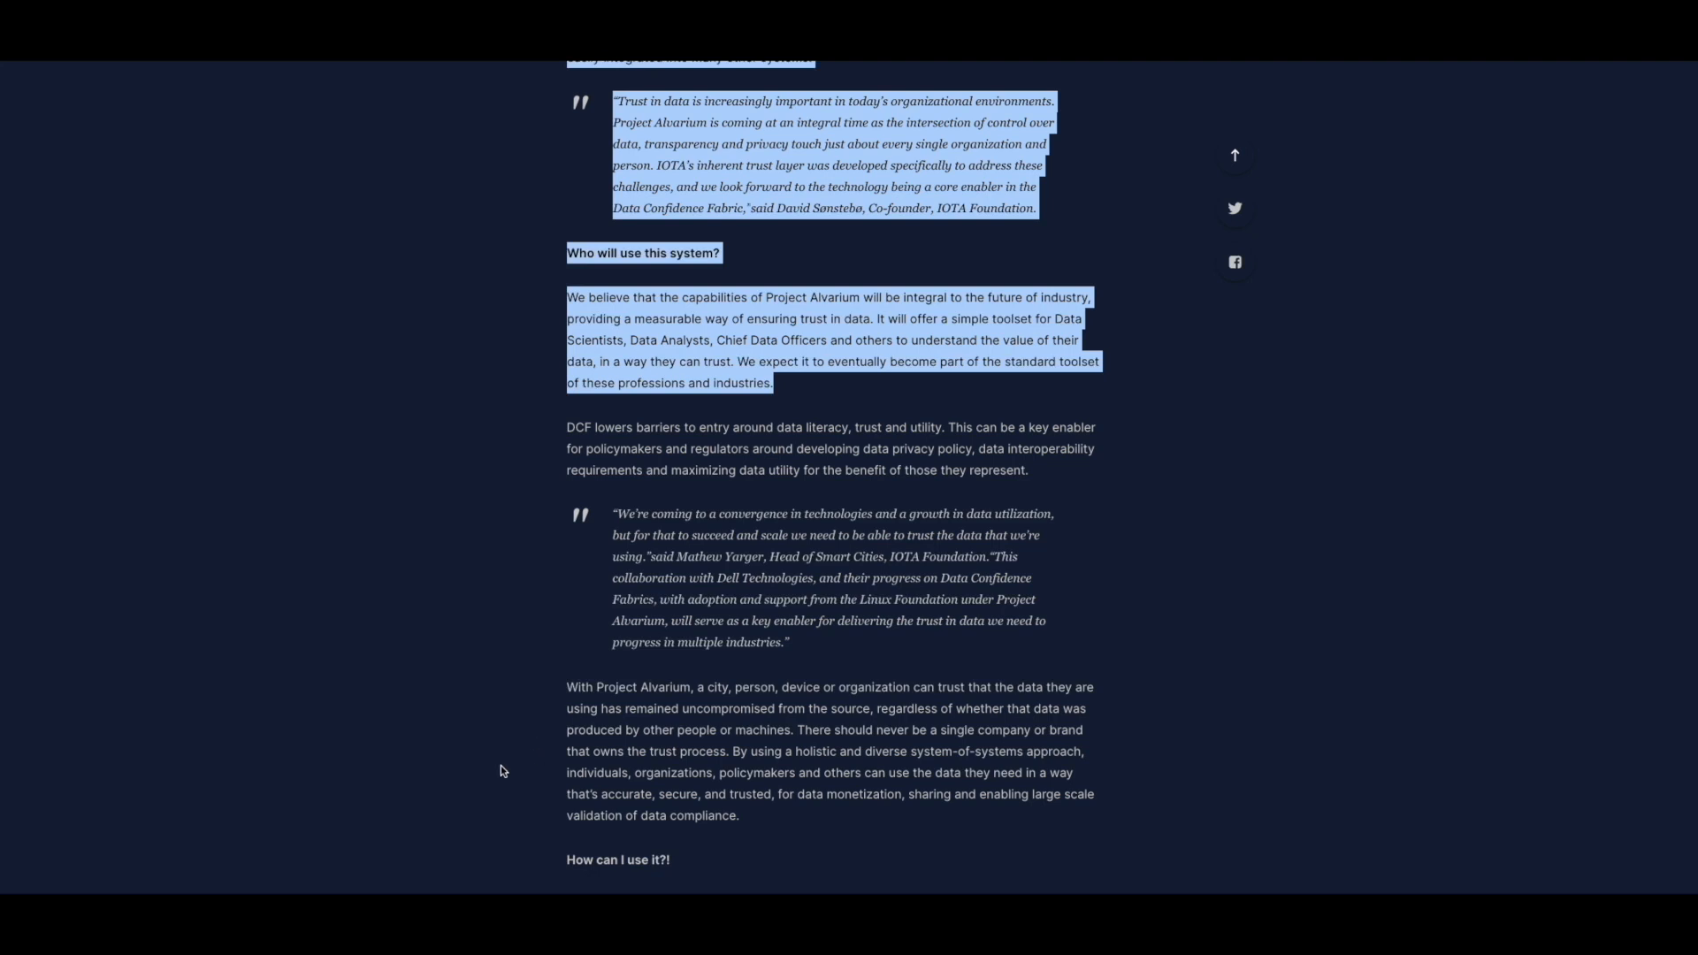
pyautogui.scroll(3)
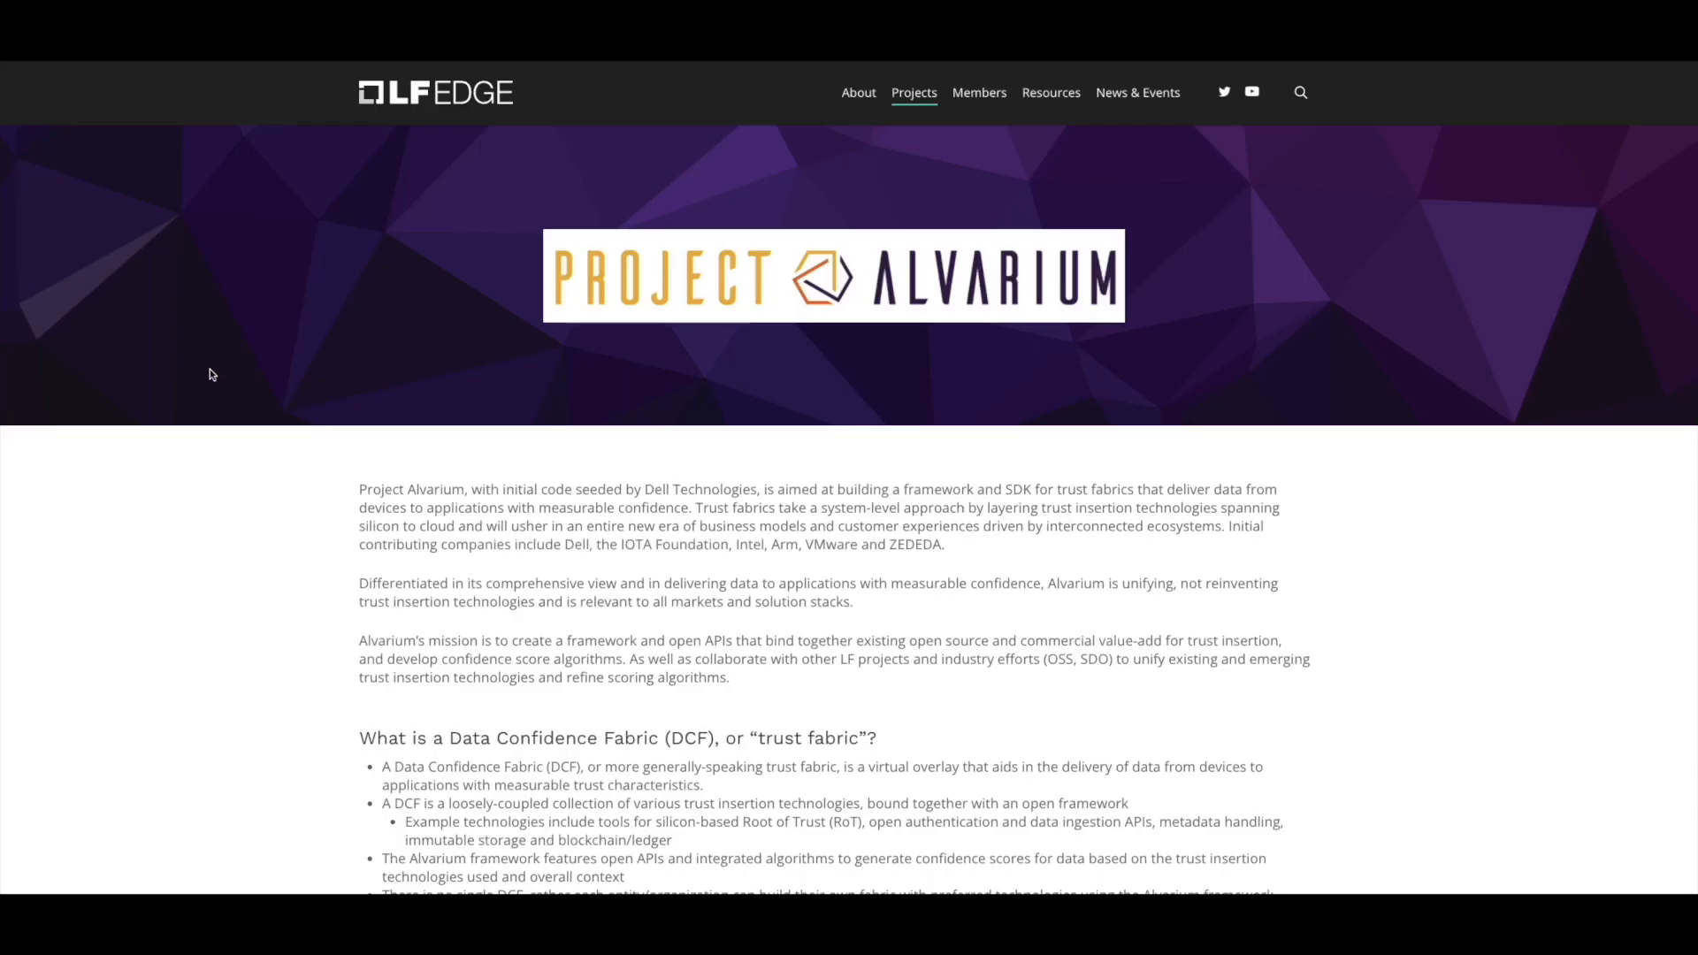
# Scroll the LF Edge page down to the 'Project Alvarium Overview' video embed
pyautogui.scroll(-3)
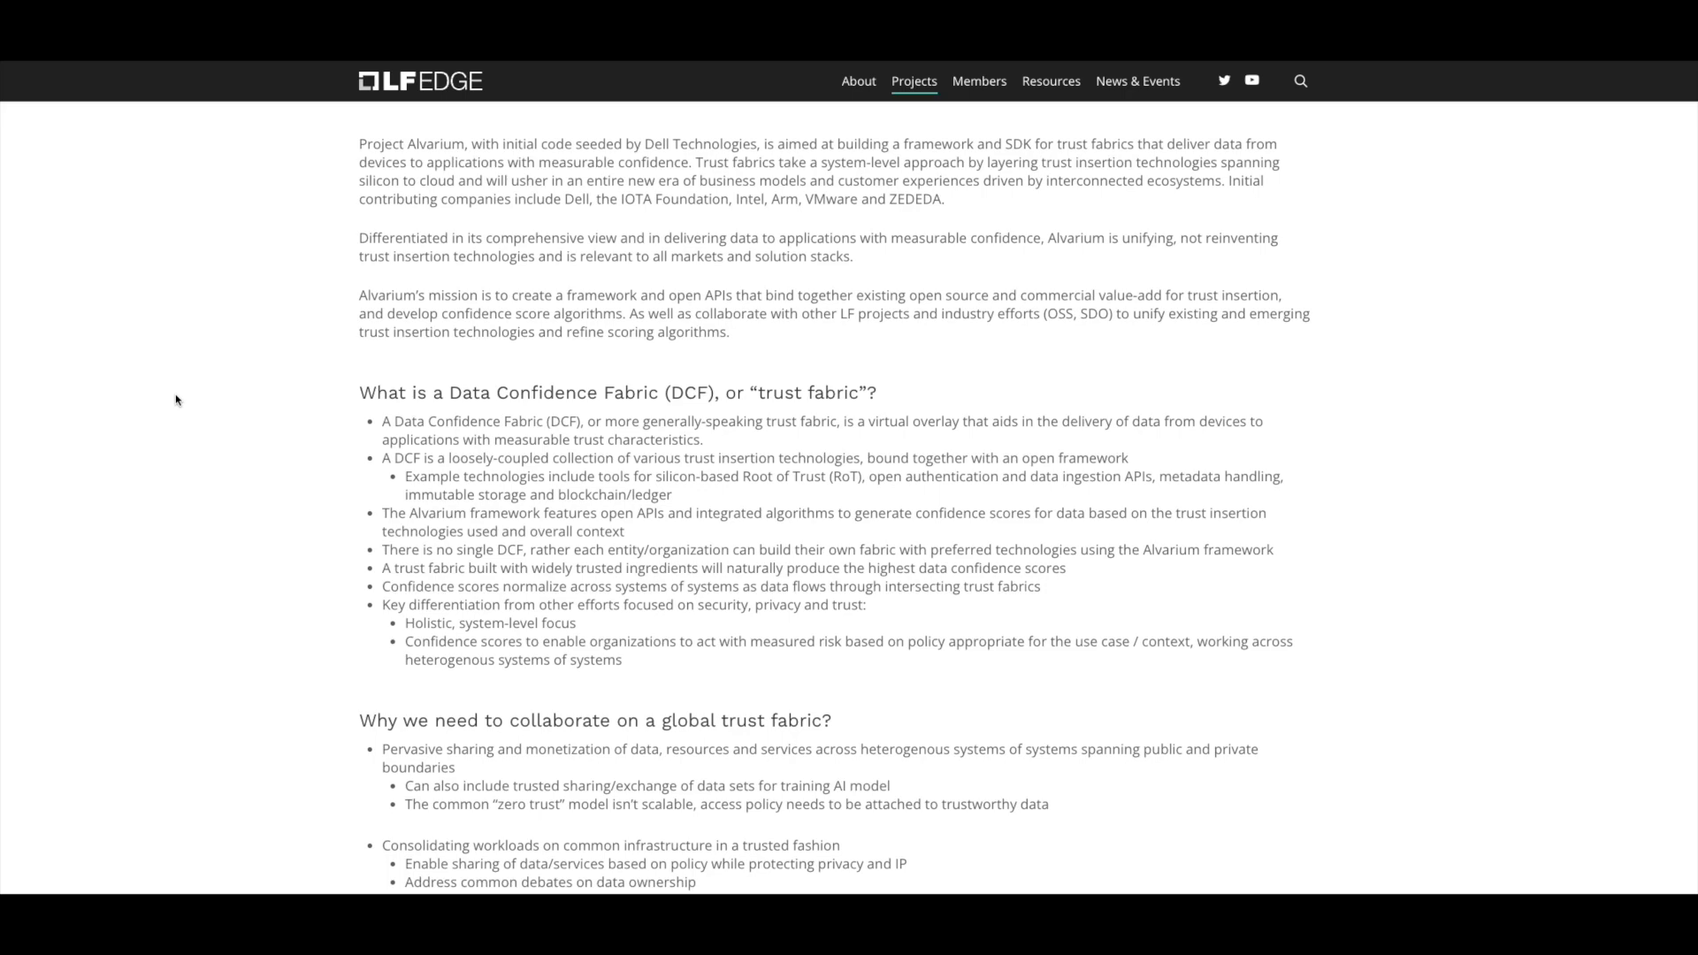
pyautogui.scroll(-3)
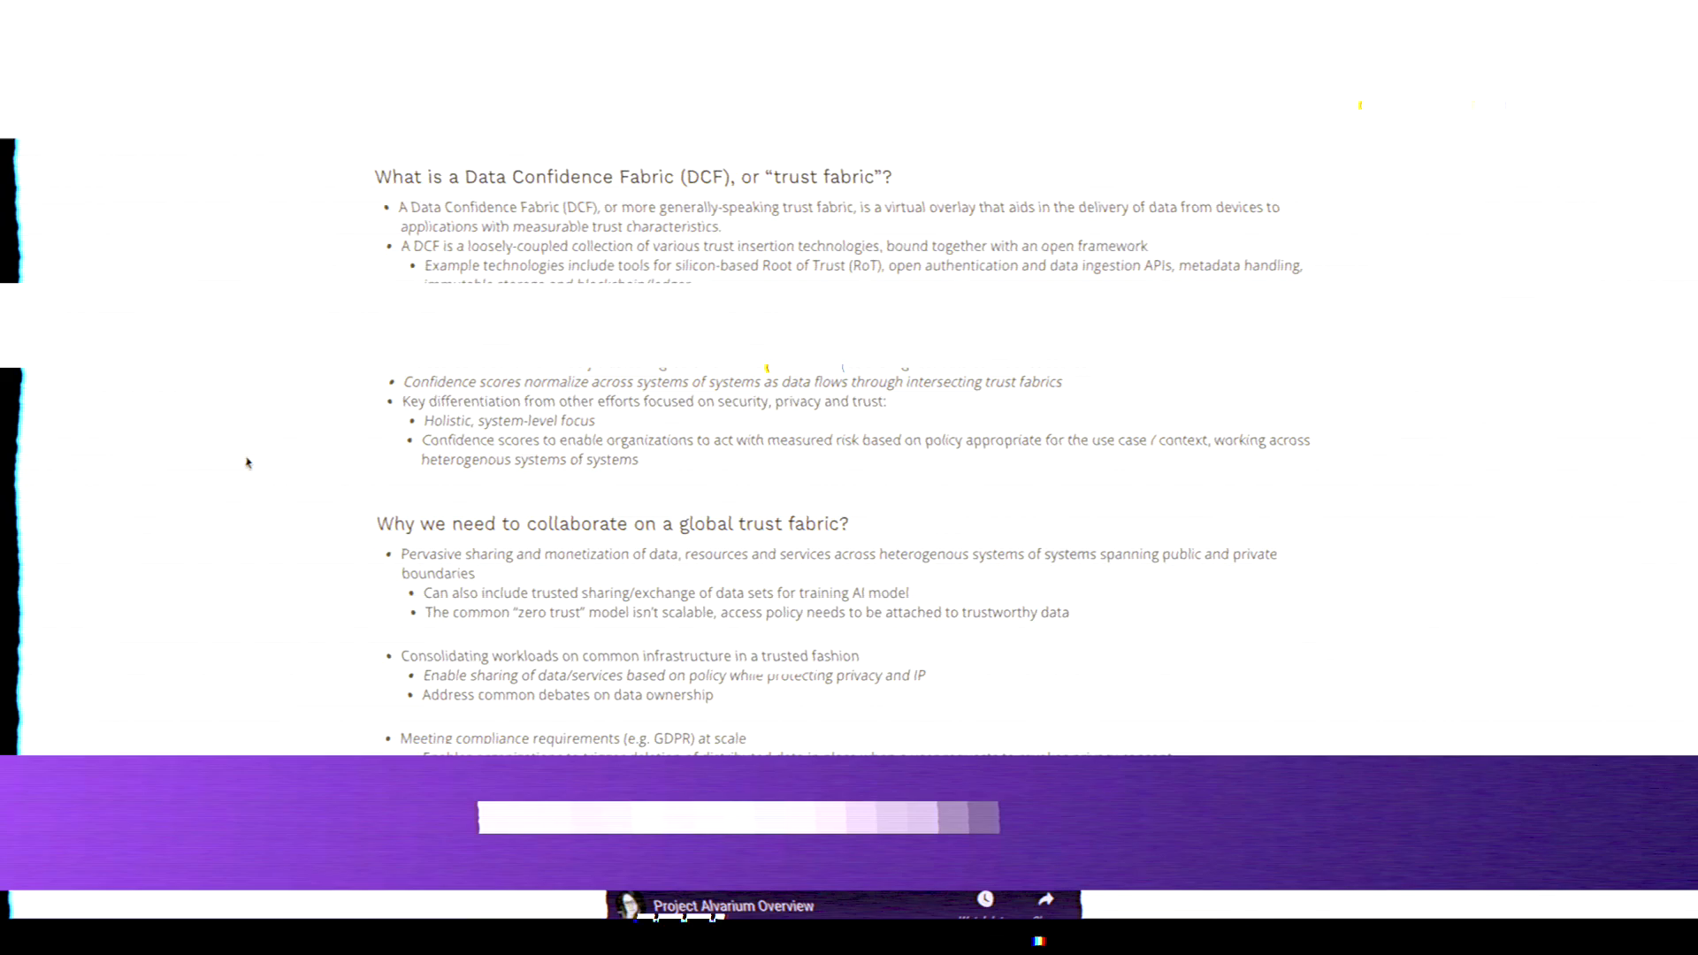
pyautogui.scroll(-3)
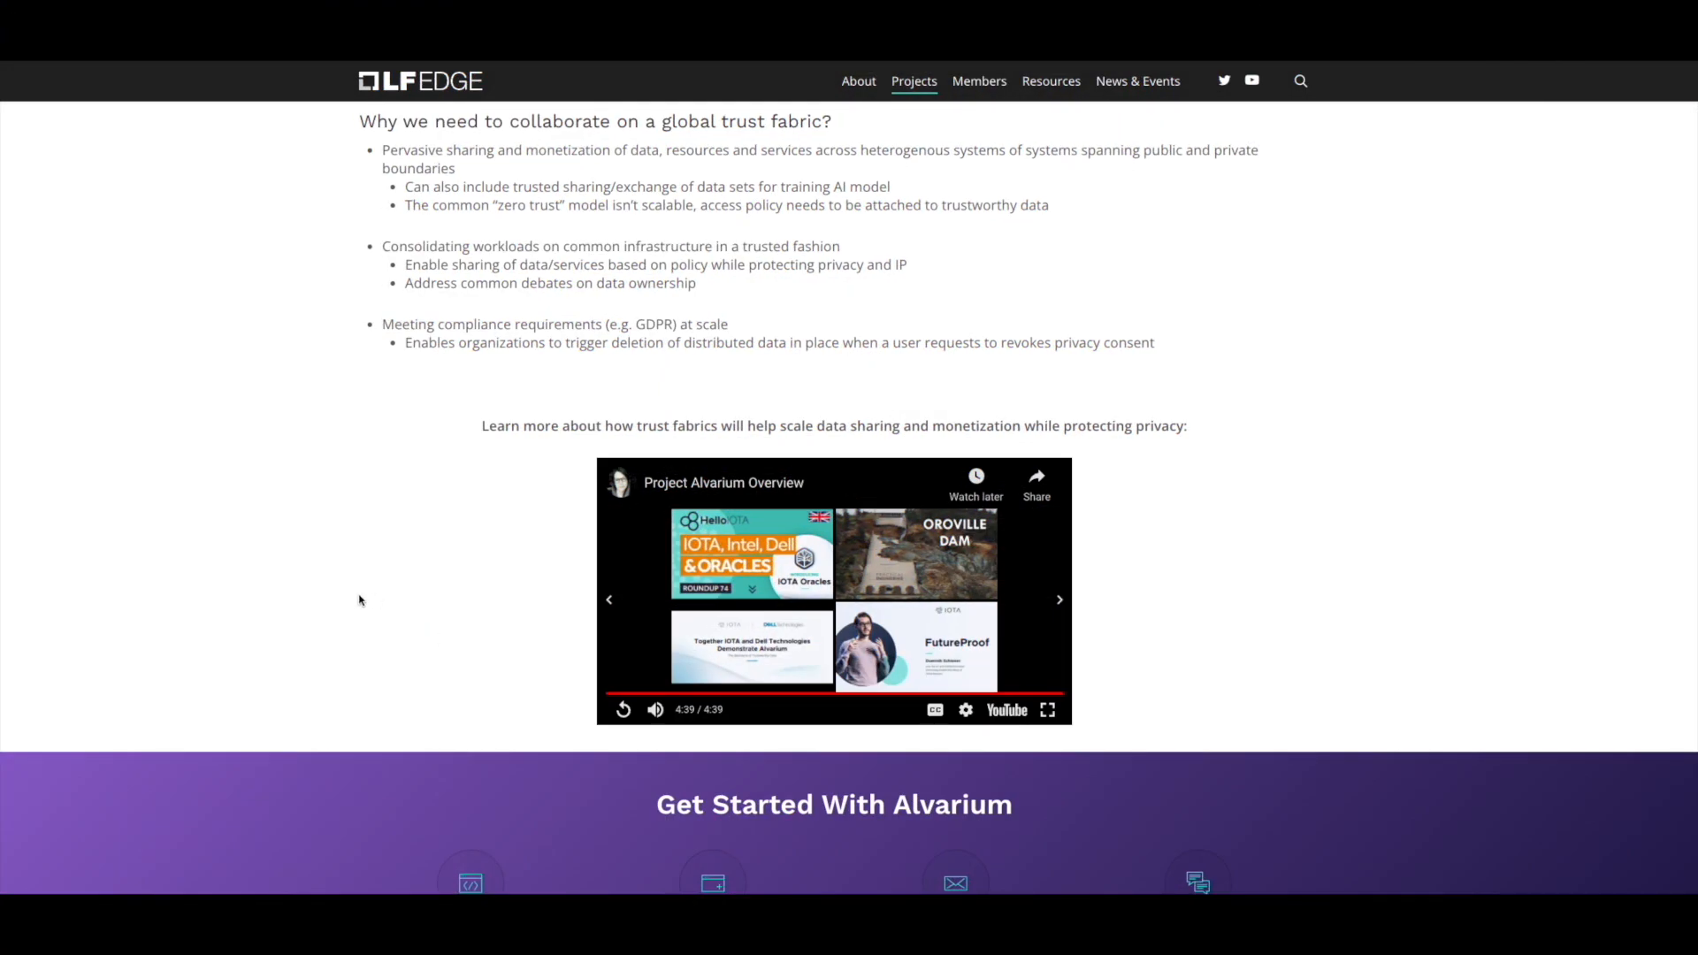
pyautogui.moveTo(332, 618)
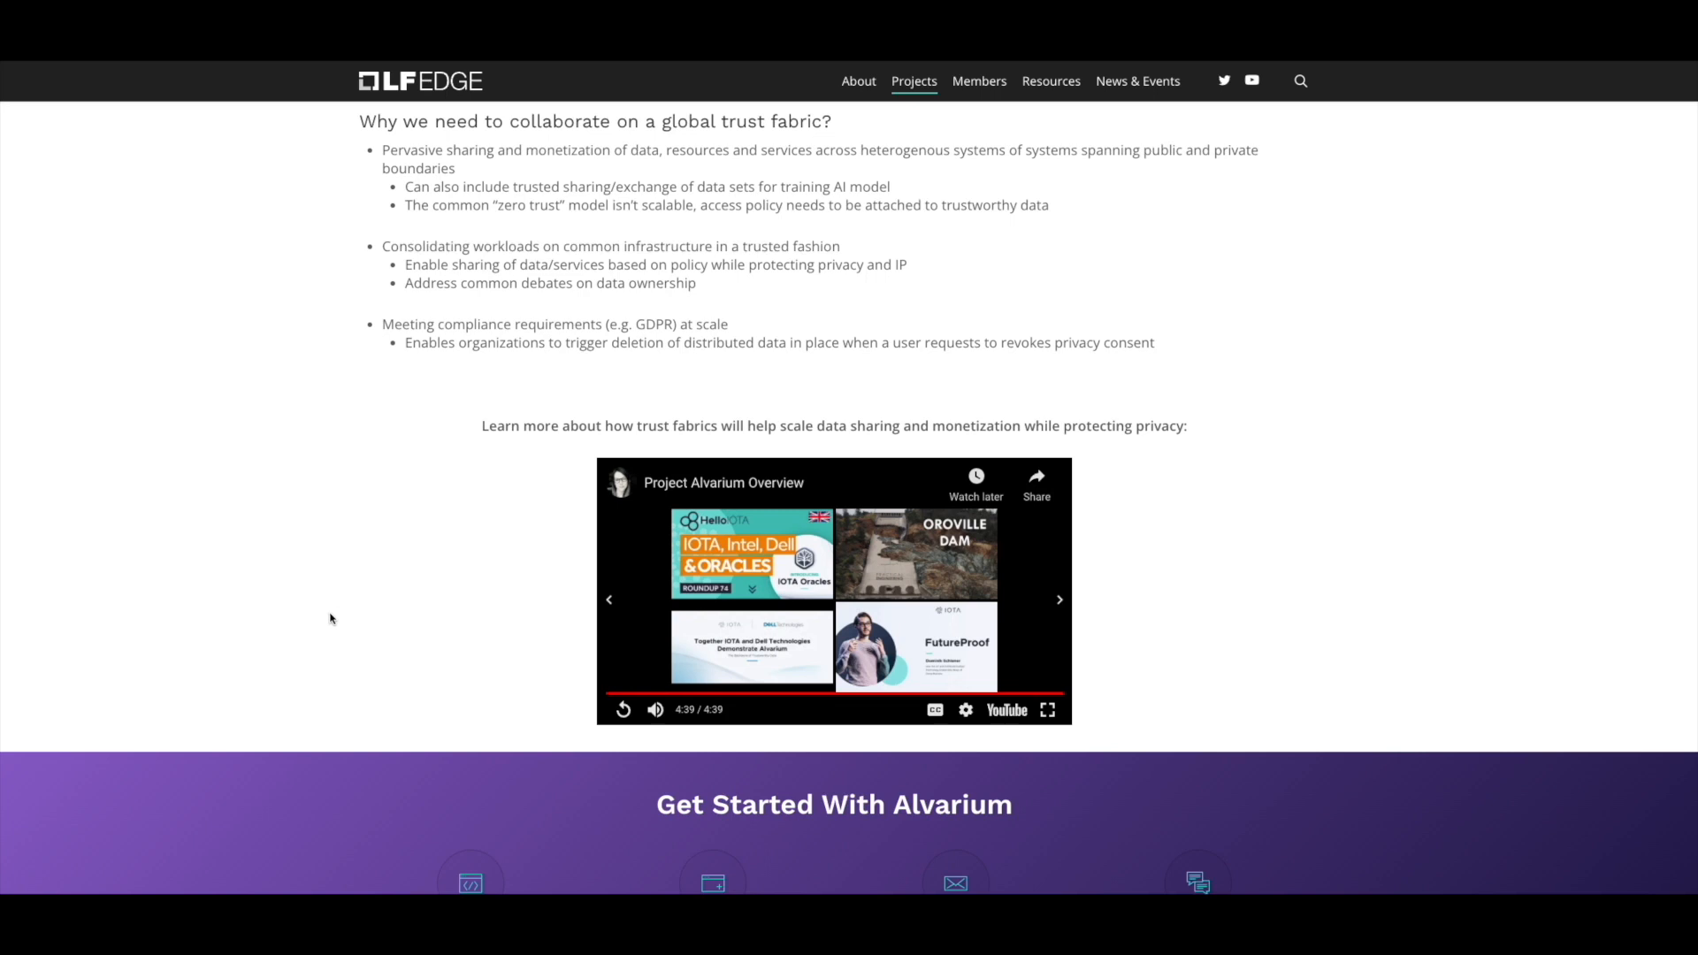
pyautogui.moveTo(205, 329)
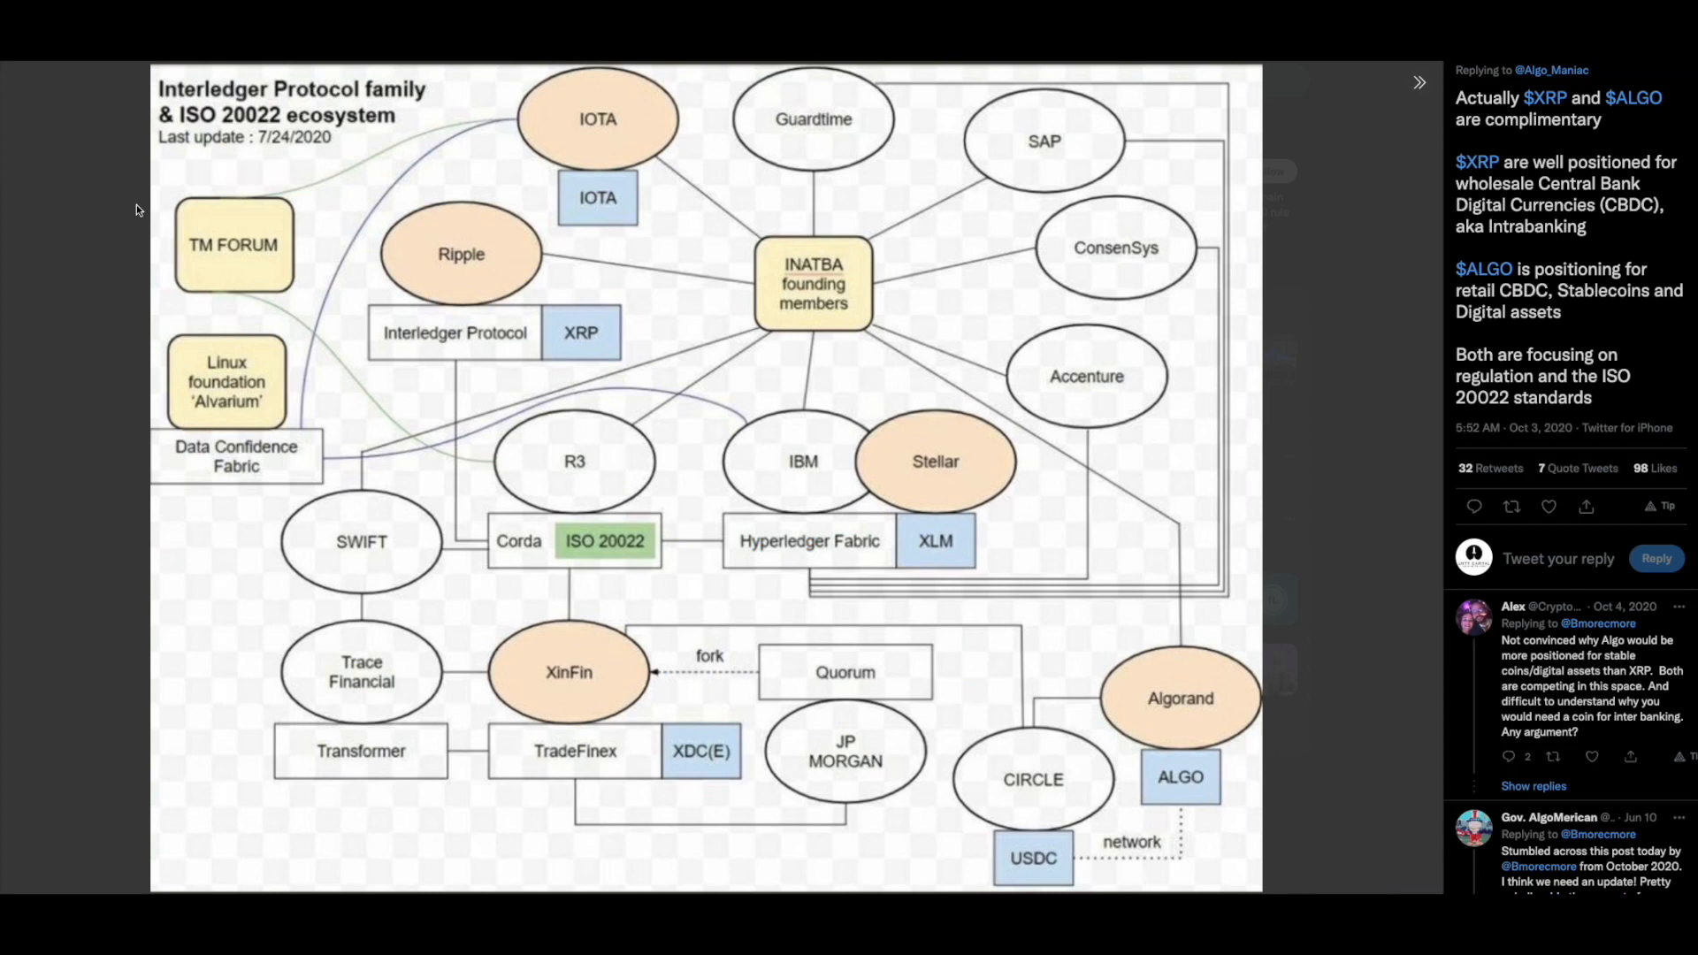
pyautogui.moveTo(648, 115)
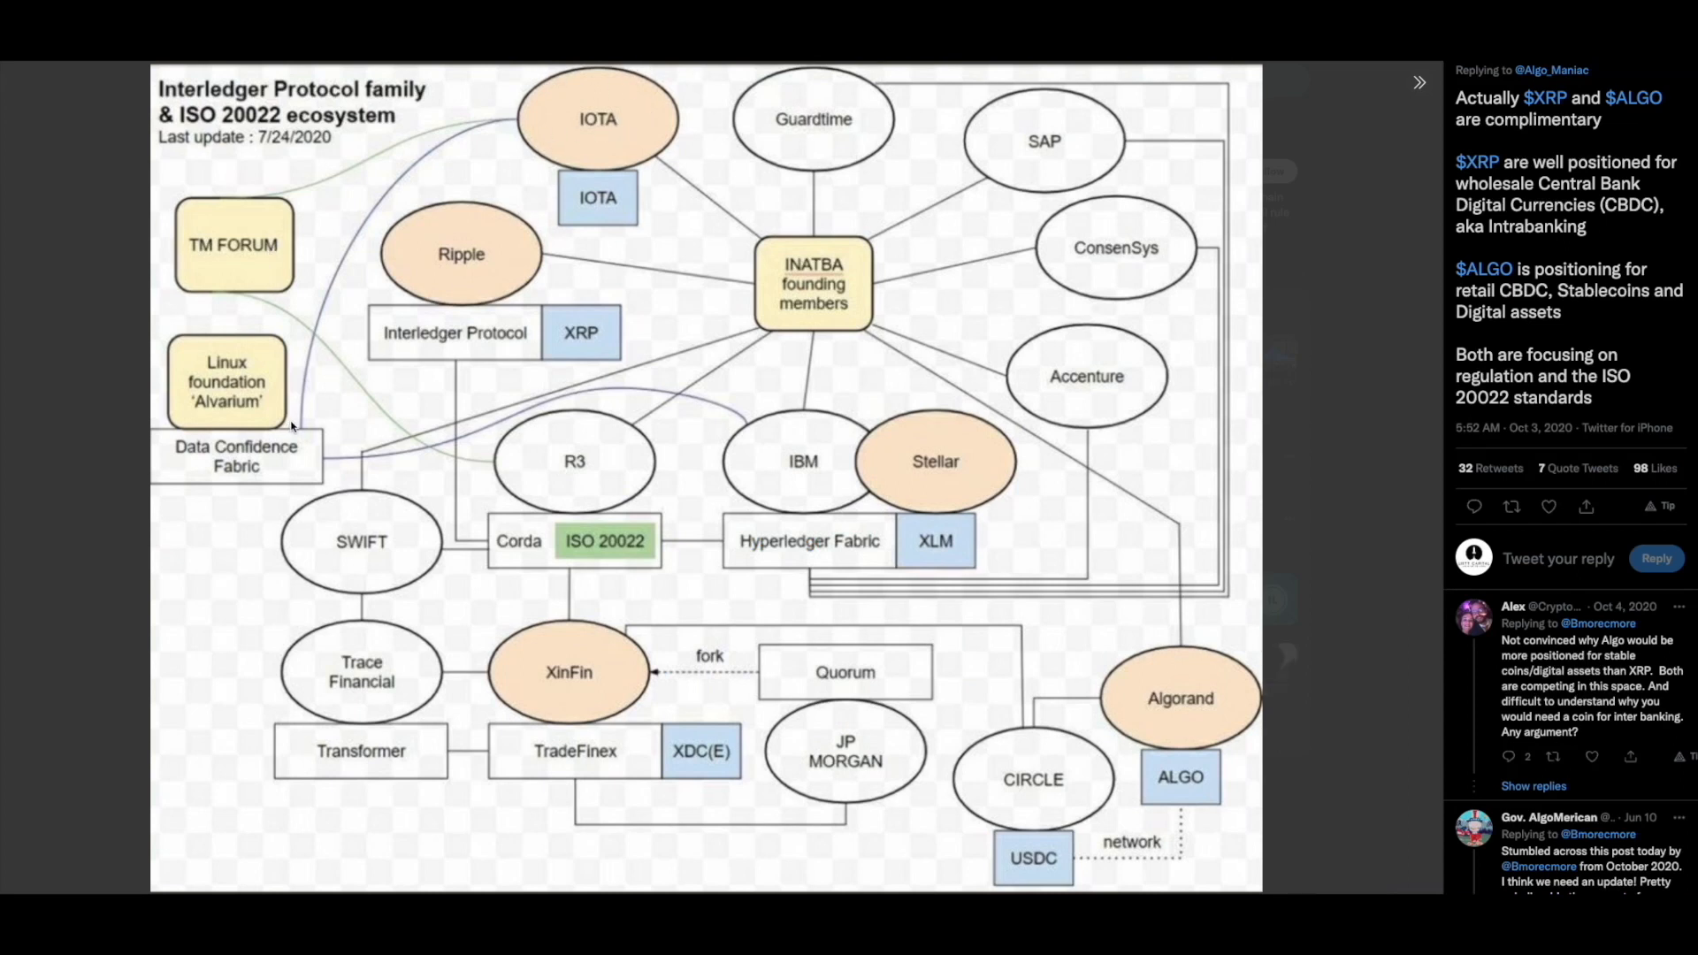
pyautogui.moveTo(666, 77)
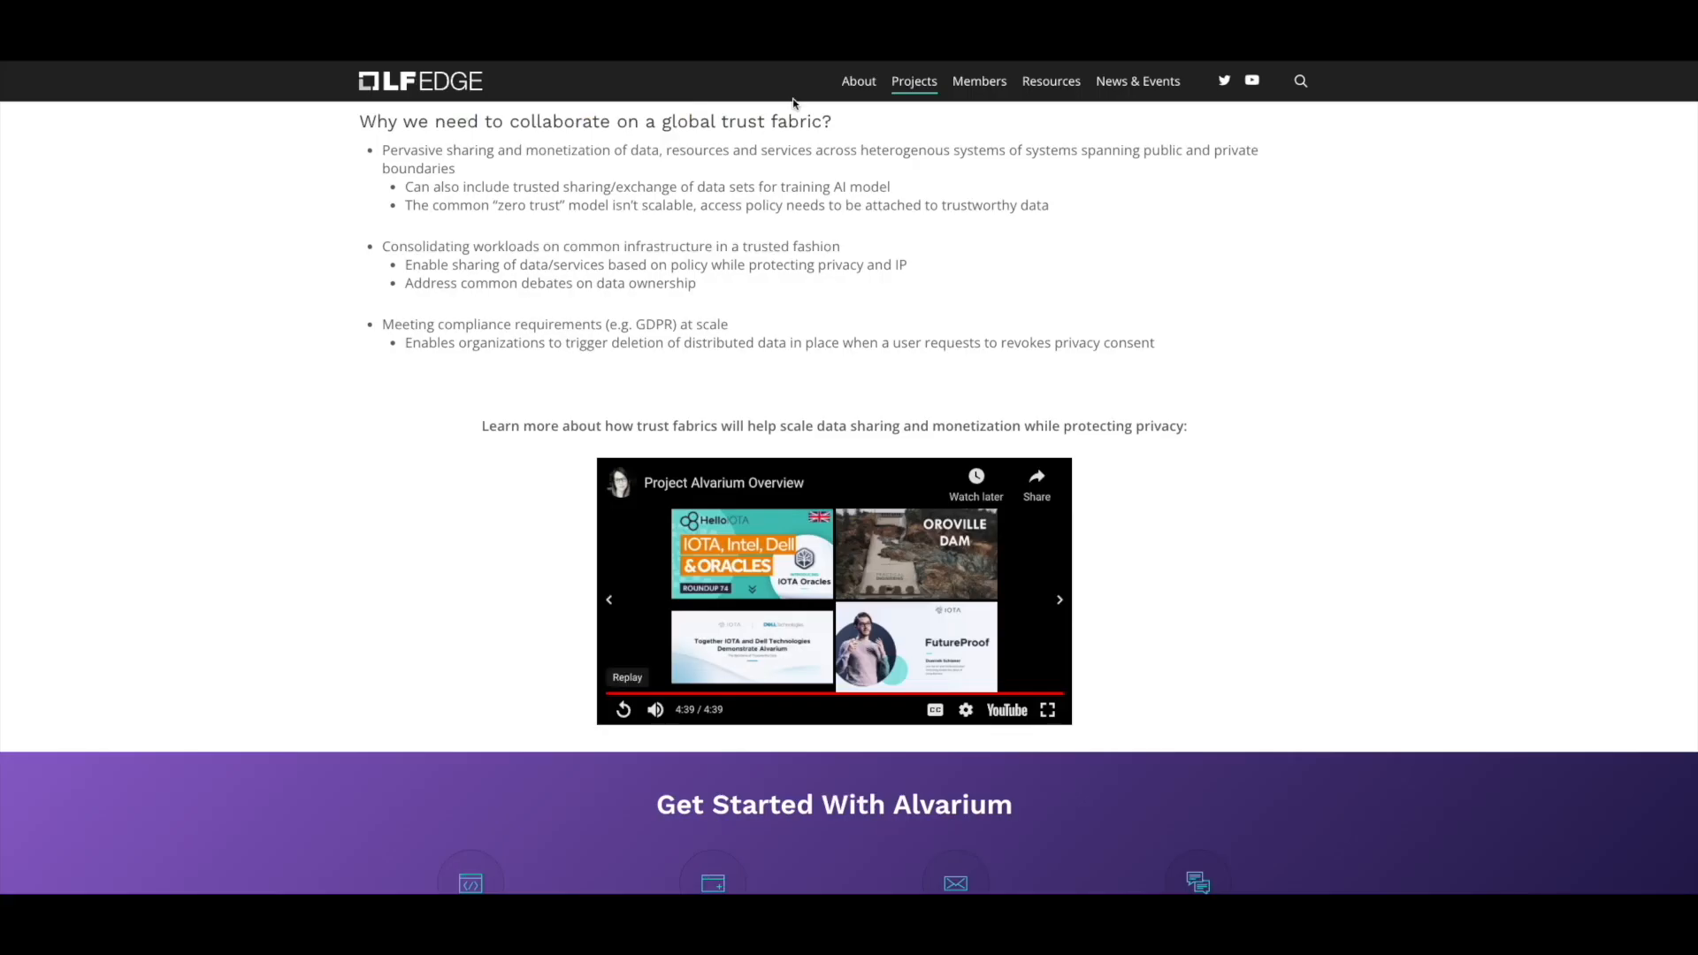
# Scroll back up to the Project Alvarium banner and introductory paragraphs
pyautogui.scroll(3)
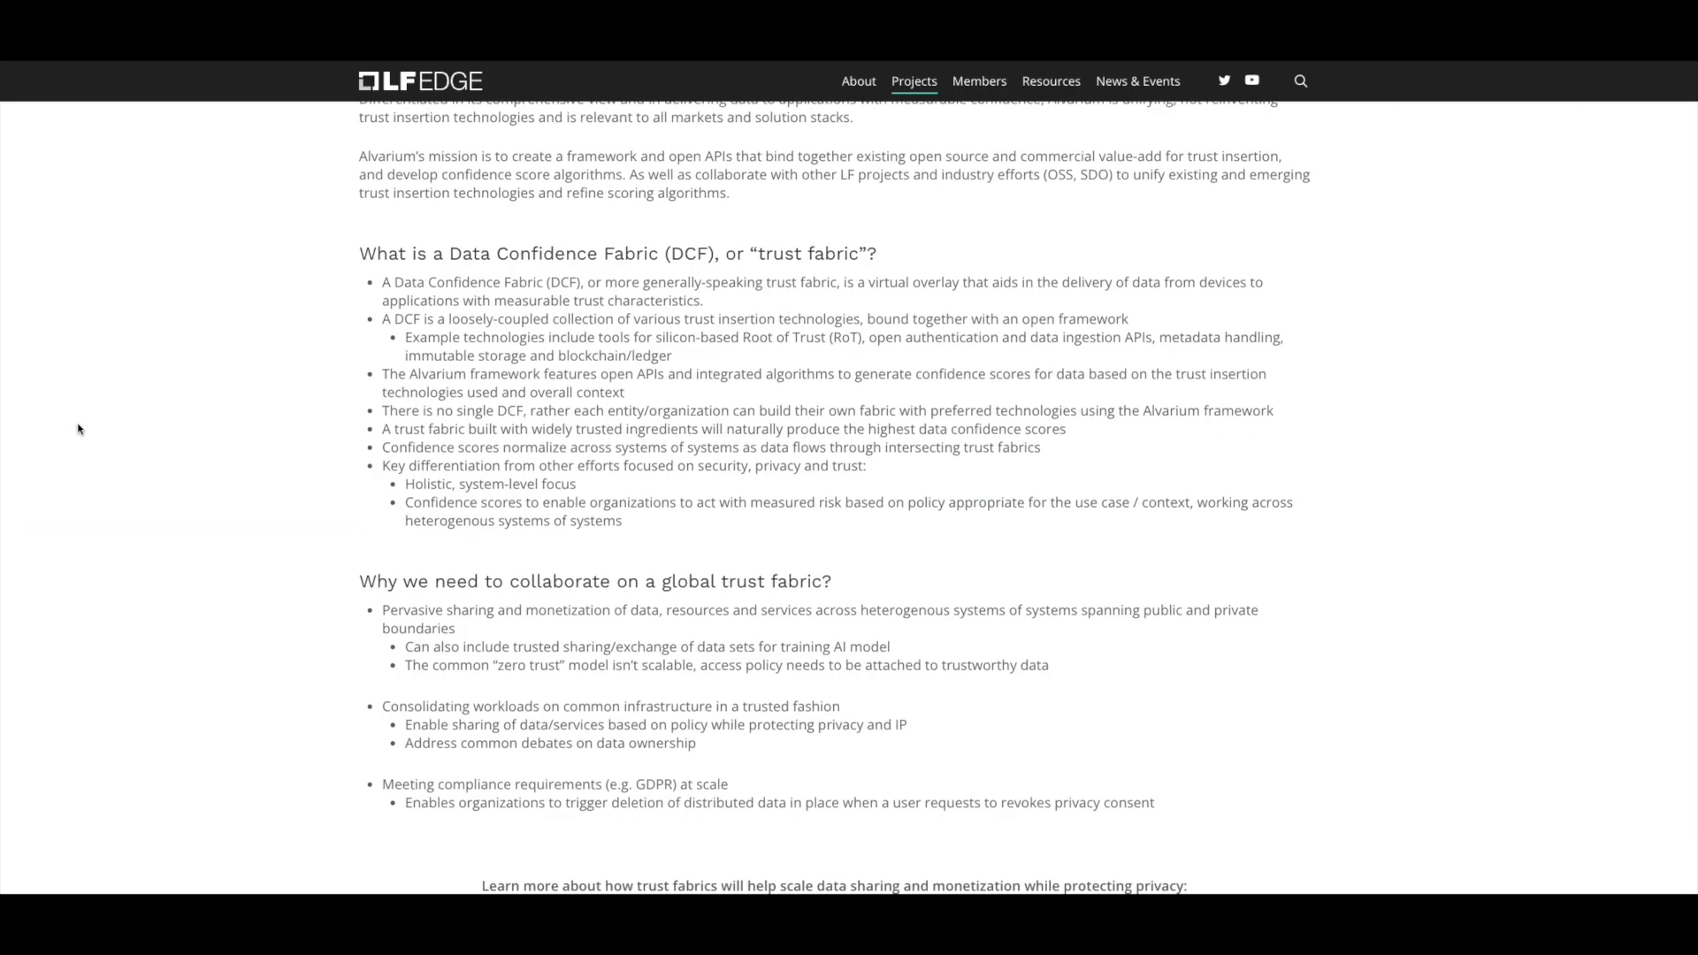
pyautogui.scroll(3)
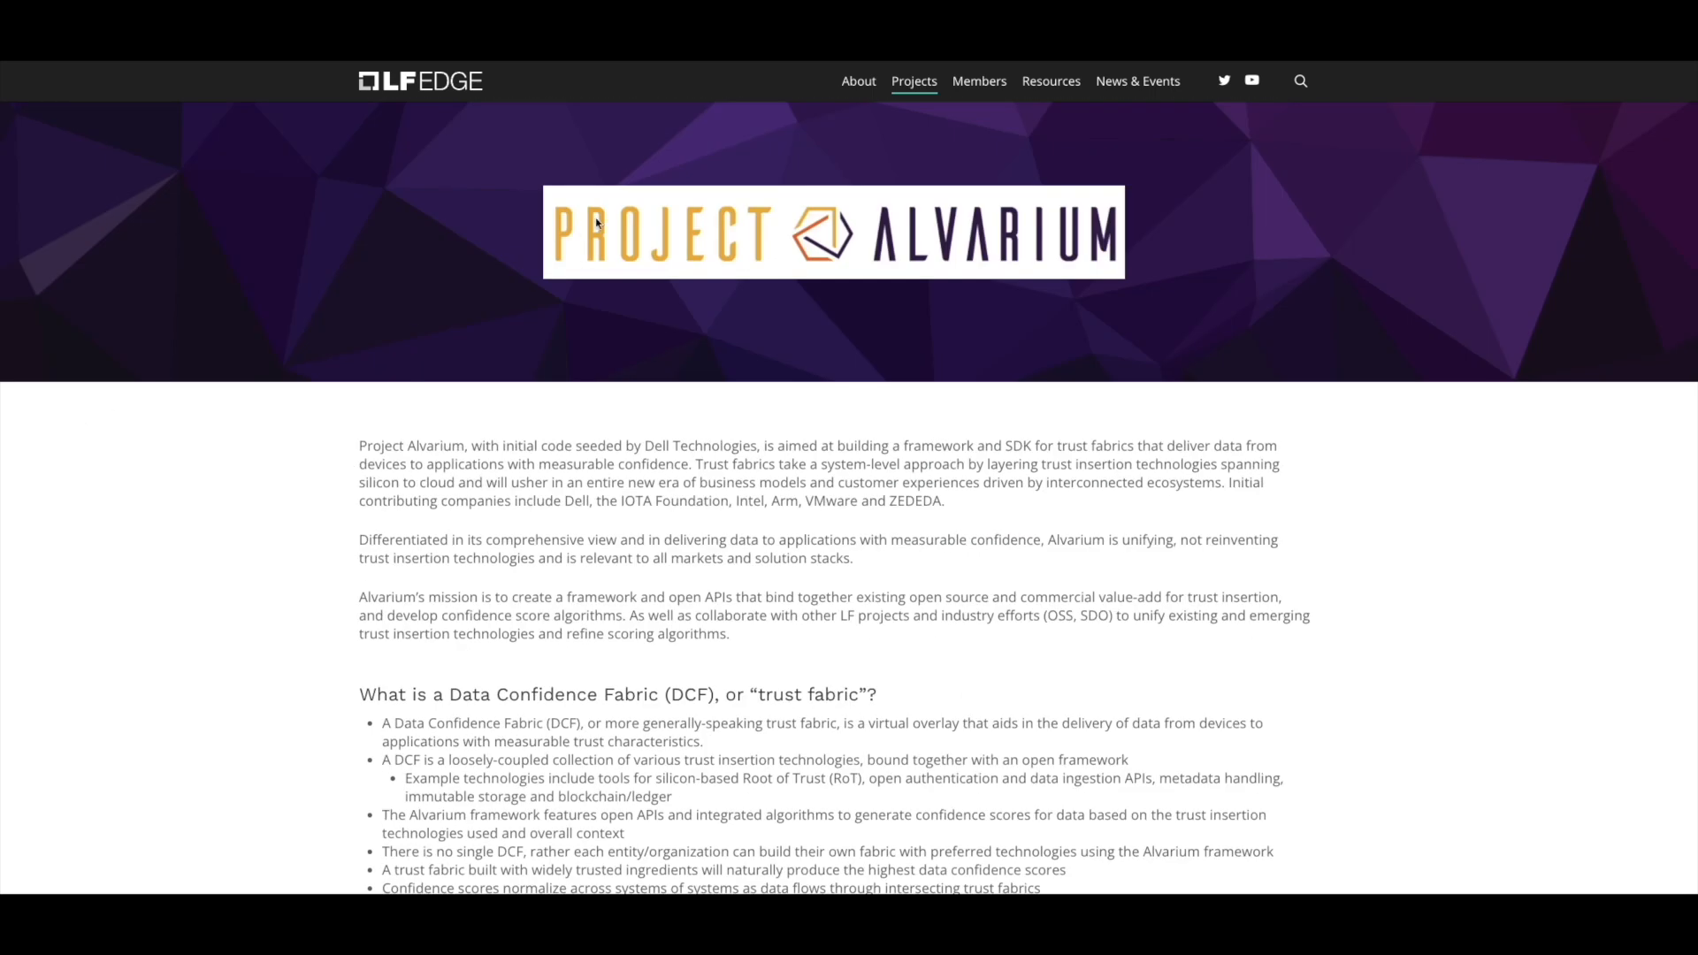
pyautogui.moveTo(597, 224)
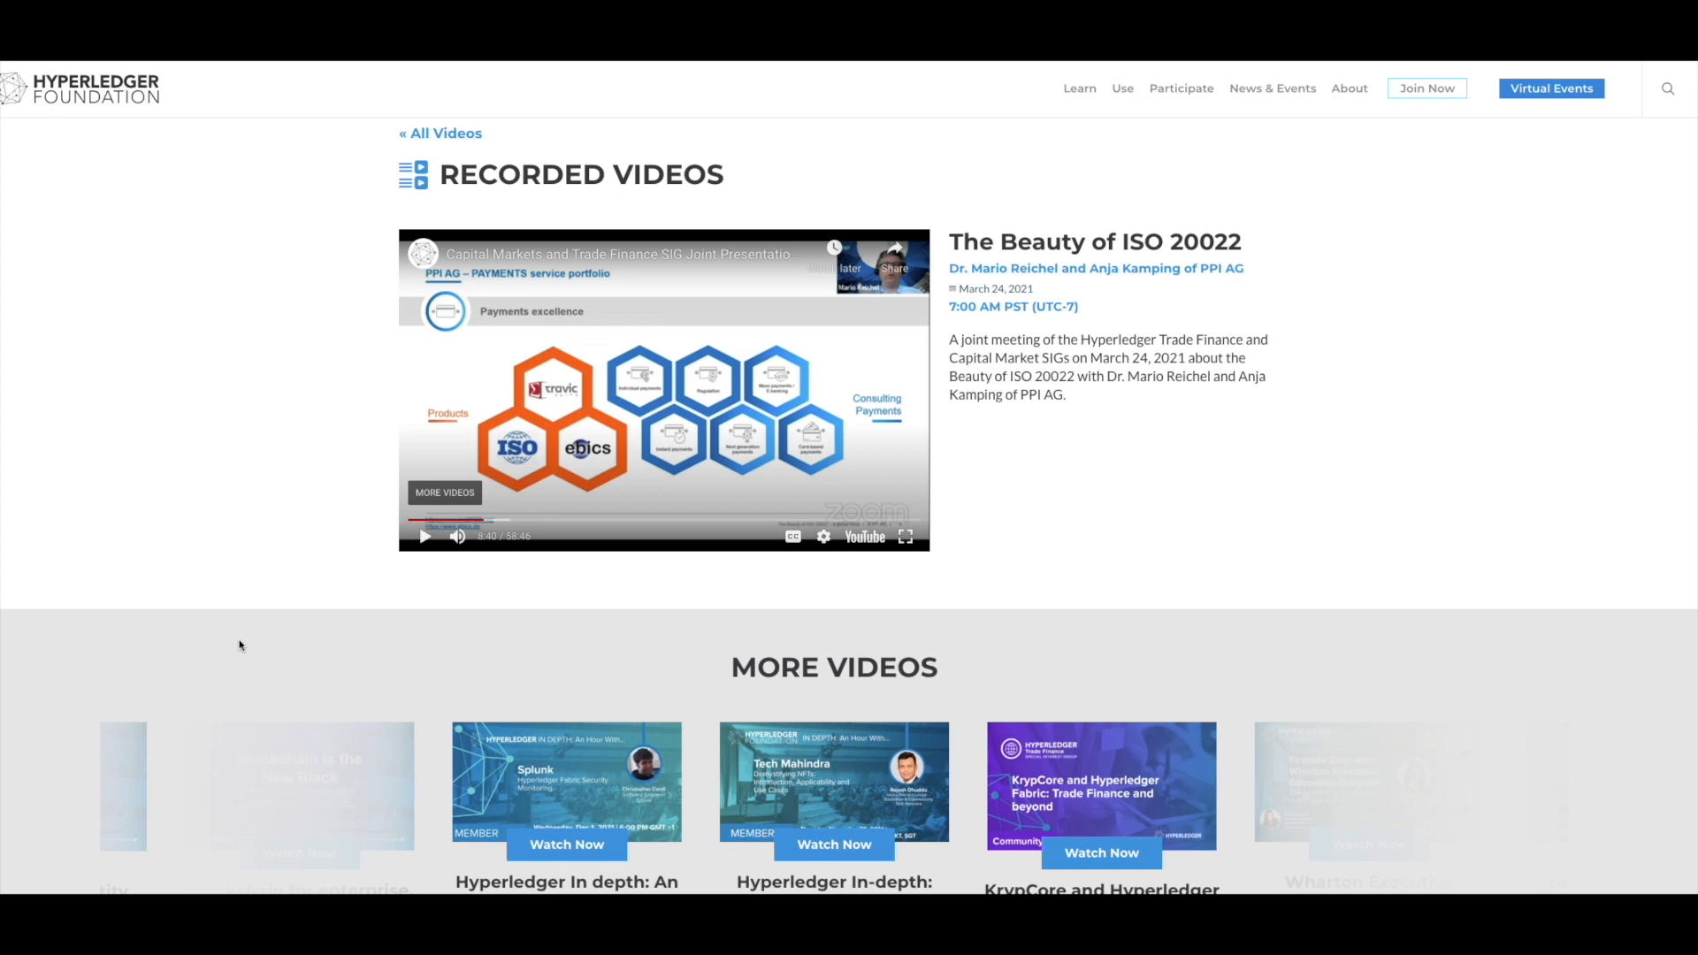
pyautogui.moveTo(457, 536)
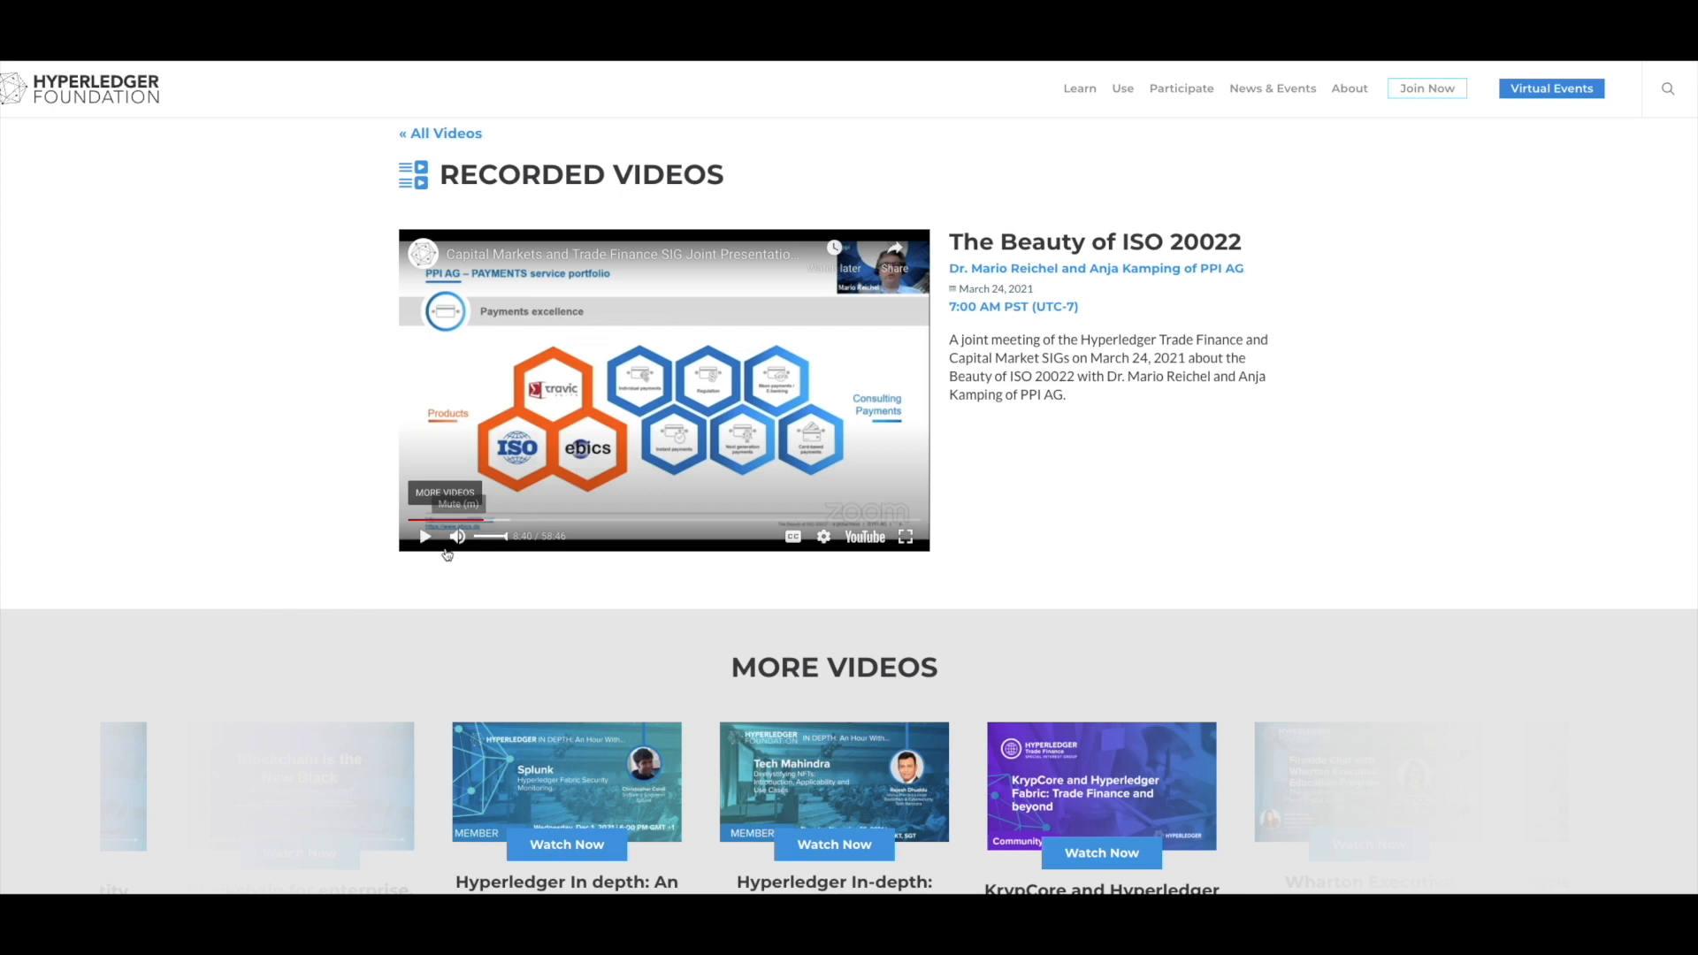
# Start playing 'The Beauty of ISO 20022' recording on the Hyperledger page
pyautogui.click(426, 536)
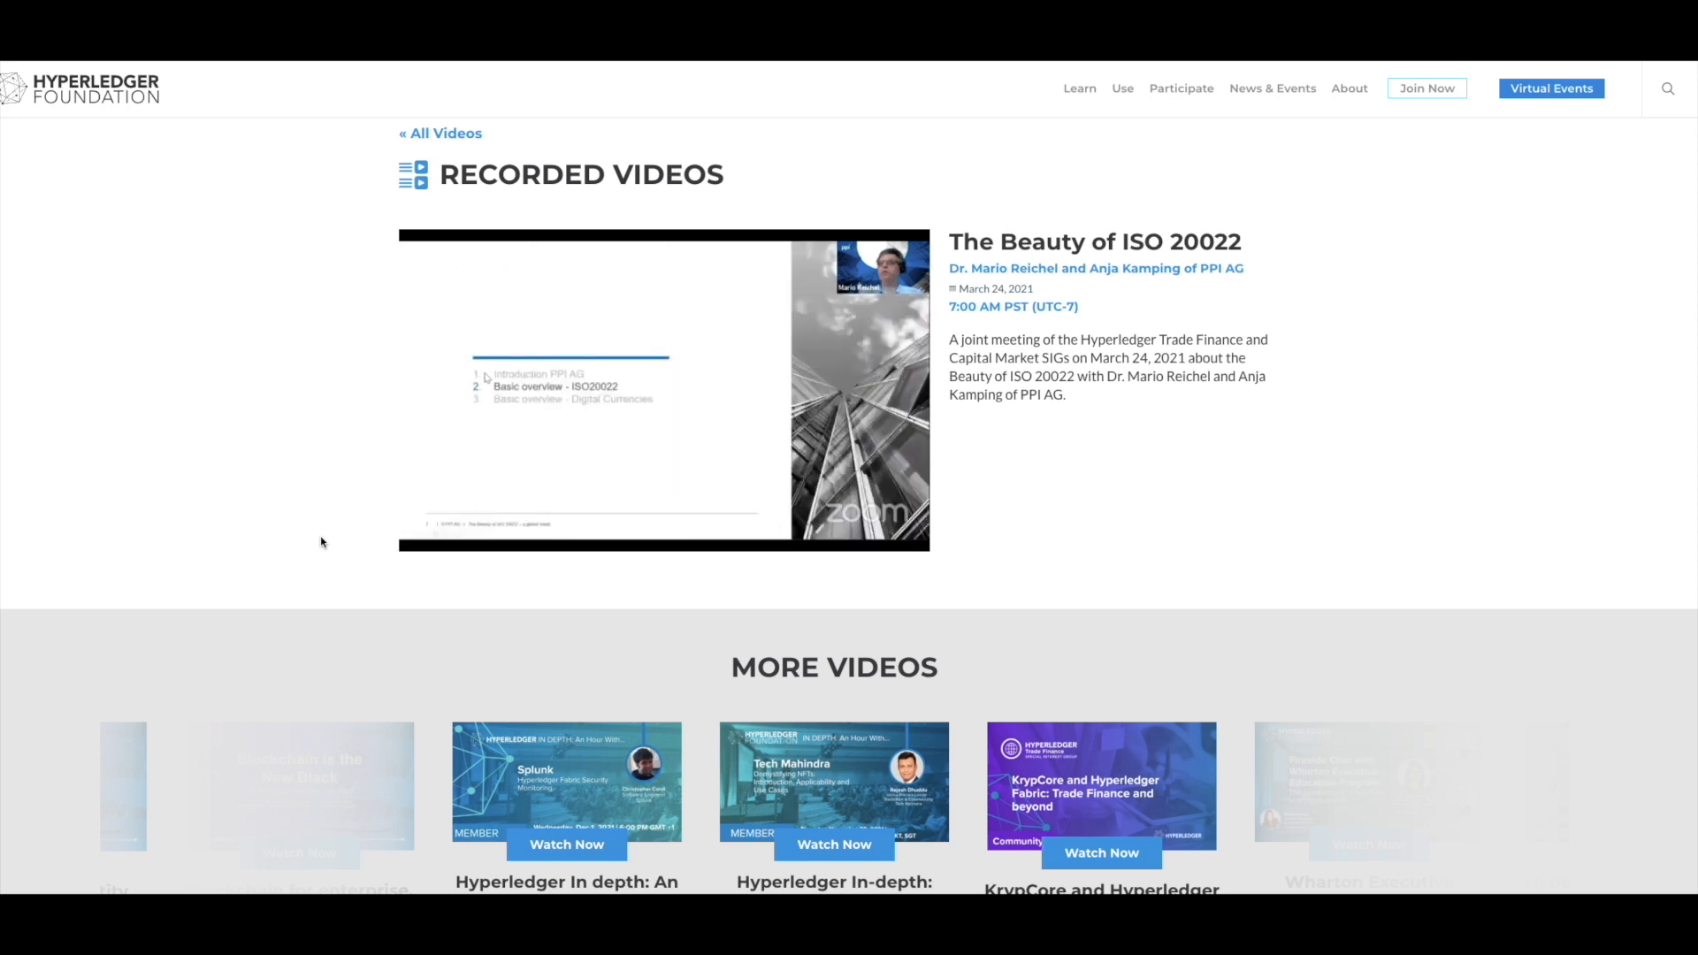
pyautogui.moveTo(409, 376)
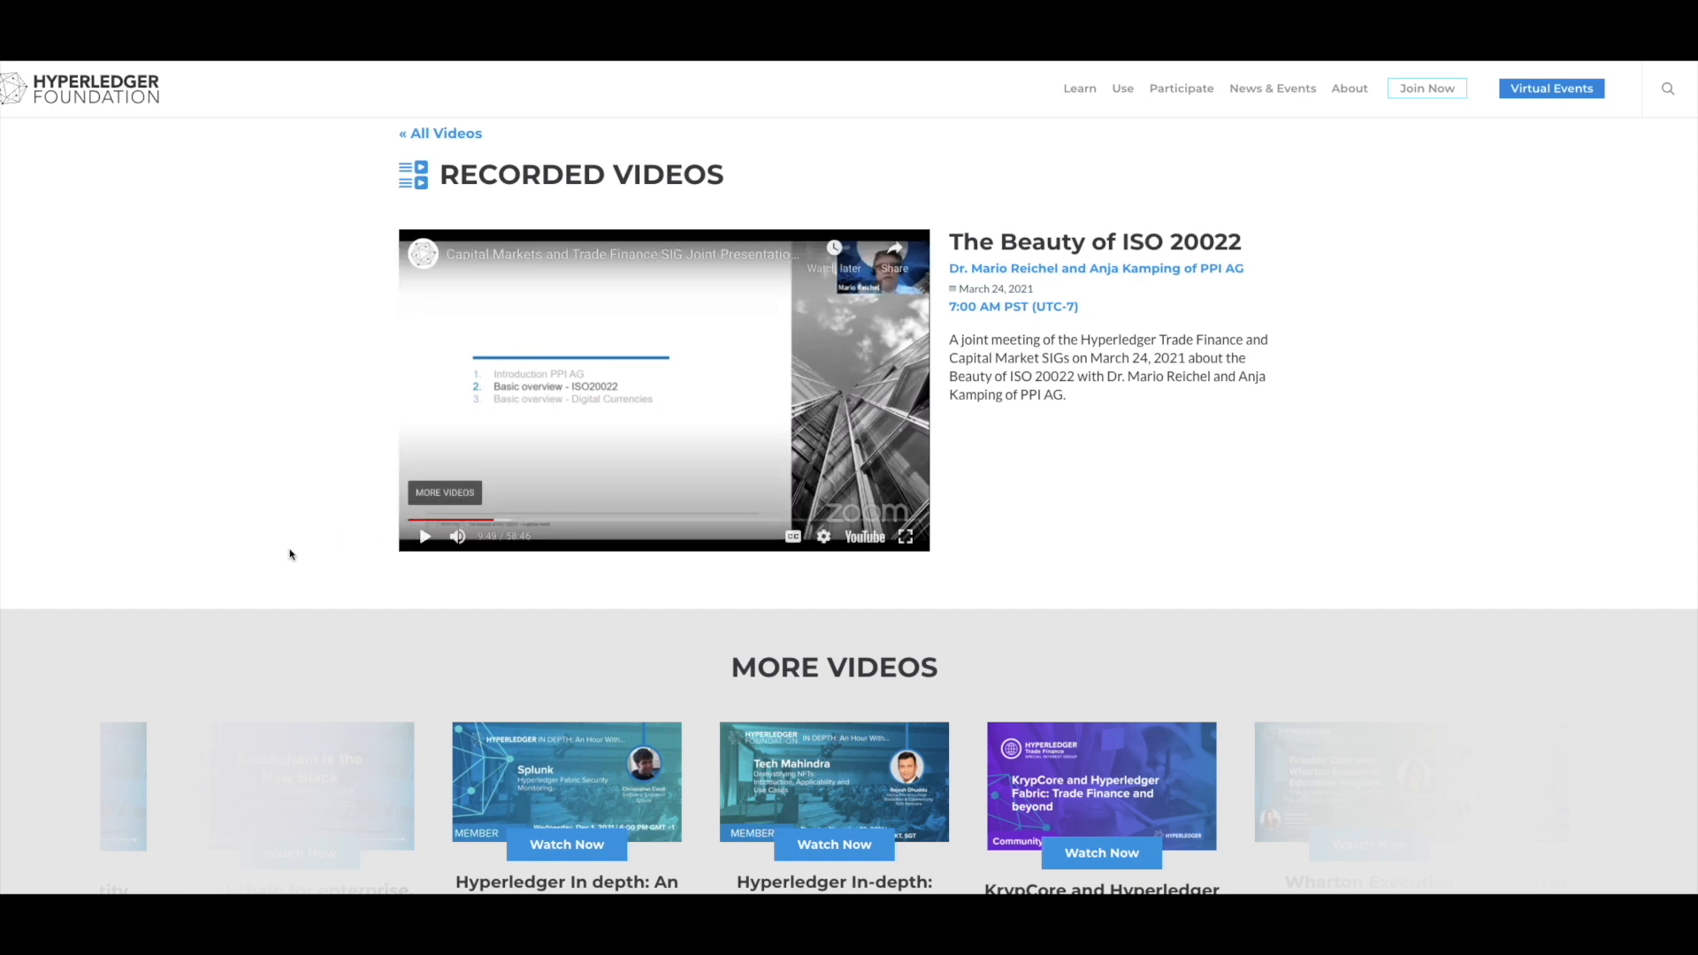
pyautogui.moveTo(216, 477)
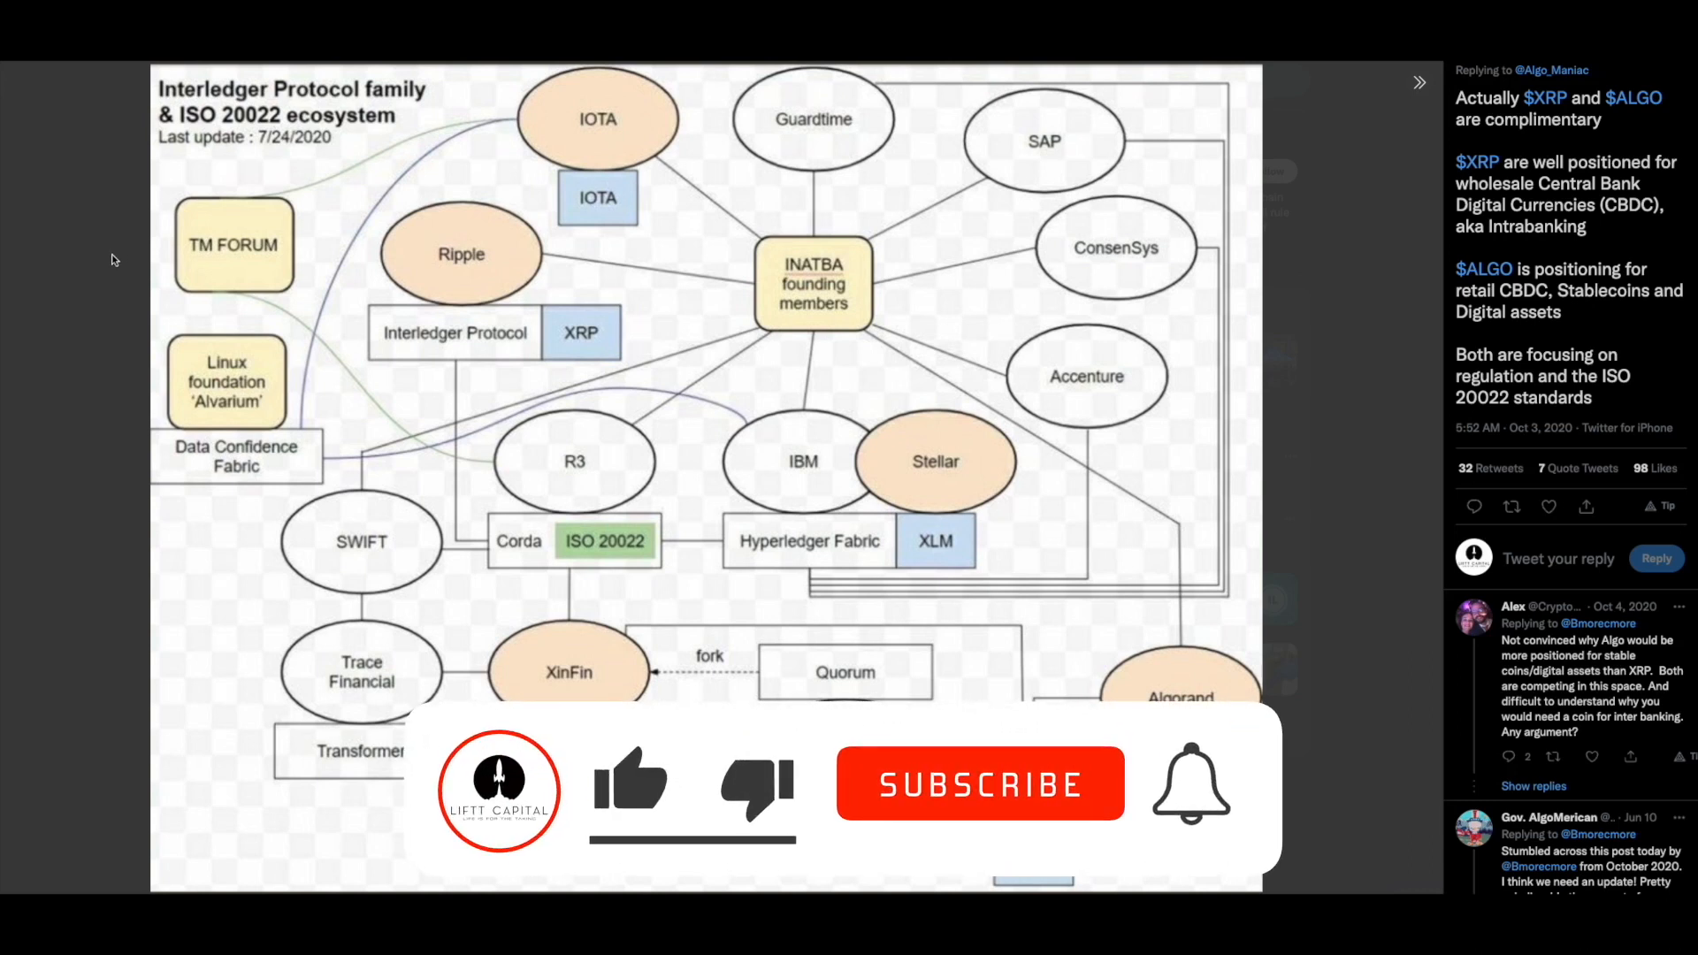
# Return to the Twitter tab showing the Interledger Protocol and ISO 20022 ecosystem diagram tweet
pyautogui.click(631, 783)
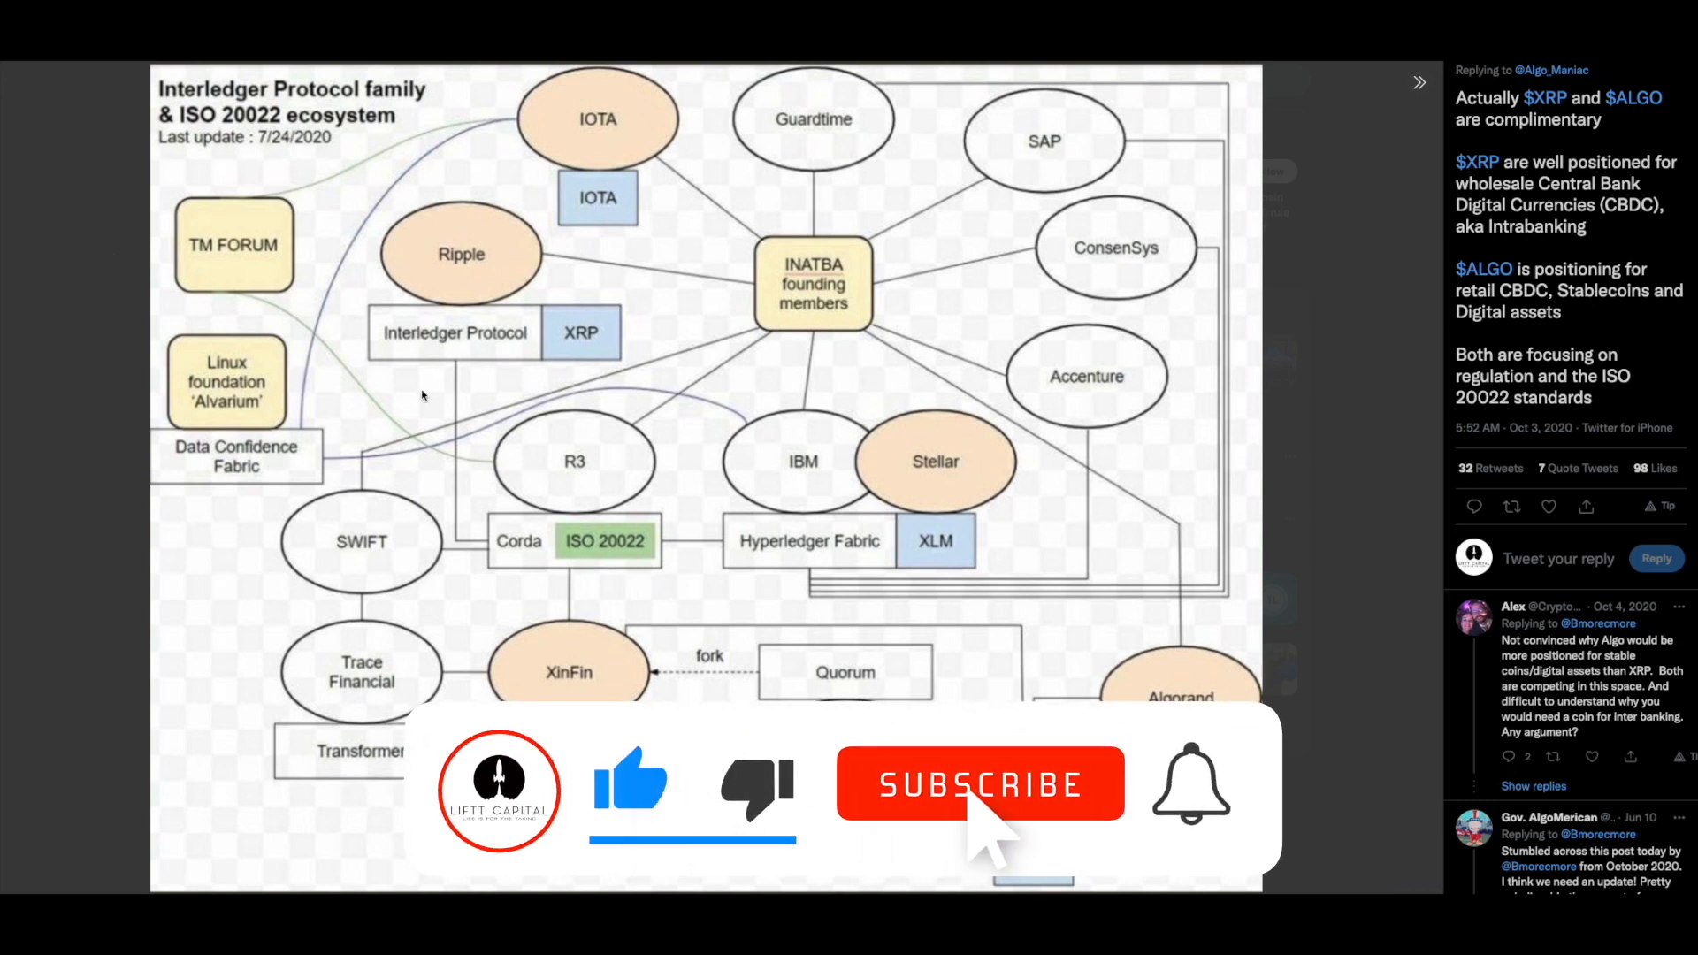
pyautogui.click(978, 783)
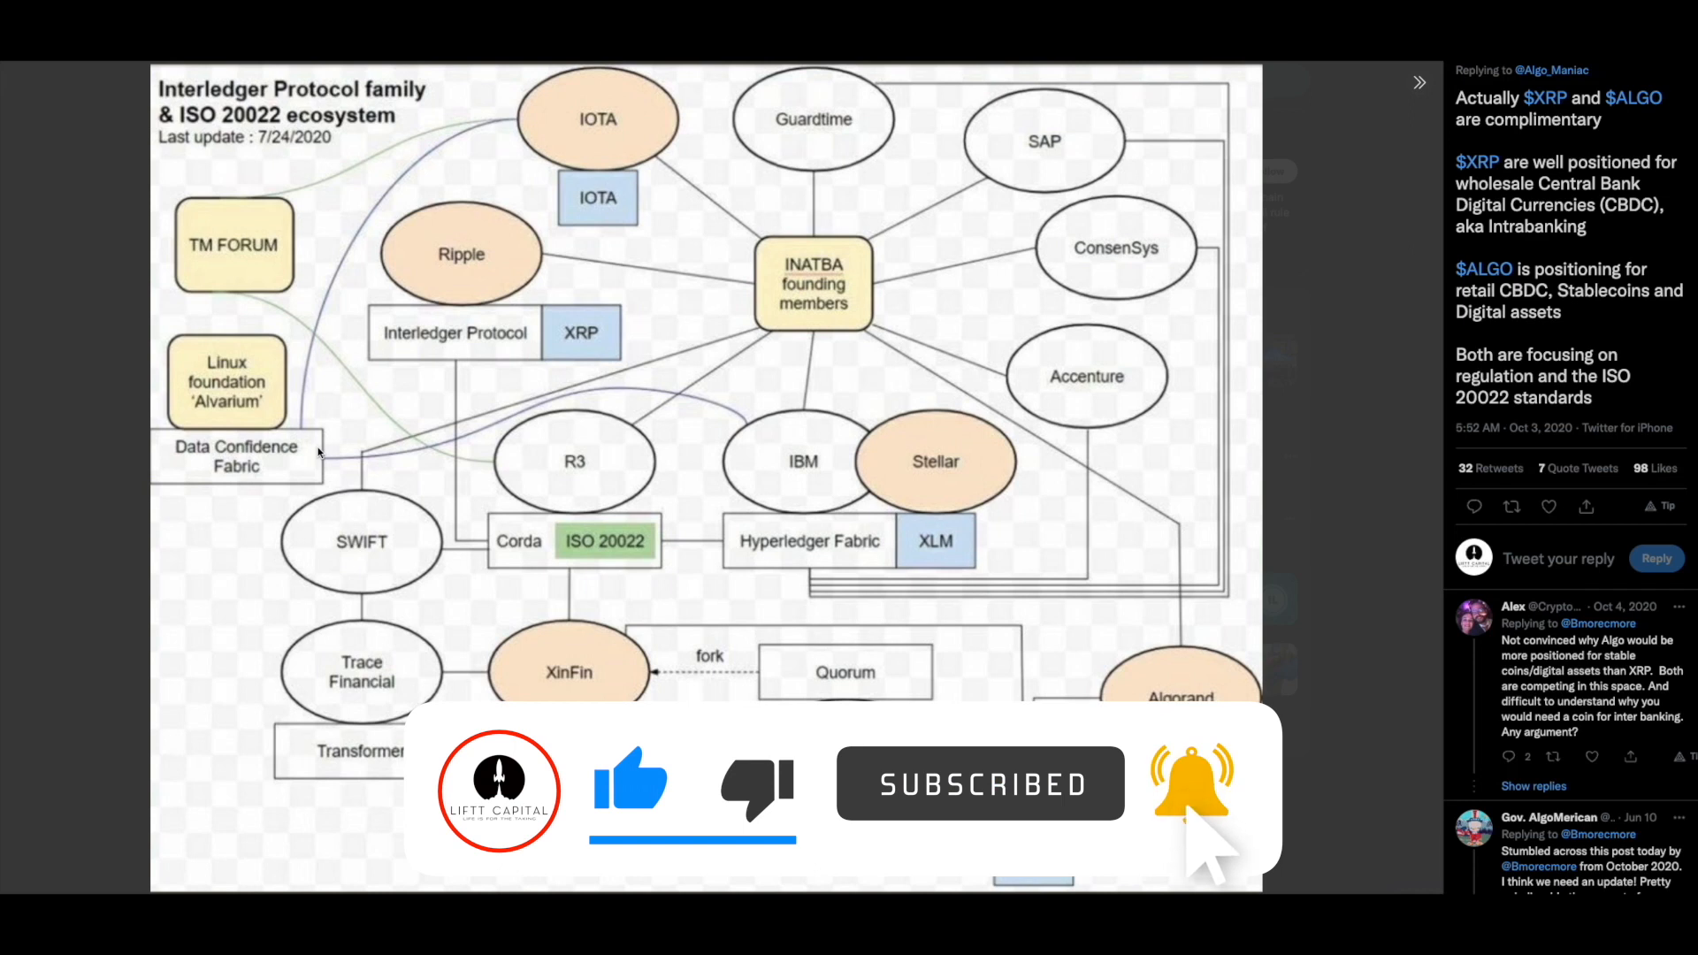
pyautogui.moveTo(1213, 845)
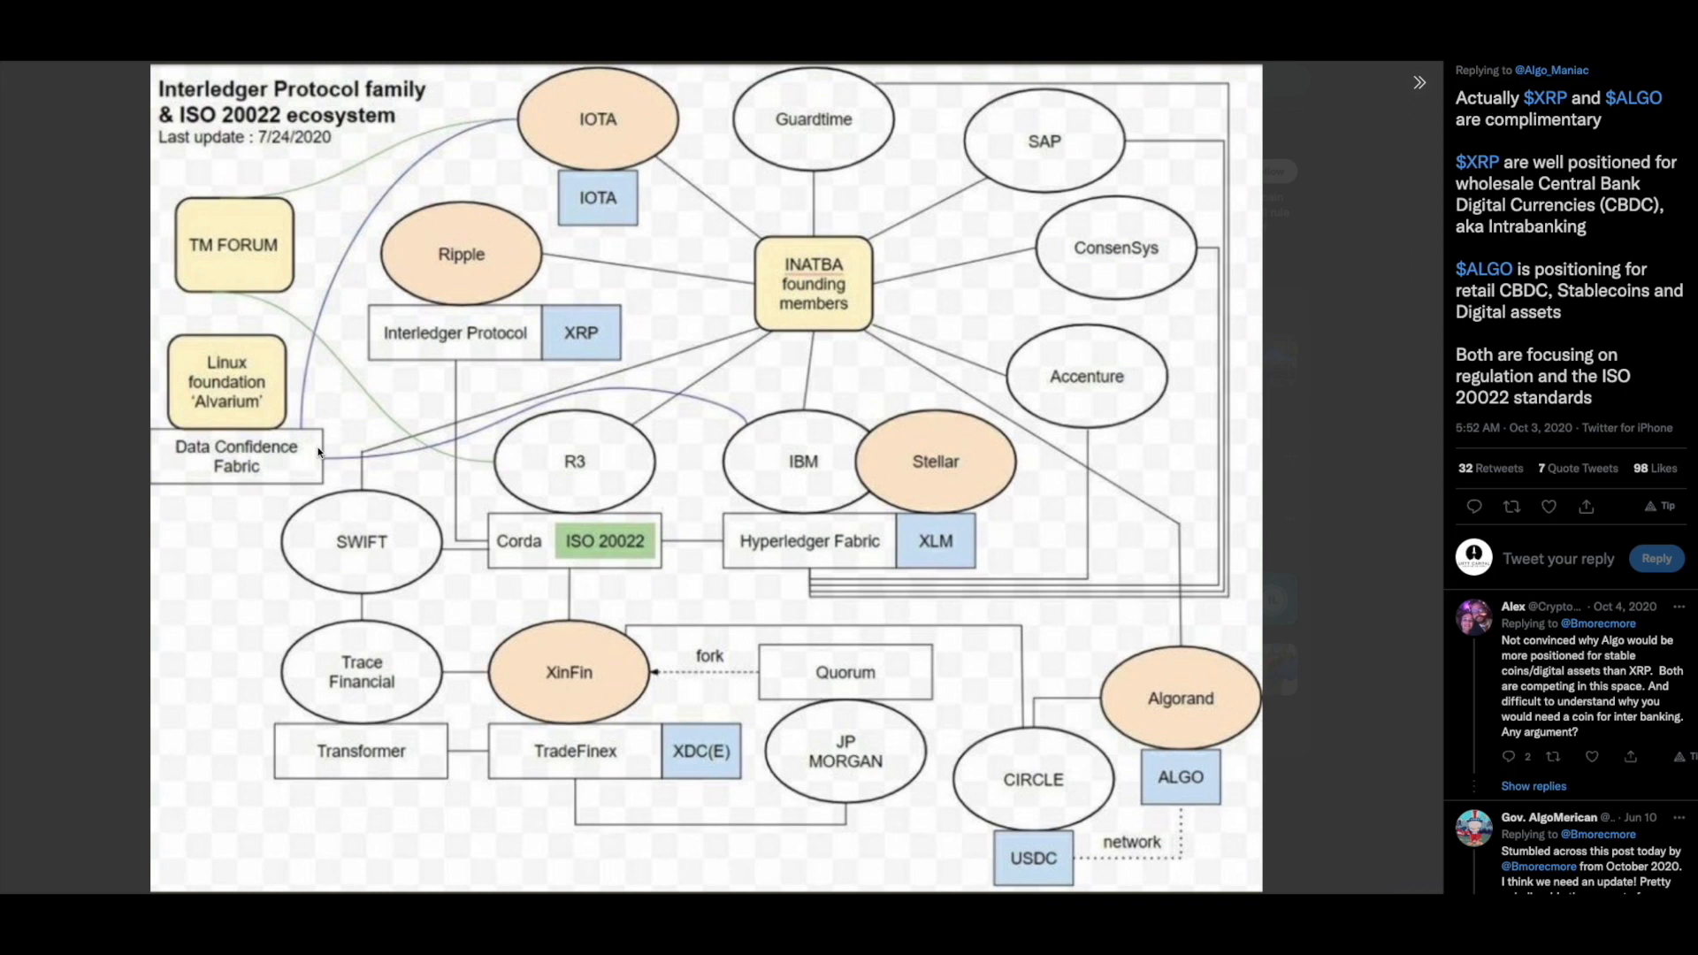
pyautogui.moveTo(326, 438)
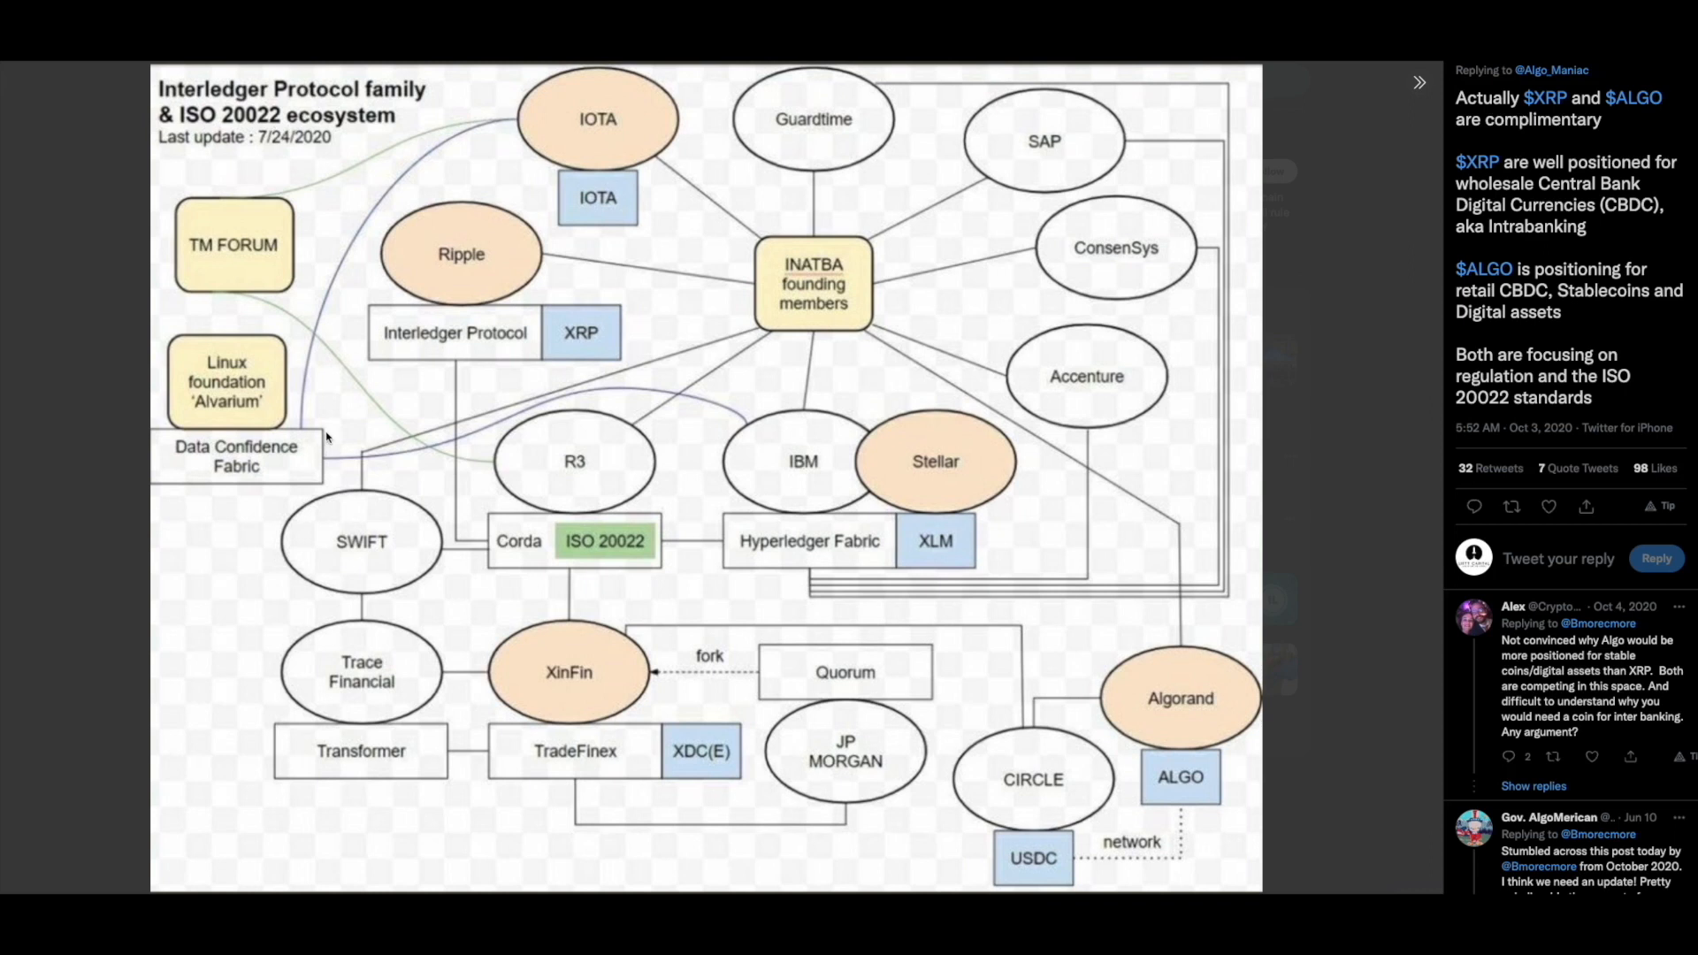